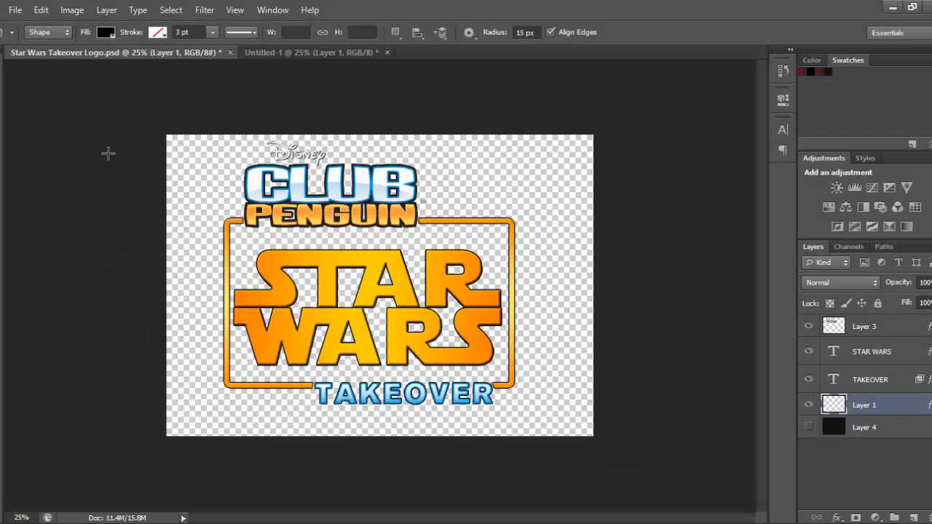
pyautogui.moveTo(452, 344)
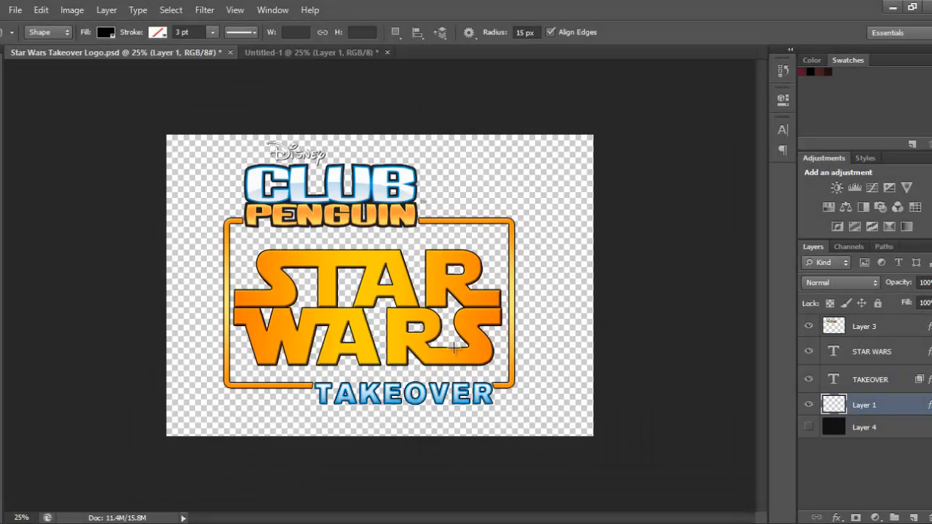
pyautogui.moveTo(484, 338)
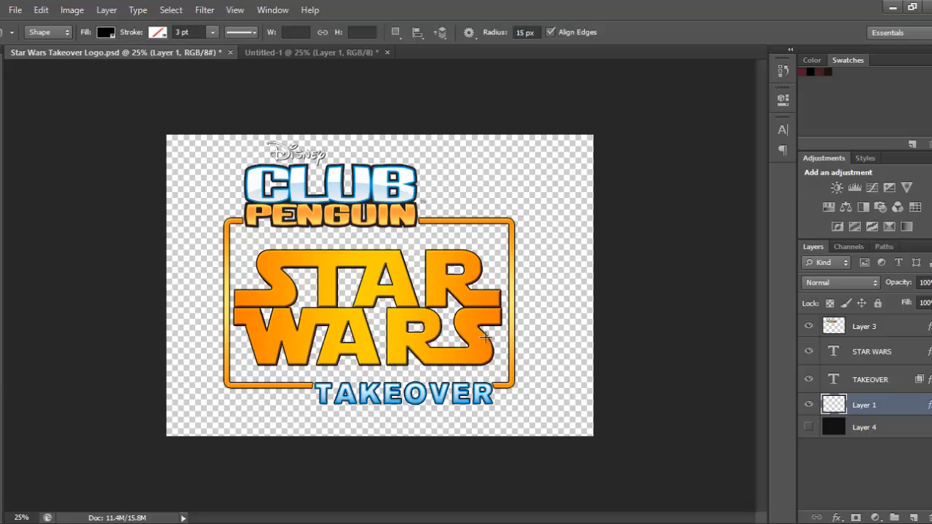
pyautogui.moveTo(442, 356)
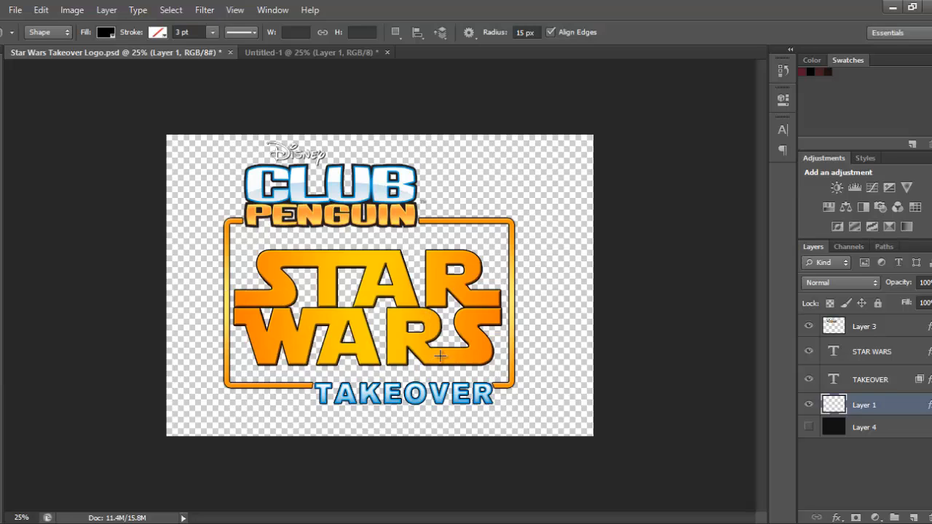
pyautogui.moveTo(530, 279)
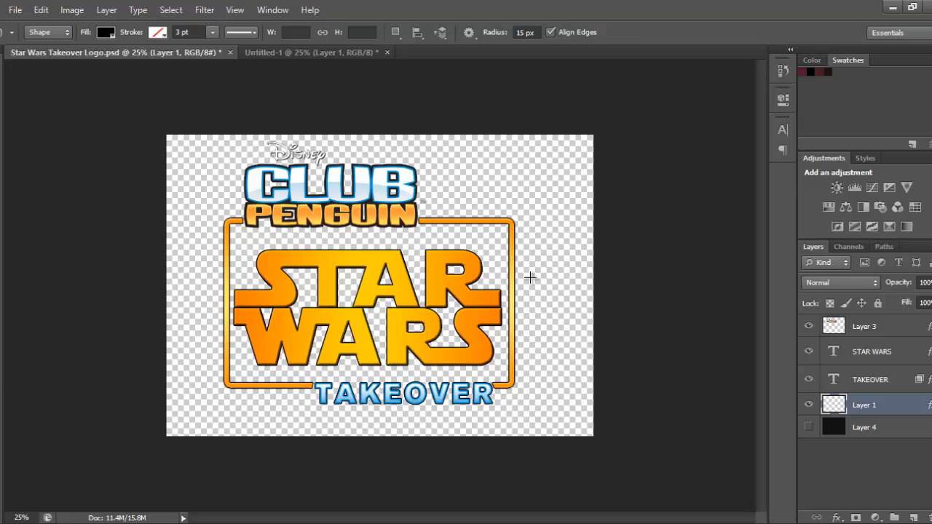
pyautogui.moveTo(290, 56)
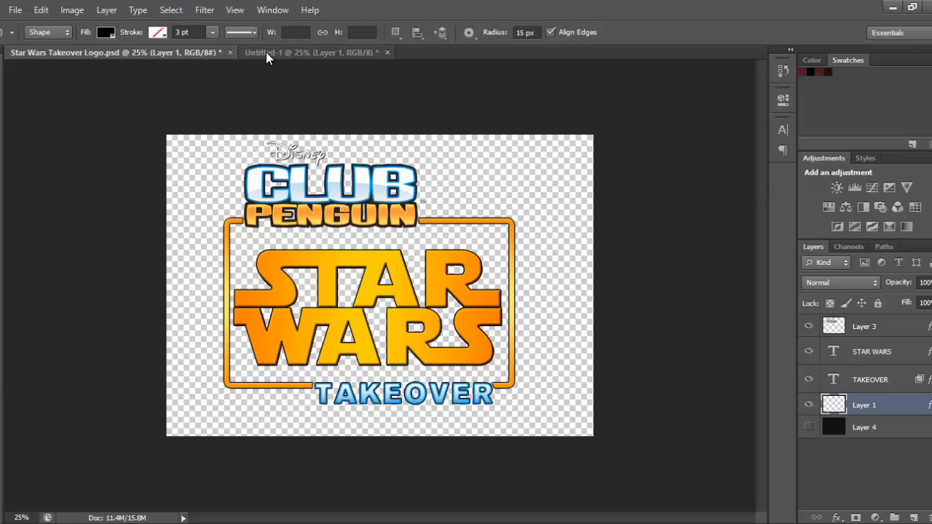
# - Close Untitled-1 without saving and create a transparent 2371 × 1576 px document
pyautogui.click(309, 52)
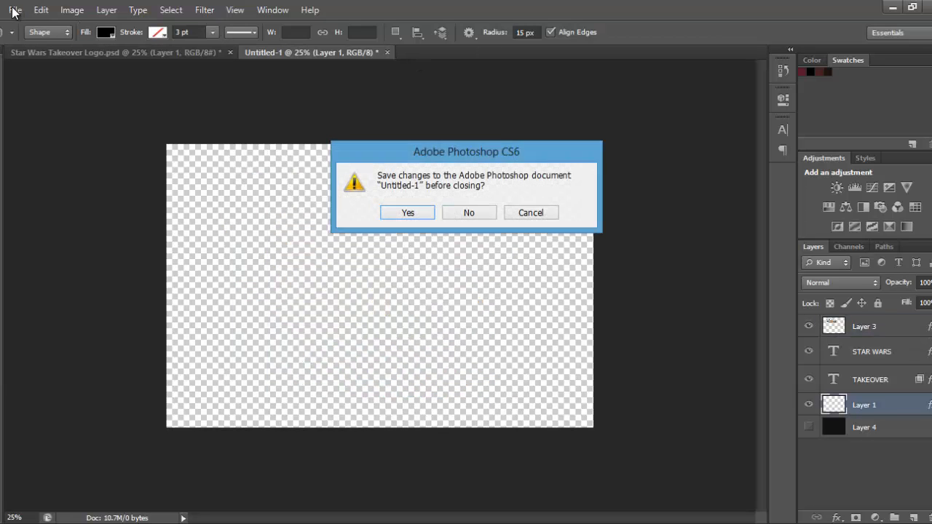
pyautogui.click(469, 213)
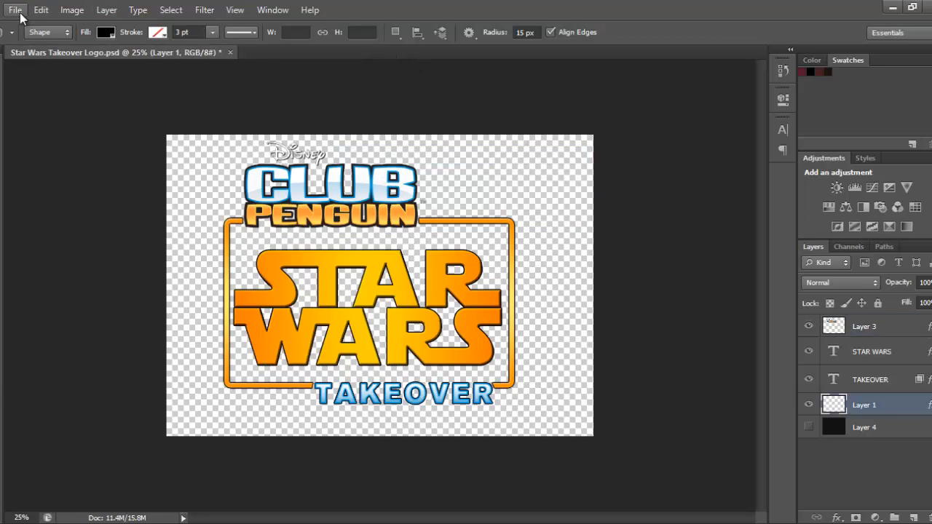
pyautogui.click(13, 10)
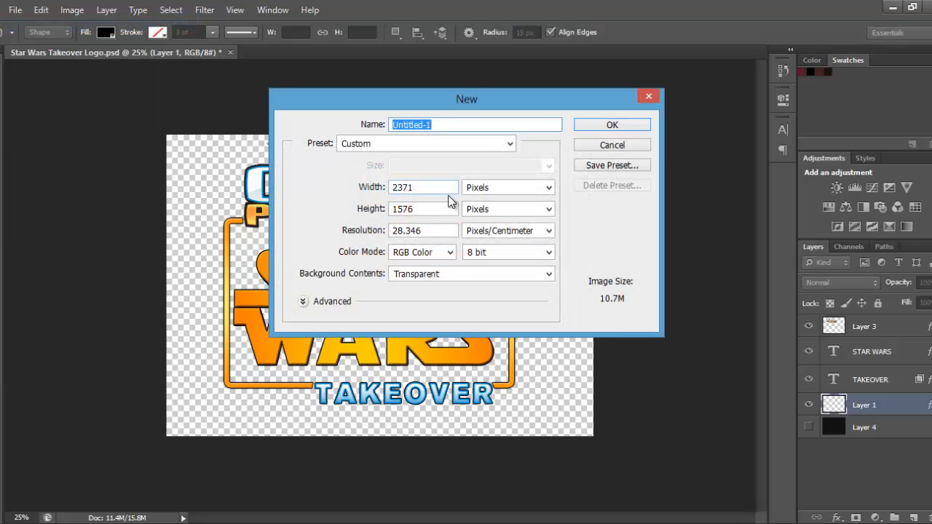
pyautogui.click(423, 187)
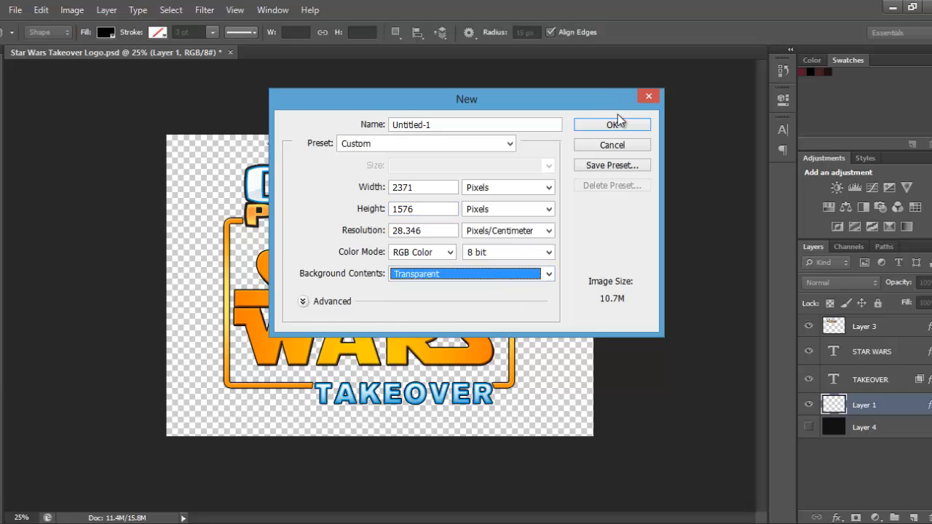
pyautogui.click(611, 125)
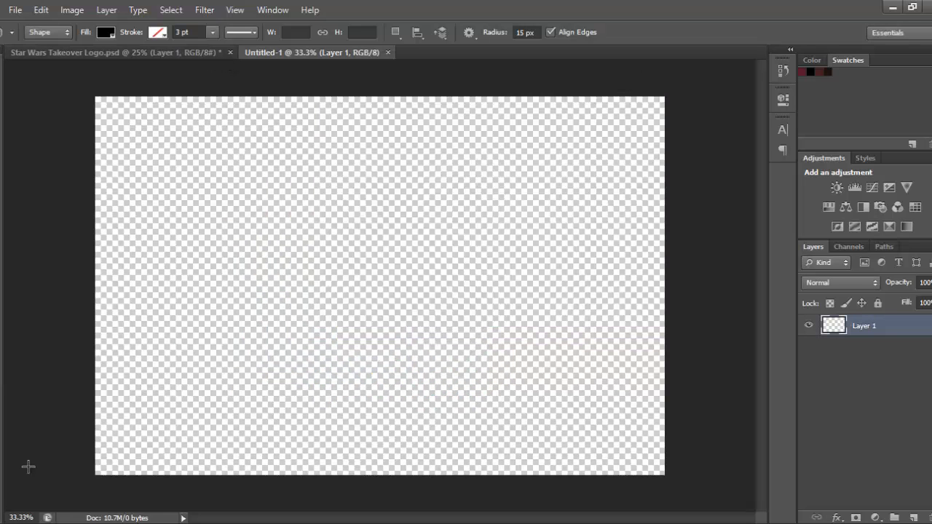
pyautogui.moveTo(172, 347)
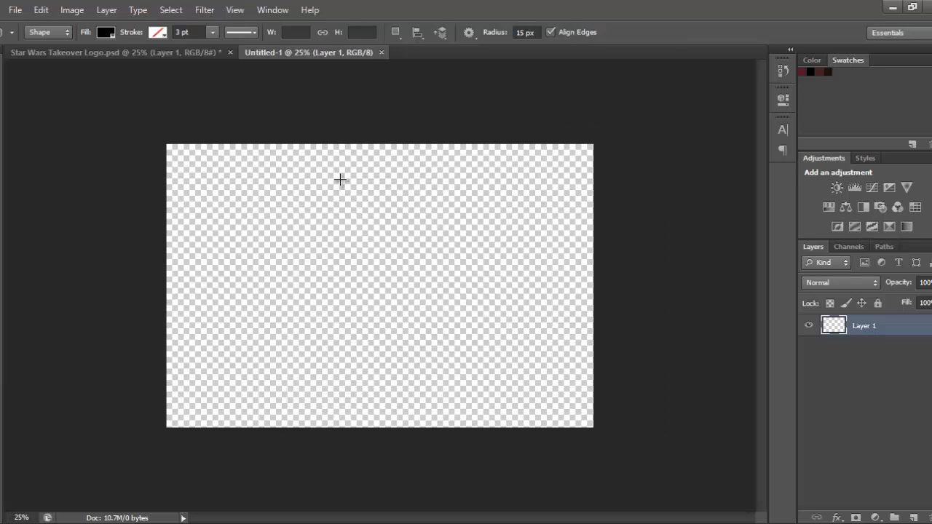
pyautogui.moveTo(752, 298)
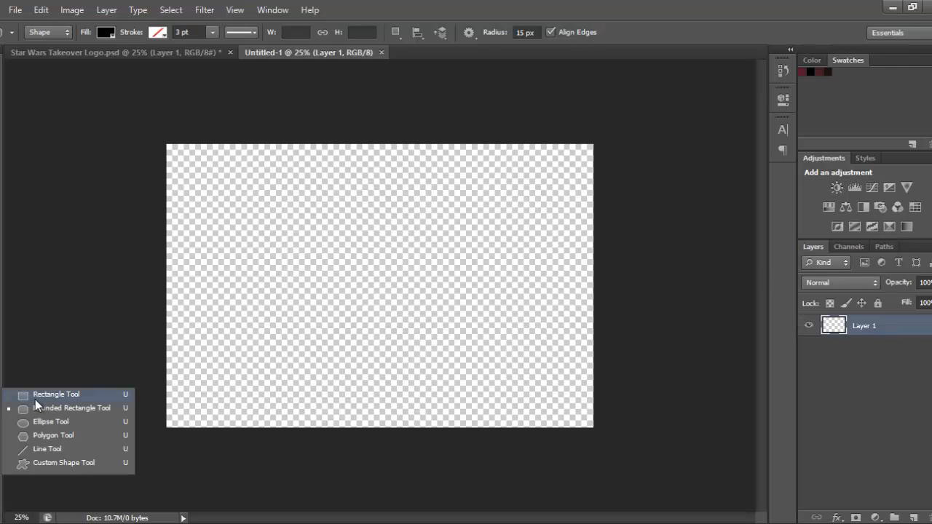
pyautogui.moveTo(43, 409)
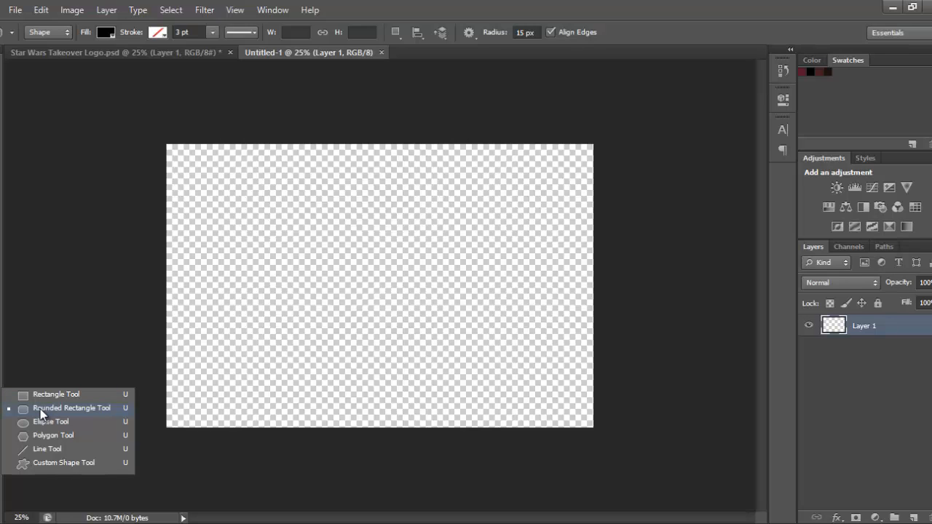
# - Draw a rounded rectangle across the middle of the canvas with Fill set to No Color
pyautogui.click(72, 408)
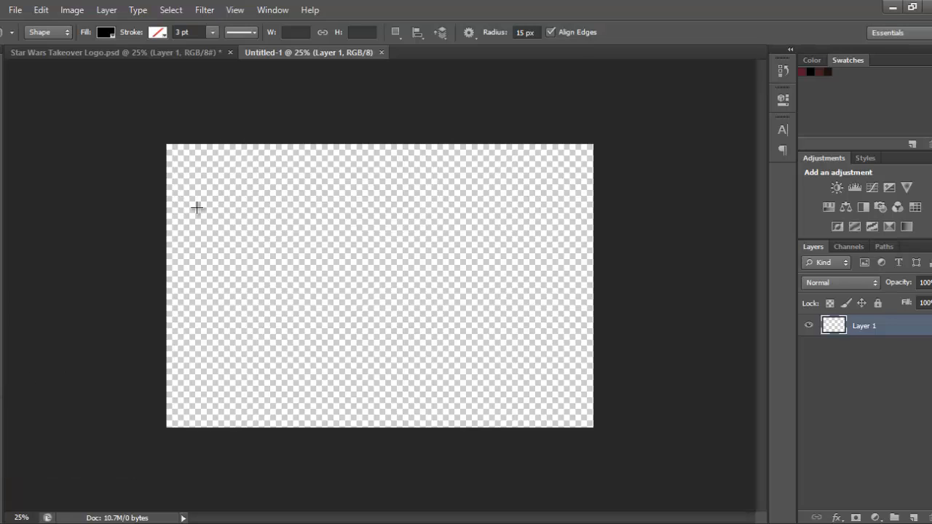
pyautogui.moveTo(197, 208); pyautogui.dragTo(495, 382)
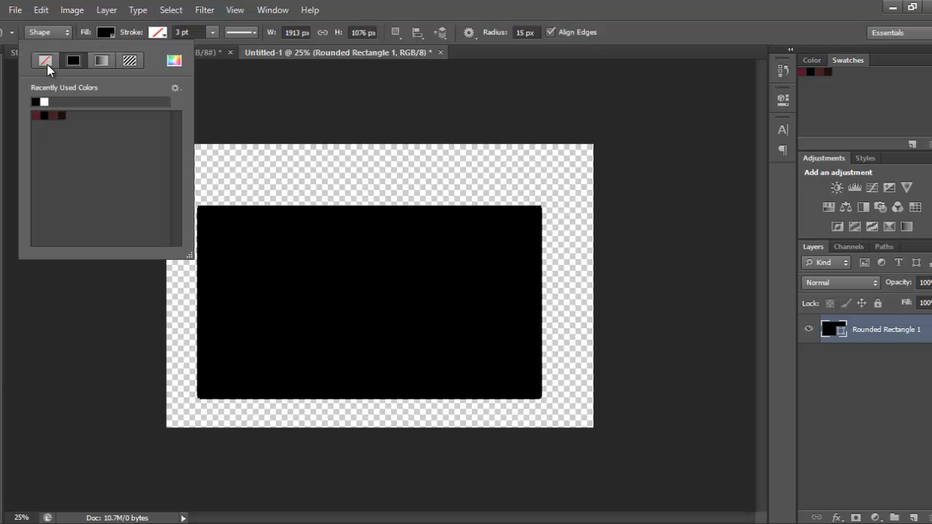
pyautogui.click(45, 61)
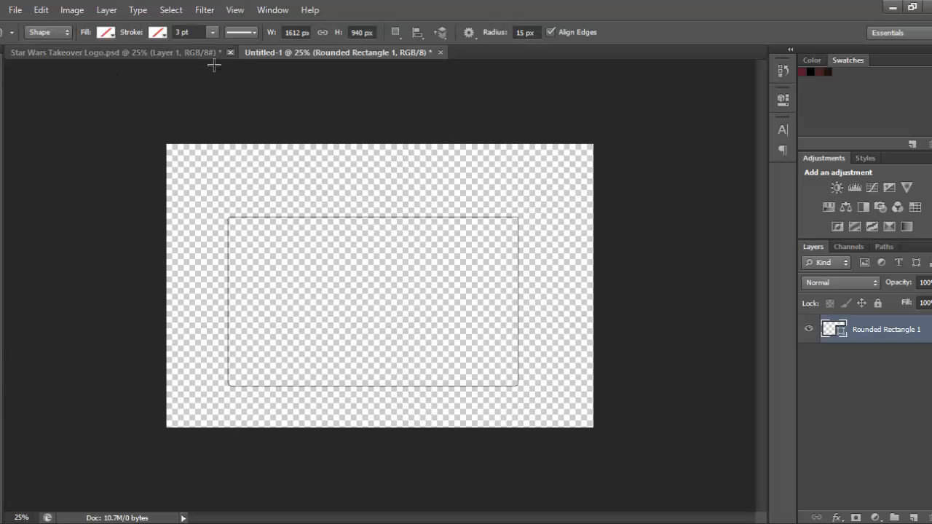
# - Give the frame a 30 pt gradient stroke from ff7a01 orange to fecf04 yellow
pyautogui.click(114, 32)
pyautogui.write('30')
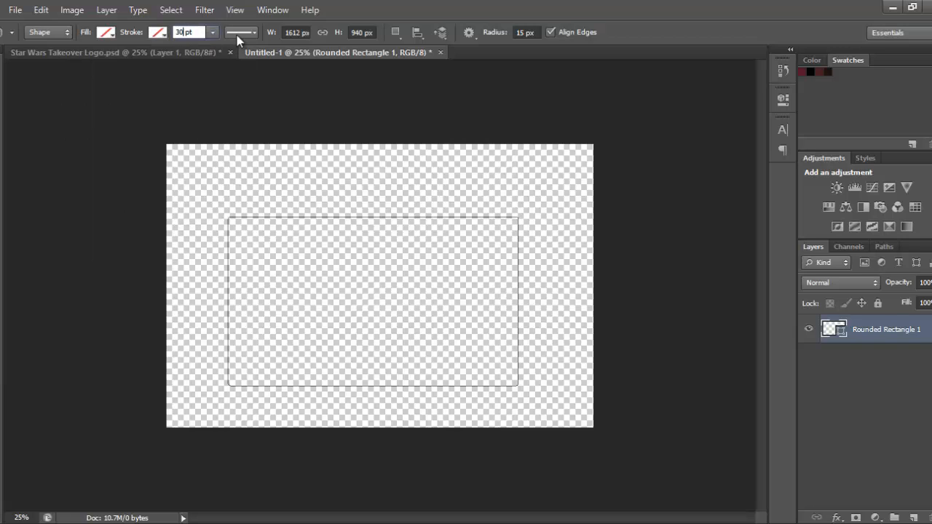
pyautogui.click(157, 32)
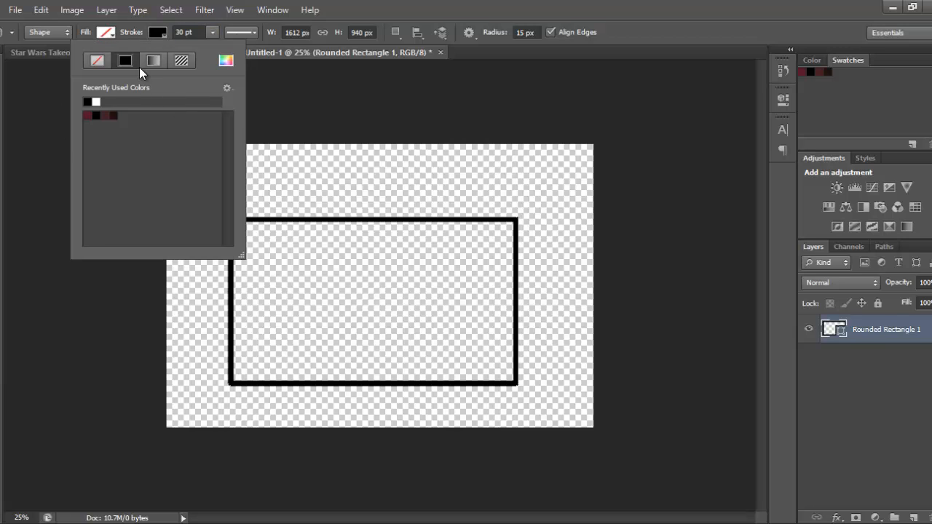
pyautogui.click(153, 61)
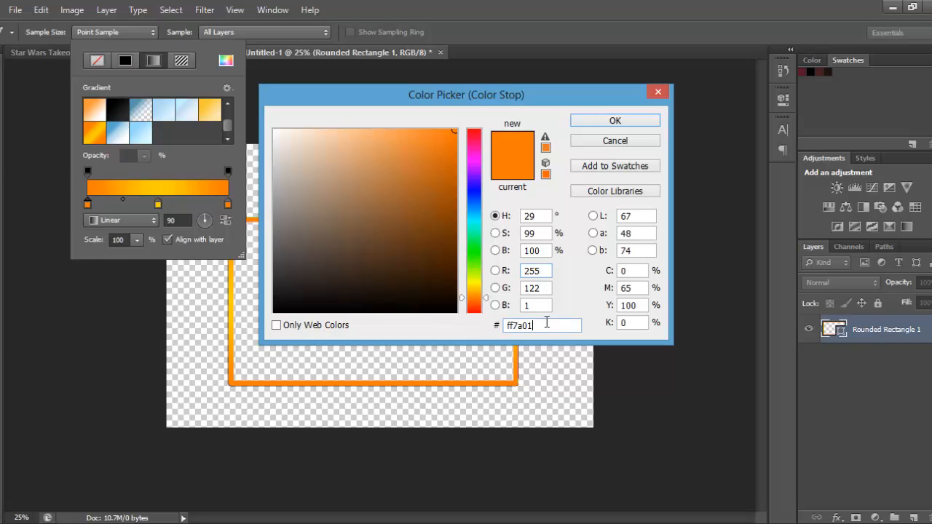
pyautogui.moveTo(608, 141)
pyautogui.write('ecf04')
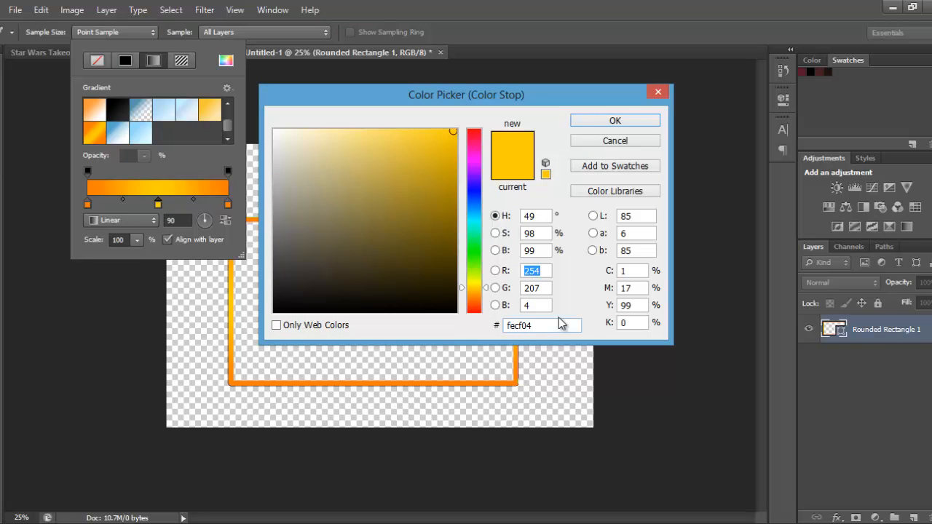
pyautogui.click(615, 120)
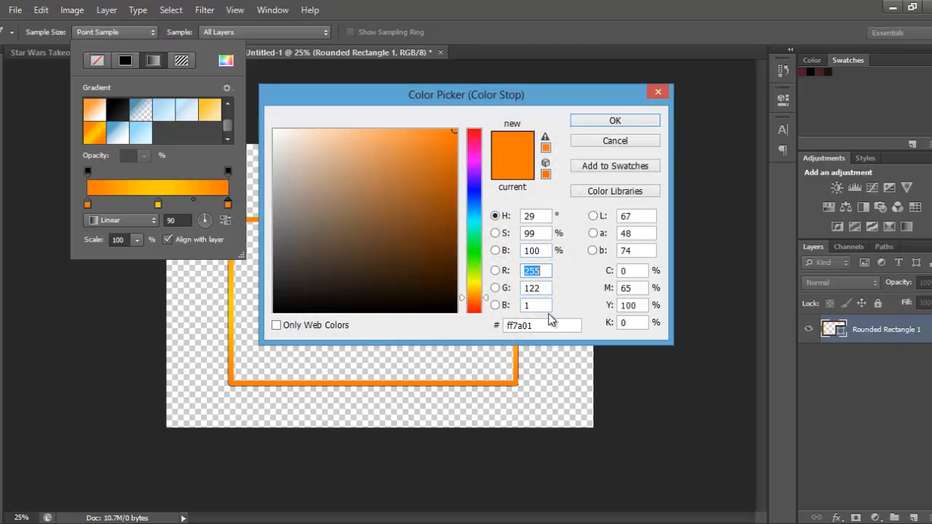
pyautogui.click(614, 120)
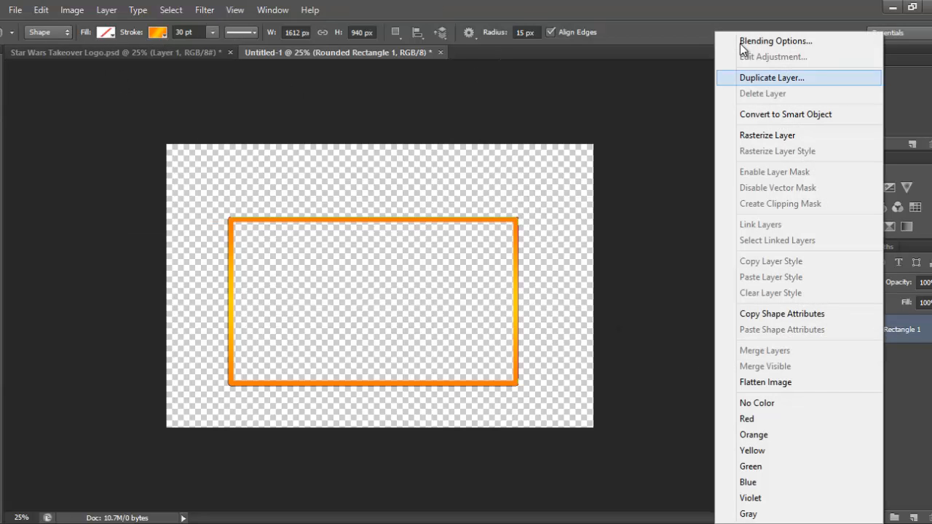
# - Add Bevel & Emboss to the frame with 0% shadow opacity, 118° angle and 11° altitude
pyautogui.click(775, 41)
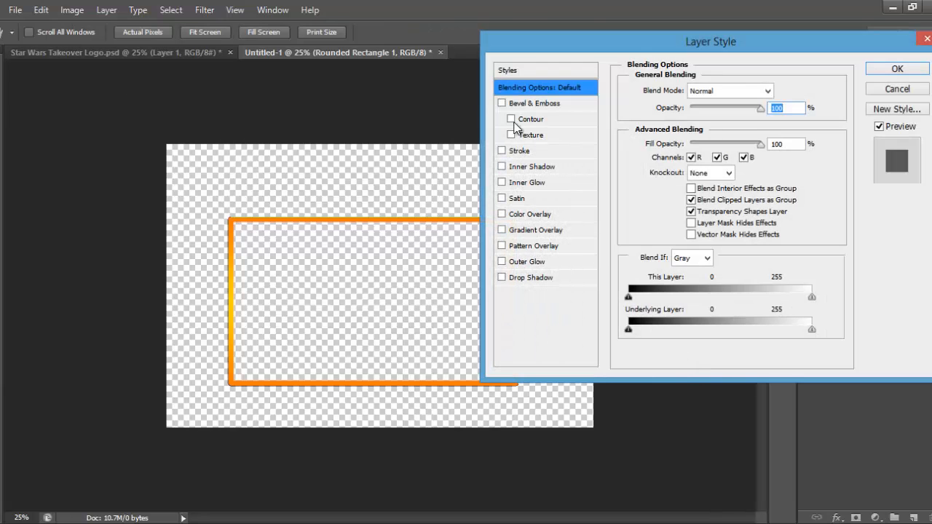
pyautogui.click(501, 103)
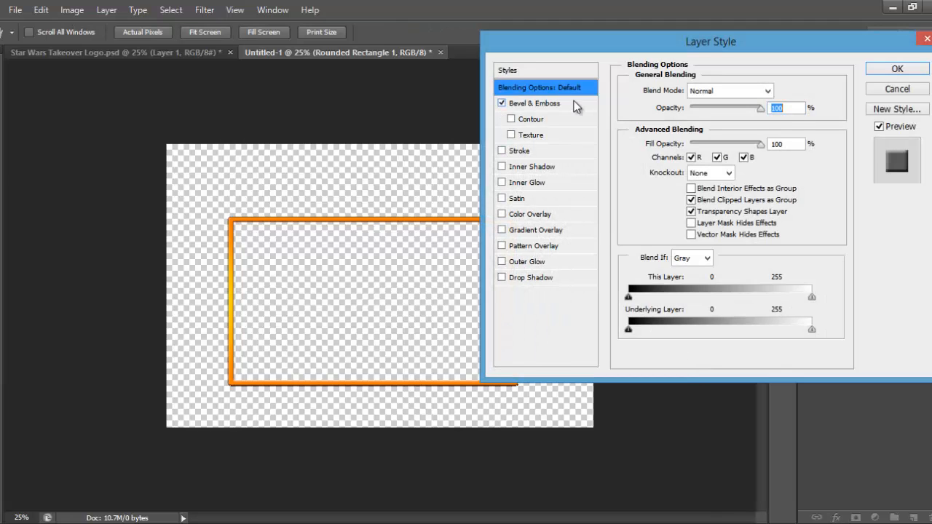
pyautogui.moveTo(560, 109)
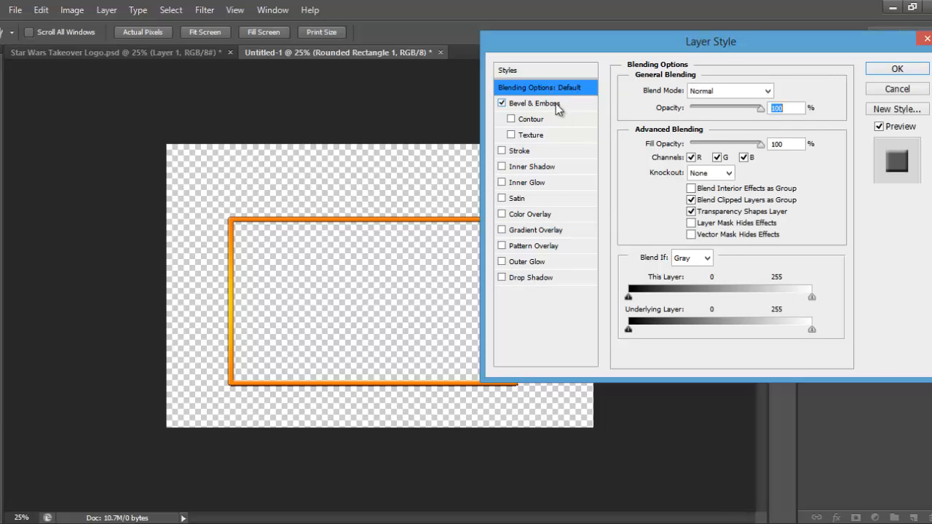
pyautogui.click(534, 102)
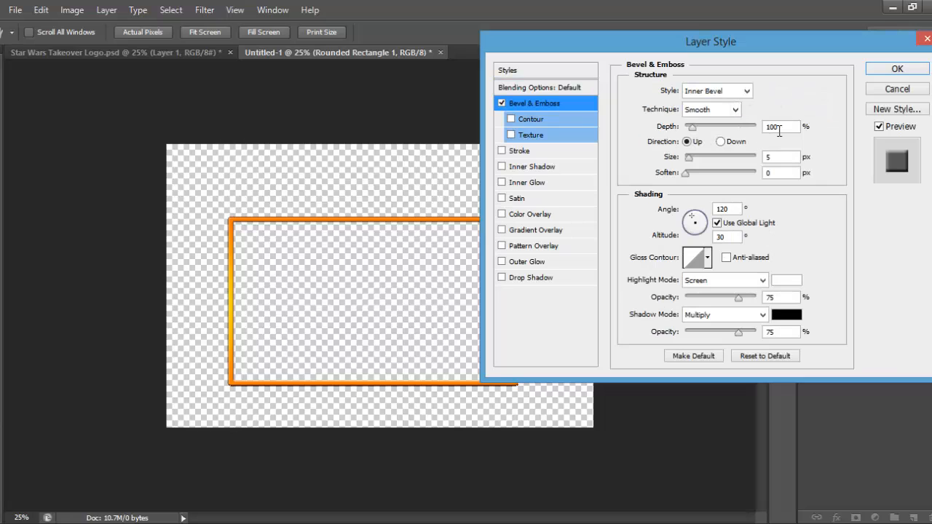
pyautogui.moveTo(735, 281)
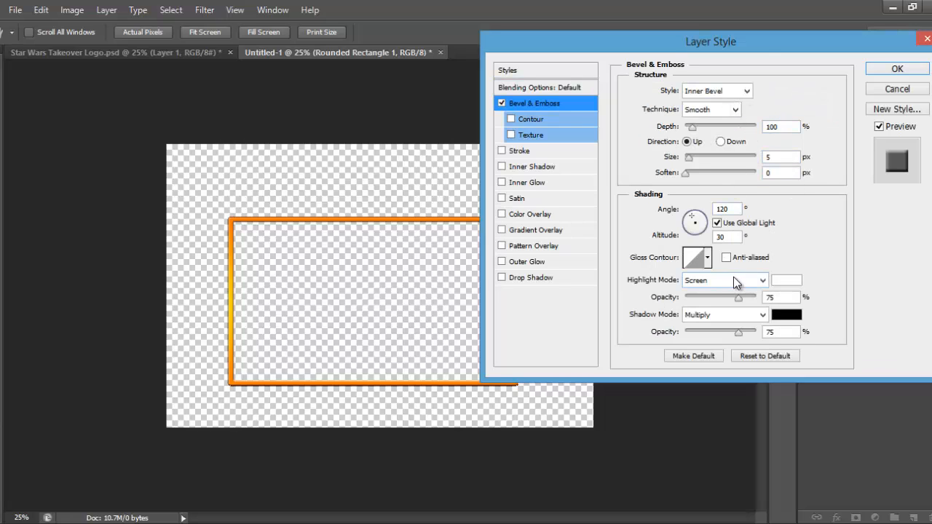
pyautogui.click(724, 280)
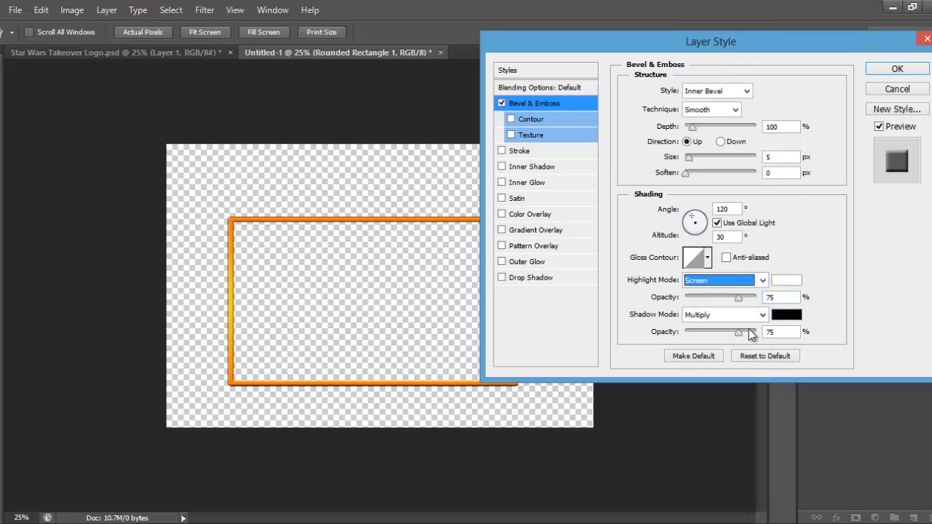
pyautogui.click(724, 279)
pyautogui.write('0')
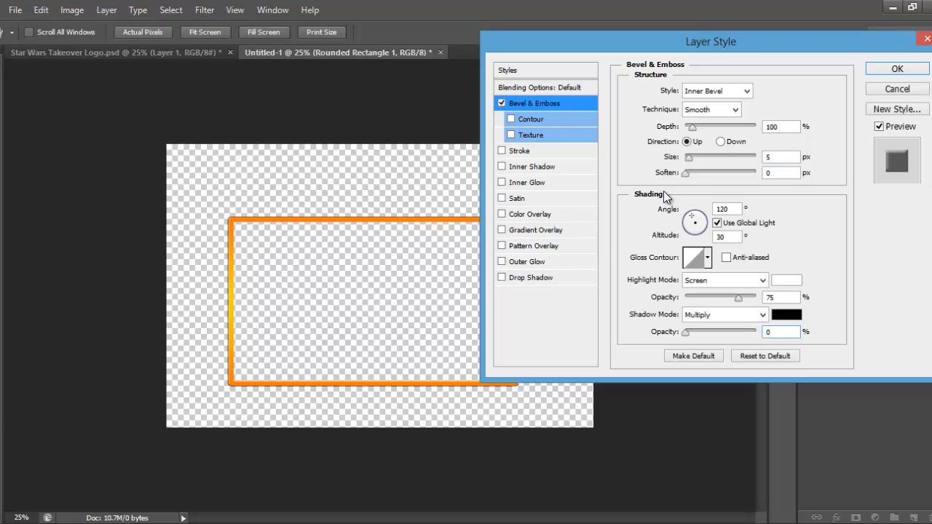
pyautogui.moveTo(561, 235)
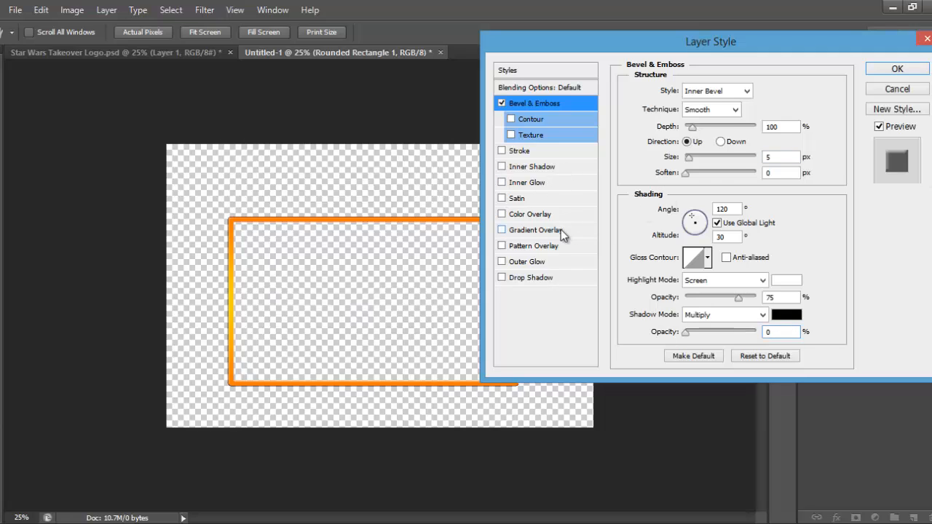
pyautogui.moveTo(604, 290)
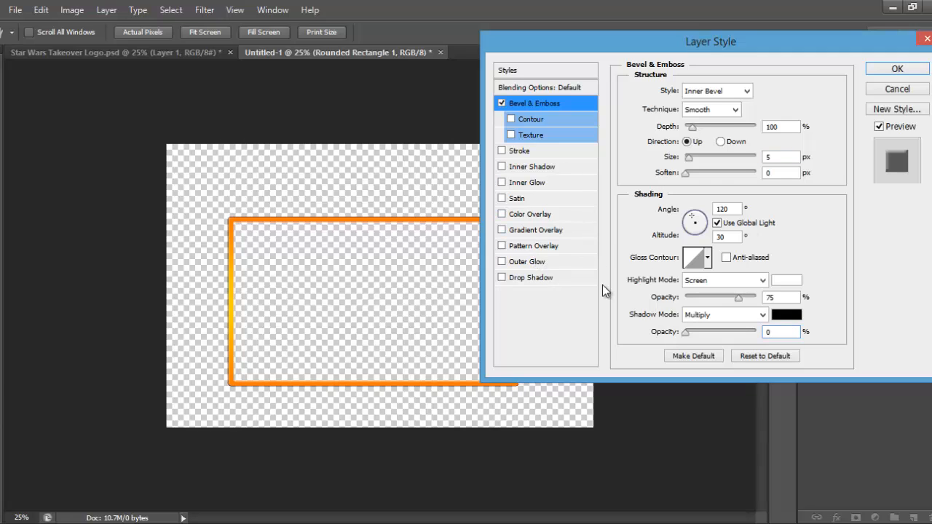
pyautogui.click(726, 209)
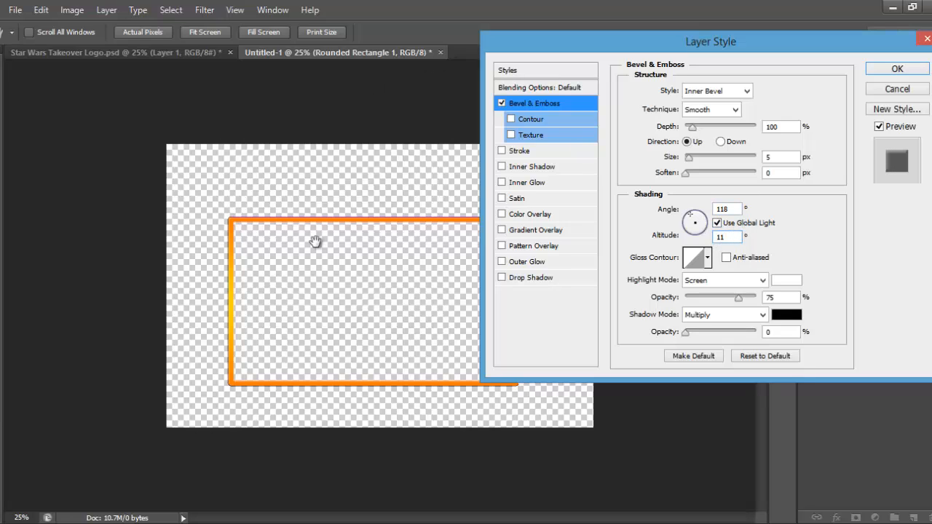
pyautogui.moveTo(471, 156)
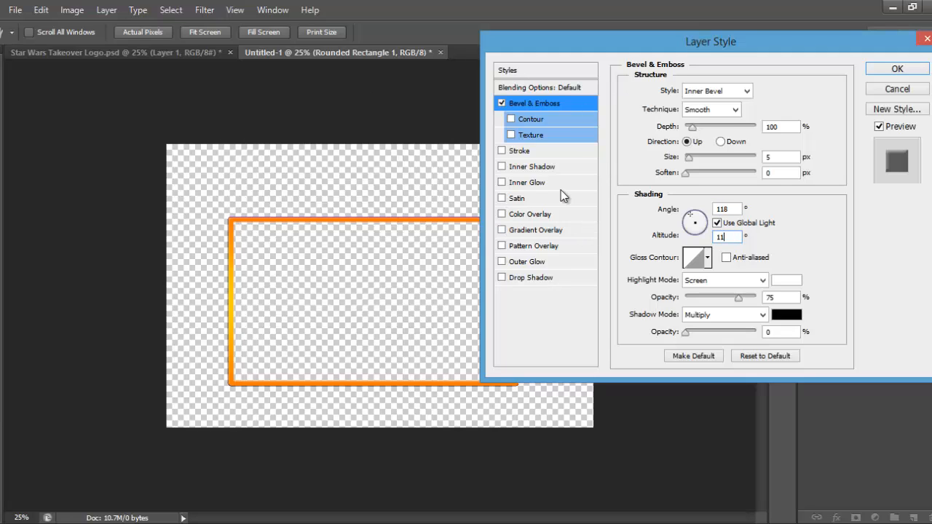
# - Add a 5 px outside black stroke and a drop shadow (36% opacity, 0 distance, 48% spread, 8 px)
pyautogui.click(501, 150)
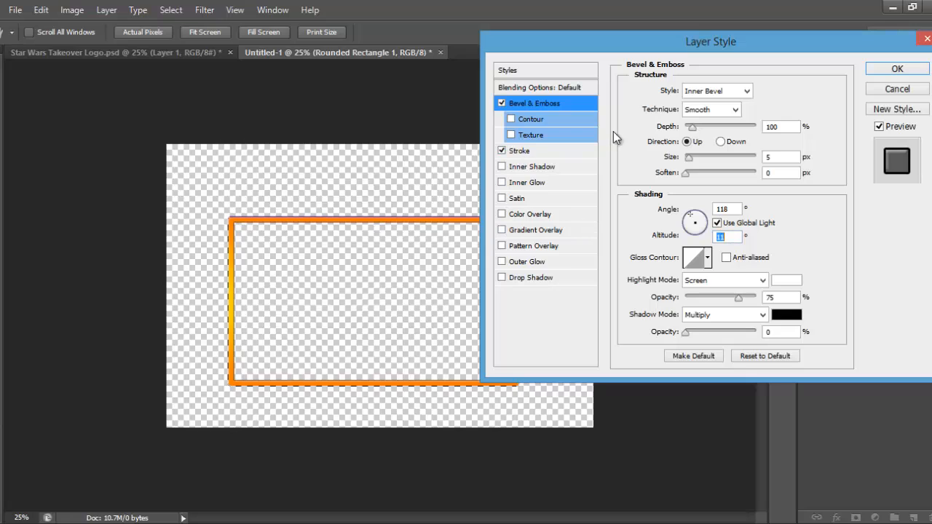
pyautogui.click(520, 150)
pyautogui.write('5')
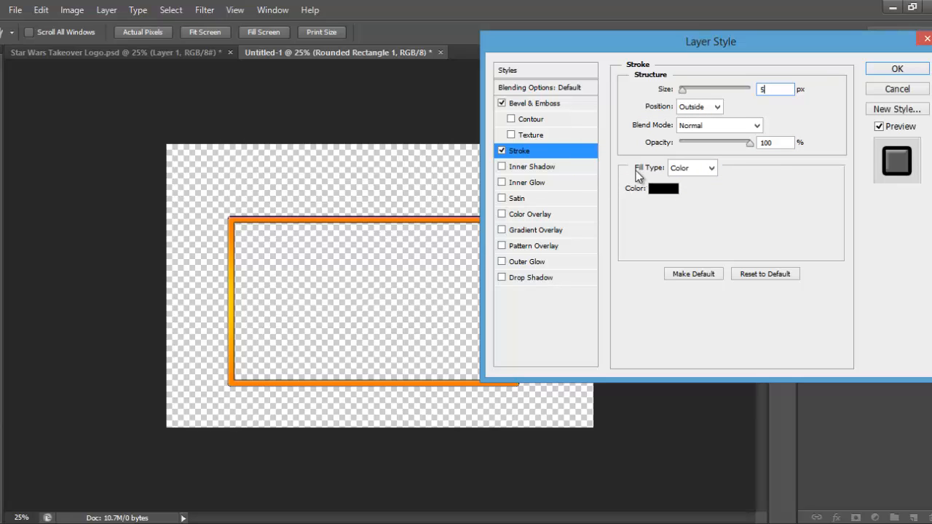
pyautogui.click(531, 278)
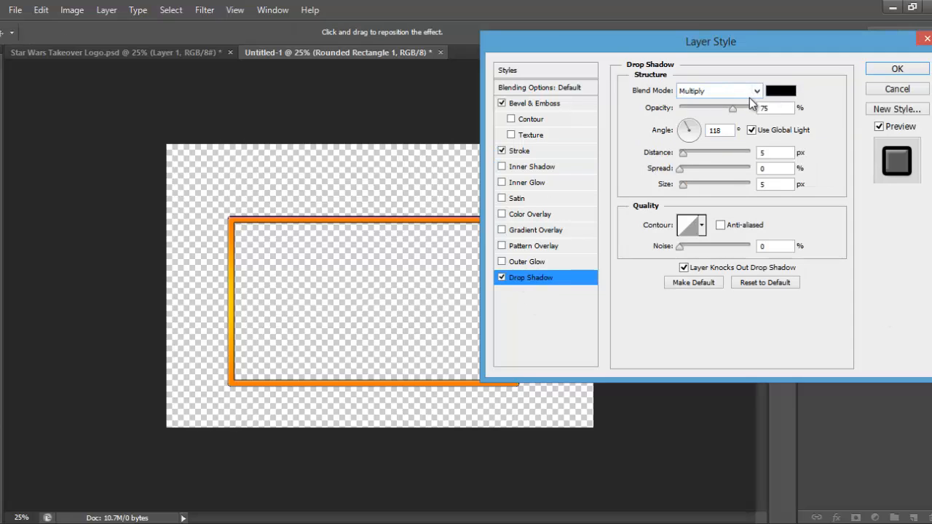
pyautogui.click(774, 108)
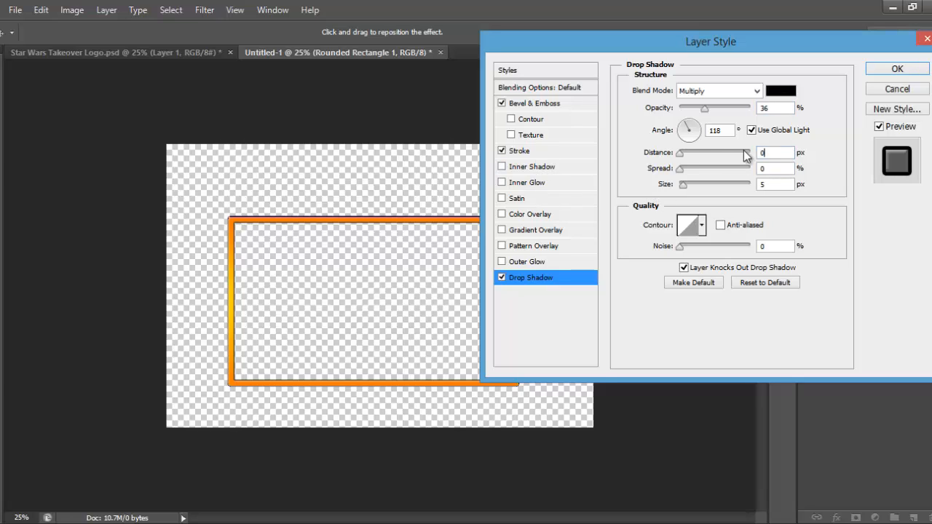
pyautogui.click(774, 168)
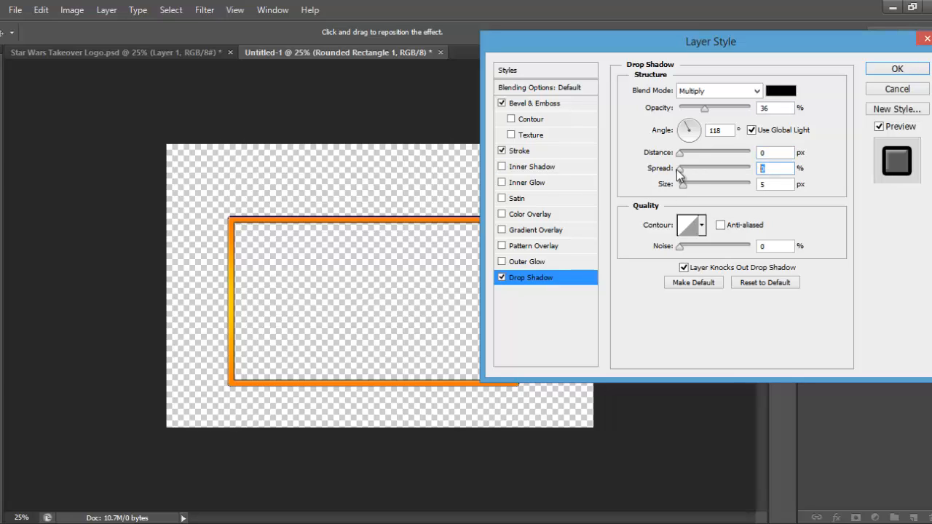
pyautogui.moveTo(679, 168); pyautogui.dragTo(727, 168)
pyautogui.write('8')
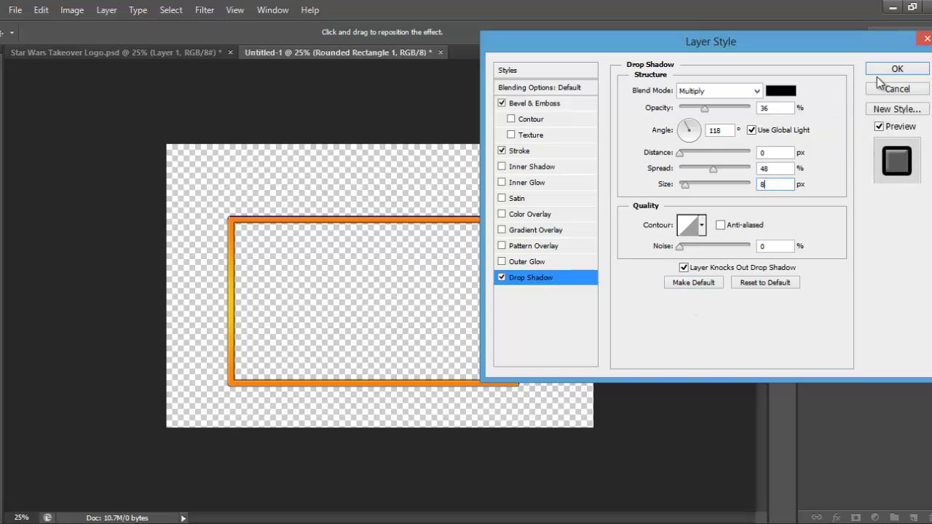
# - Apply the frame's stroke, bevel and drop shadow layer styles
pyautogui.click(887, 68)
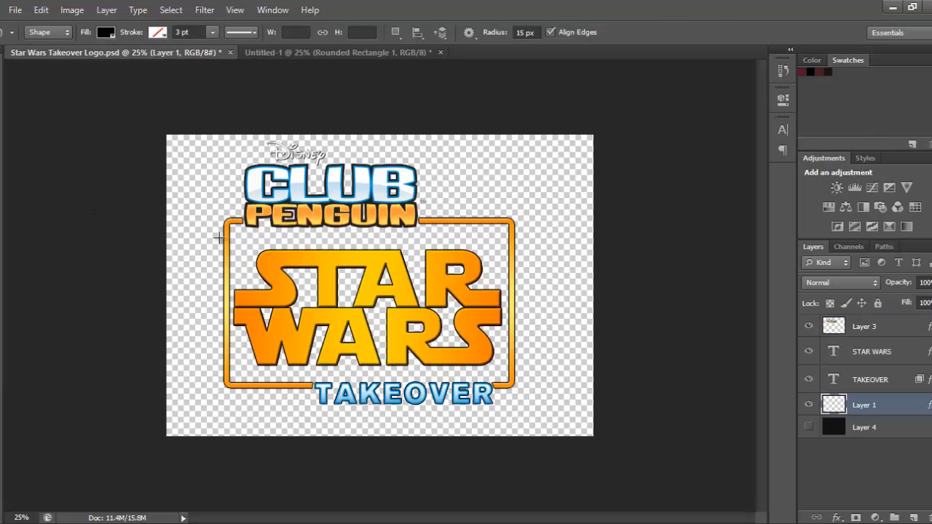
pyautogui.moveTo(346, 60)
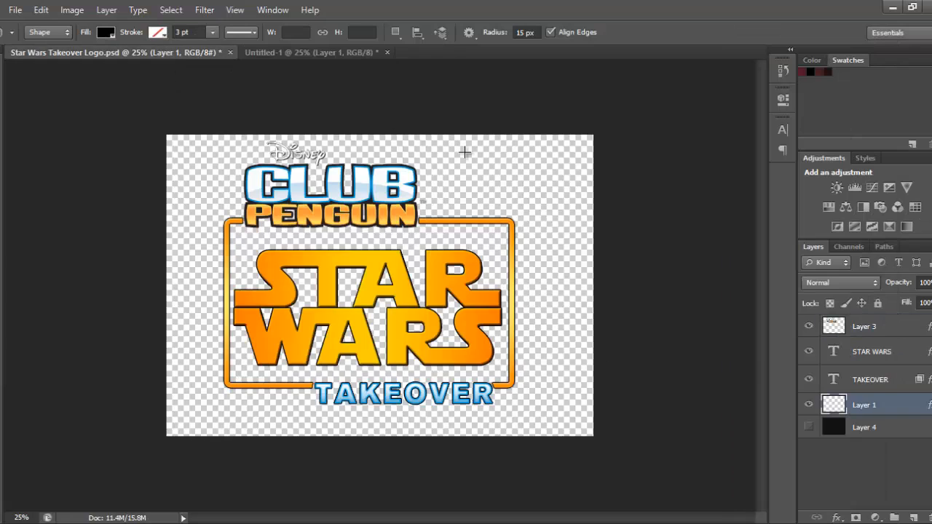
# - Duplicate the Club Penguin logo layer (Layer 3) into the Untitled-1 document
pyautogui.click(864, 327)
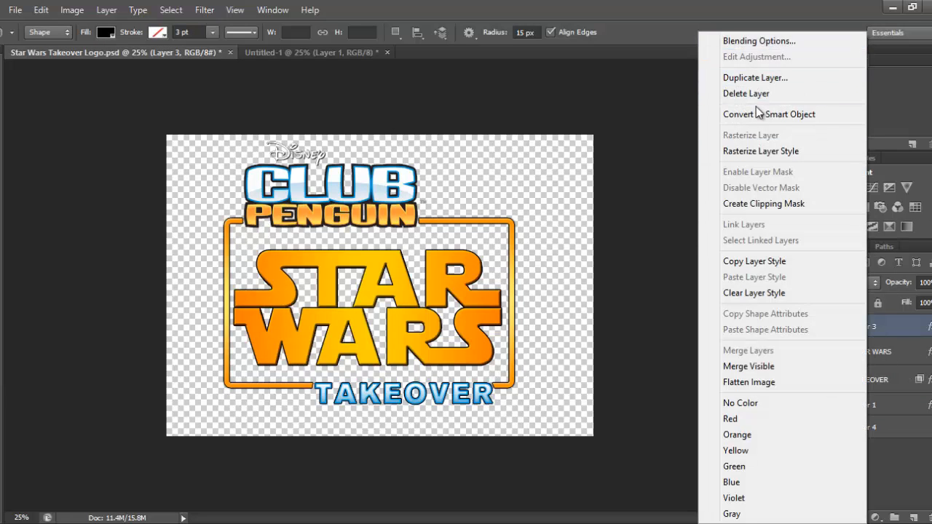
pyautogui.click(755, 77)
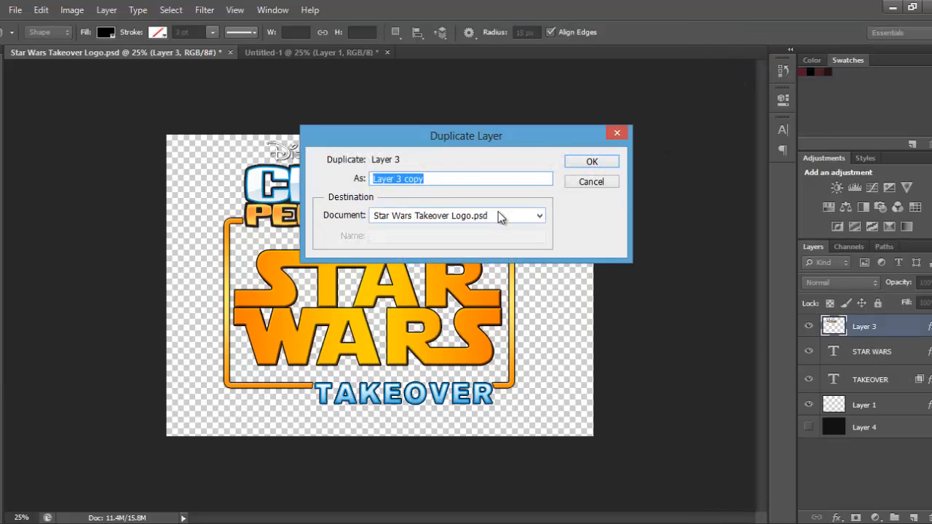
pyautogui.click(591, 161)
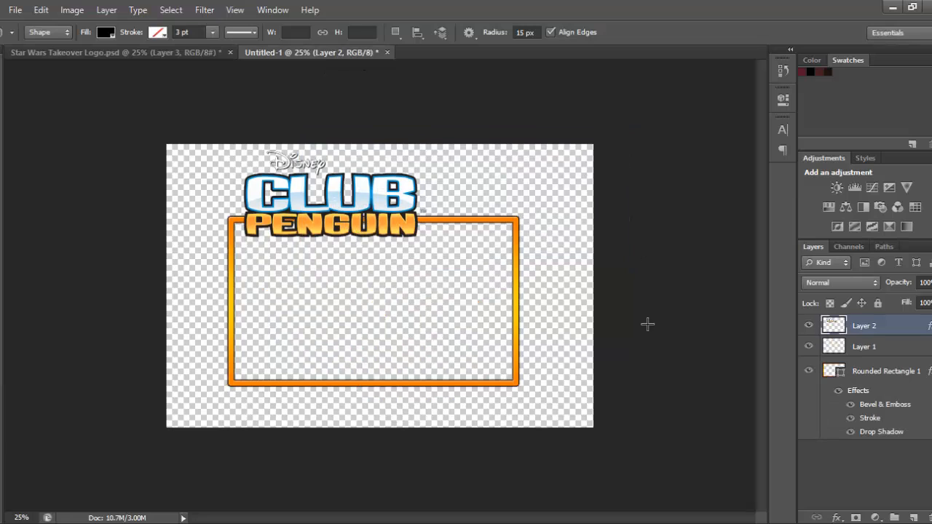
pyautogui.moveTo(592, 313)
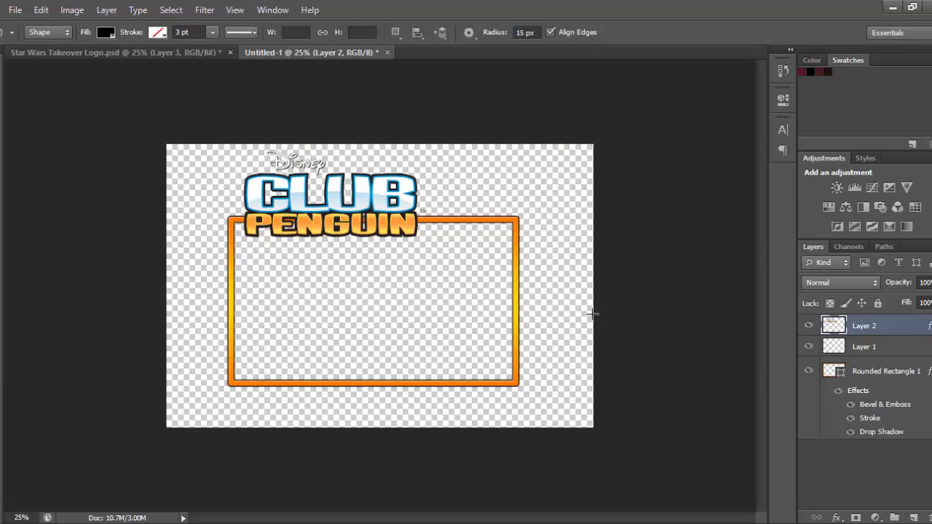
pyautogui.moveTo(675, 341)
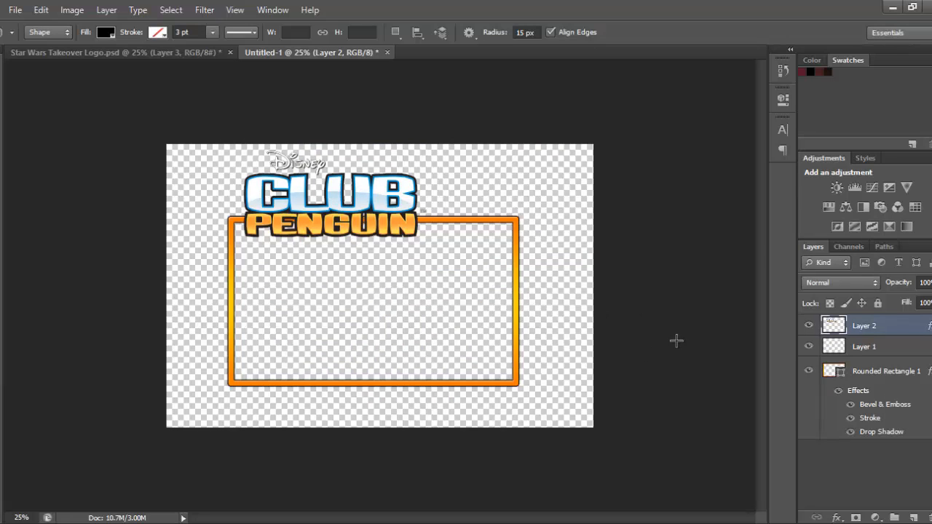
pyautogui.moveTo(104, 223)
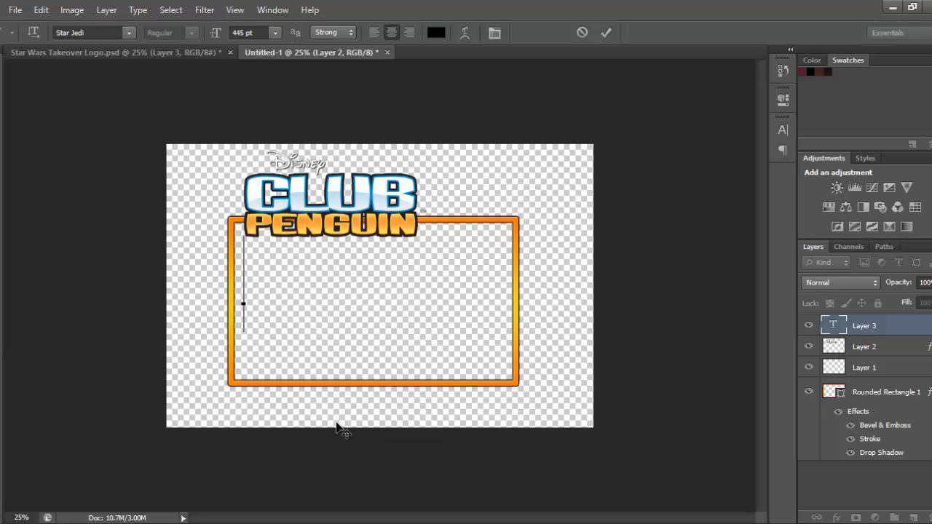
# - Type 'STAR' and 'WARS' in Star Jedi on separate text layers, fixing a stray typo
pyautogui.write('STAR')
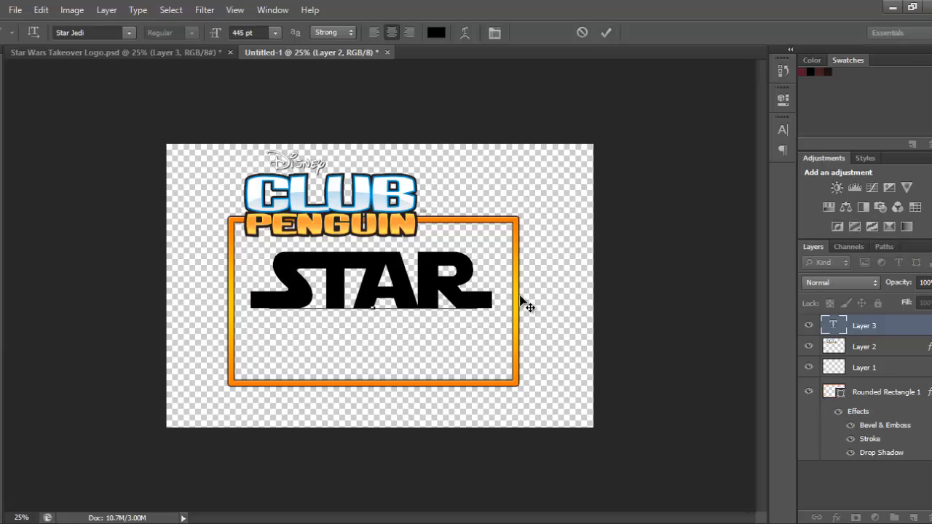
pyautogui.write('WA')
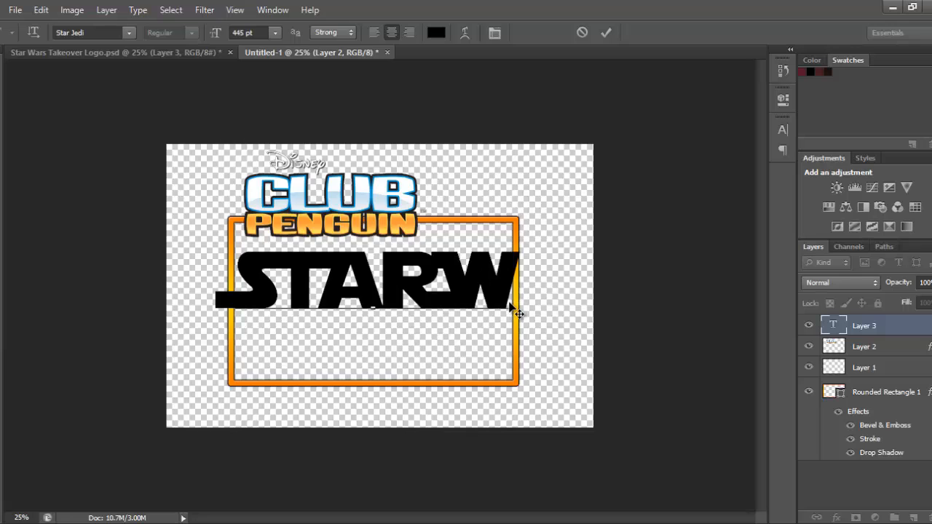
pyautogui.press('BackSpace')
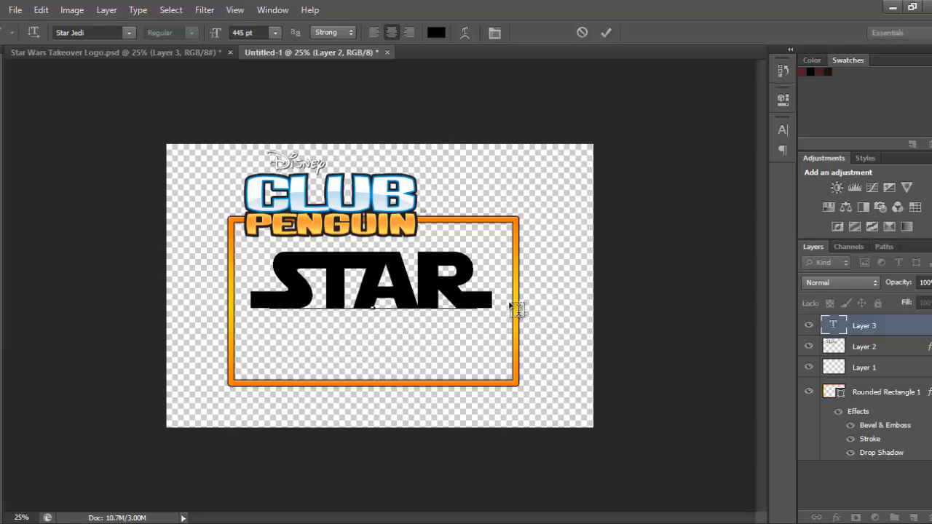
pyautogui.write('WARS')
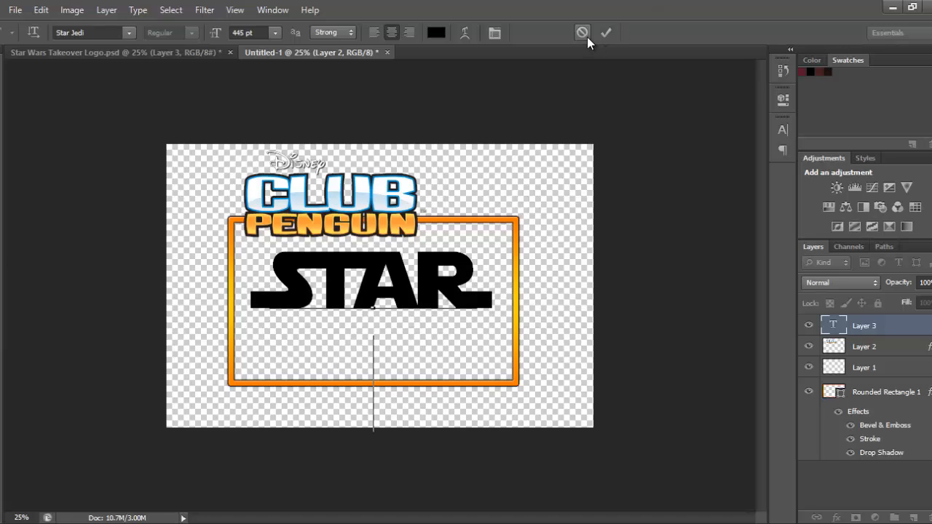
pyautogui.click(606, 32)
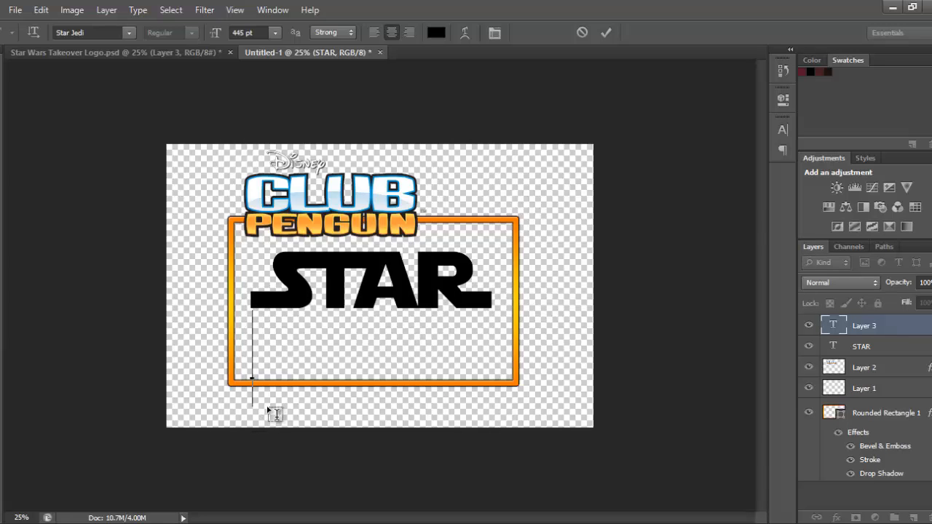
pyautogui.write('WARS')
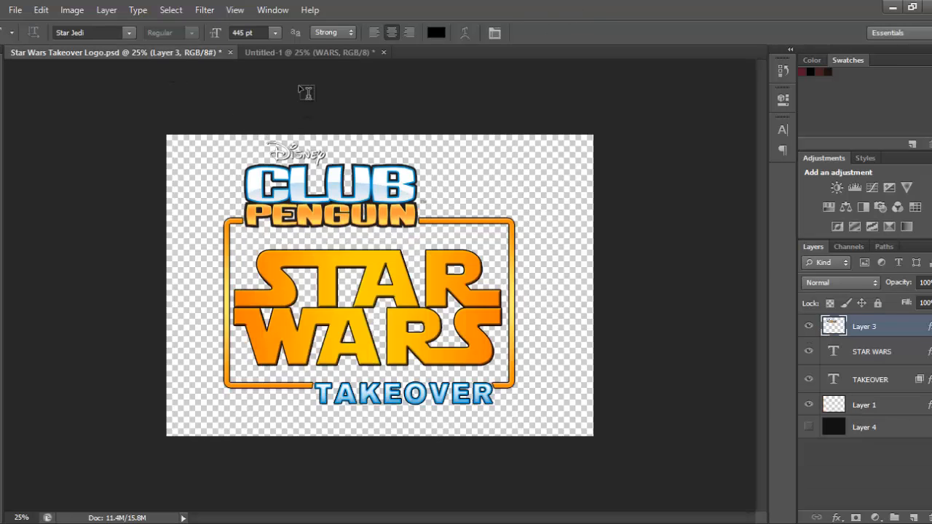
pyautogui.click(313, 52)
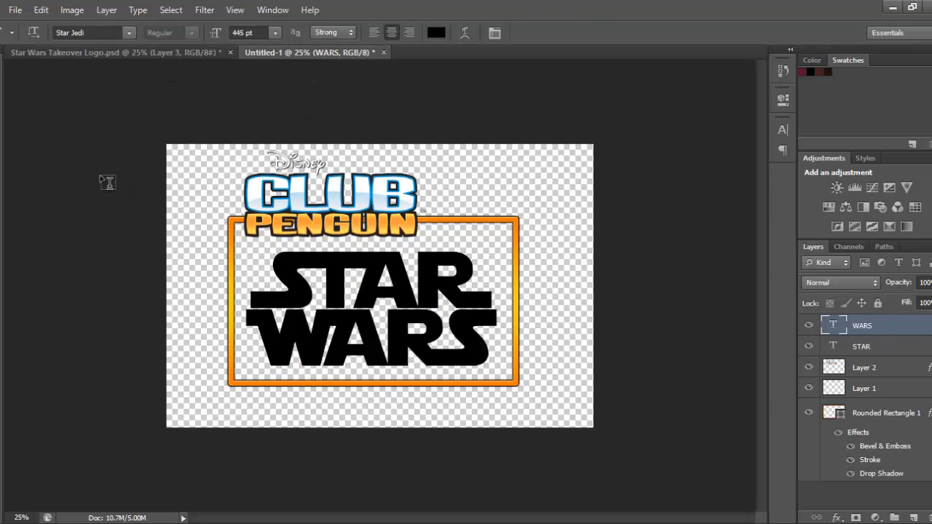
pyautogui.moveTo(491, 334)
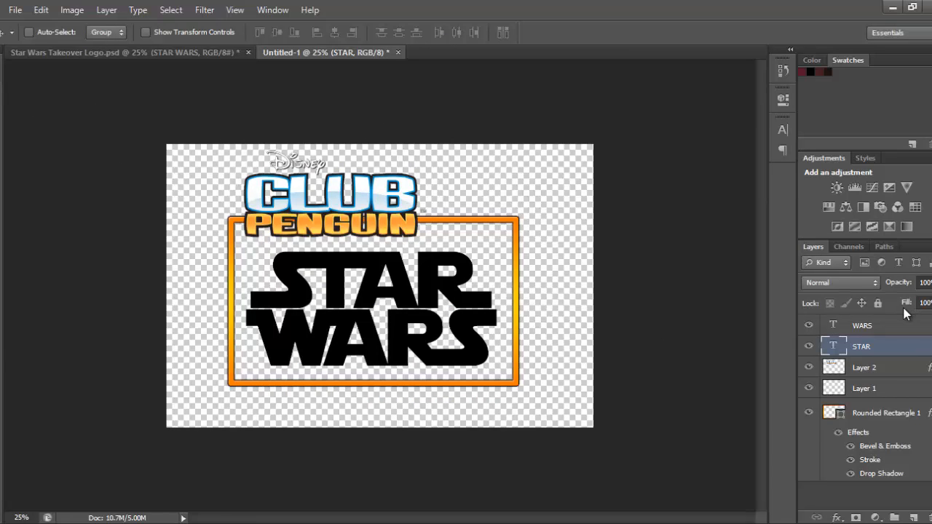
# - Set the STAR bevel's highlight colour to ffff00 and its shadow opacity to 61%
pyautogui.rightClick(865, 346)
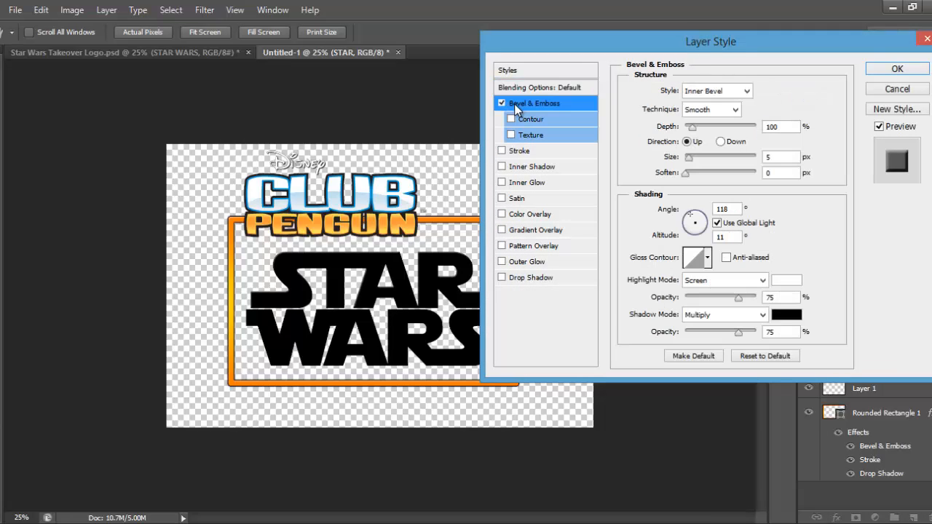
pyautogui.moveTo(536, 83)
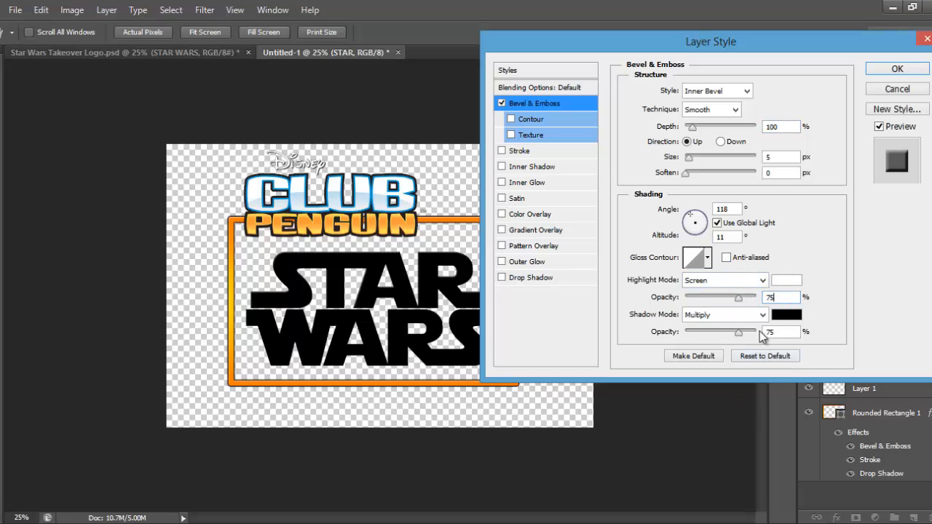
pyautogui.click(787, 279)
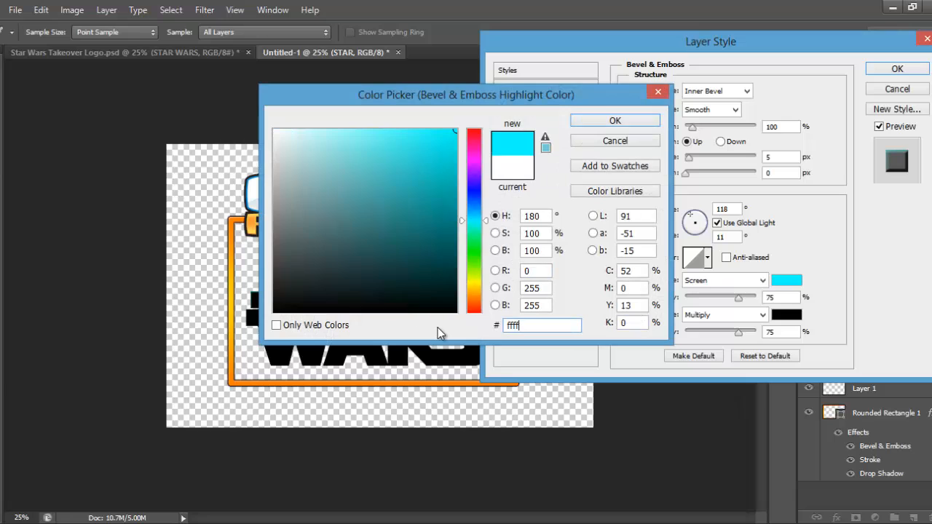
pyautogui.write('ffff00')
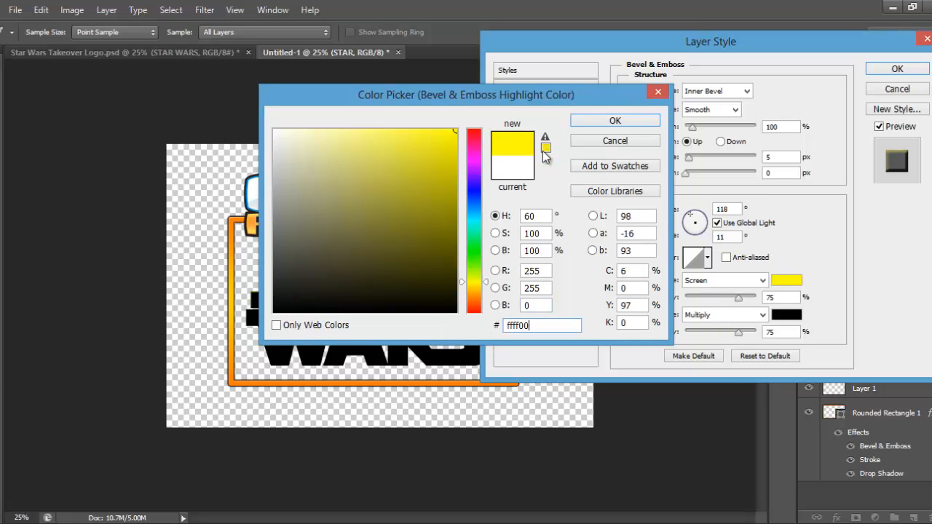
pyautogui.click(614, 120)
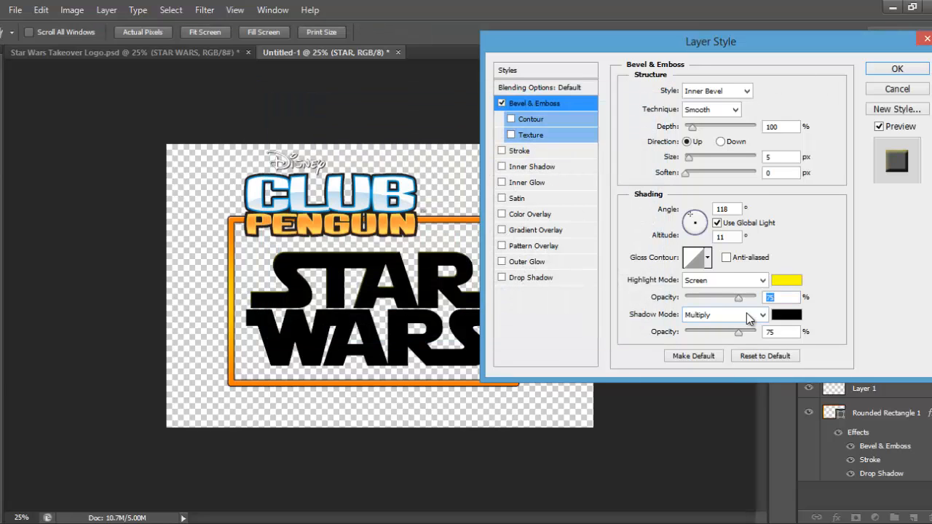
pyautogui.moveTo(731, 318)
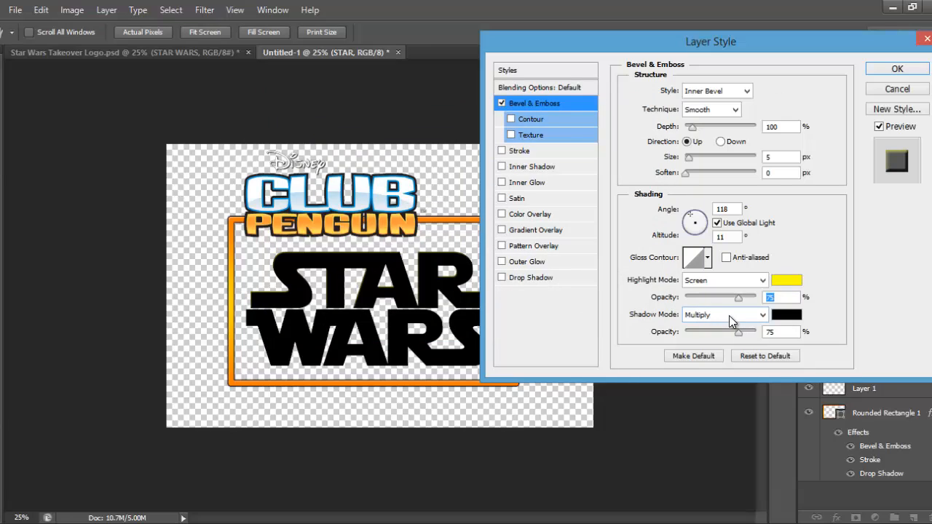
pyautogui.click(778, 332)
pyautogui.write('61')
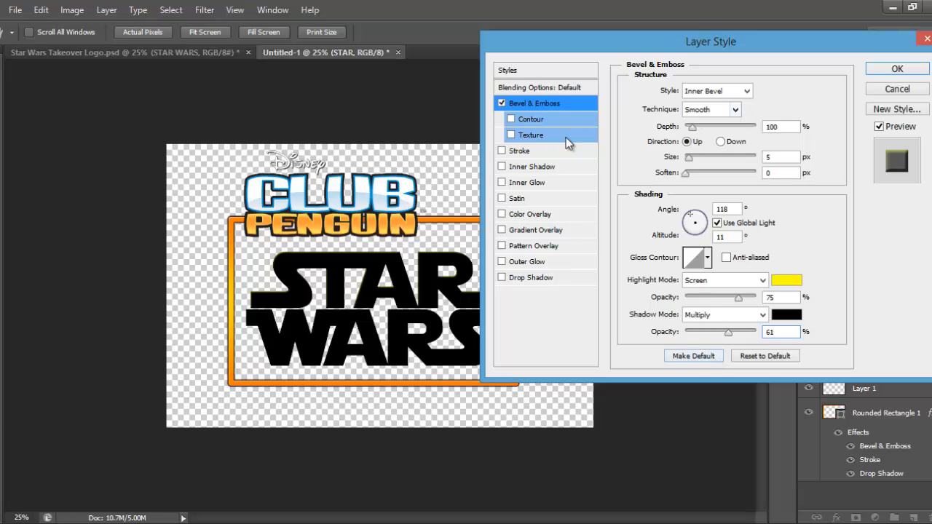
pyautogui.moveTo(539, 137)
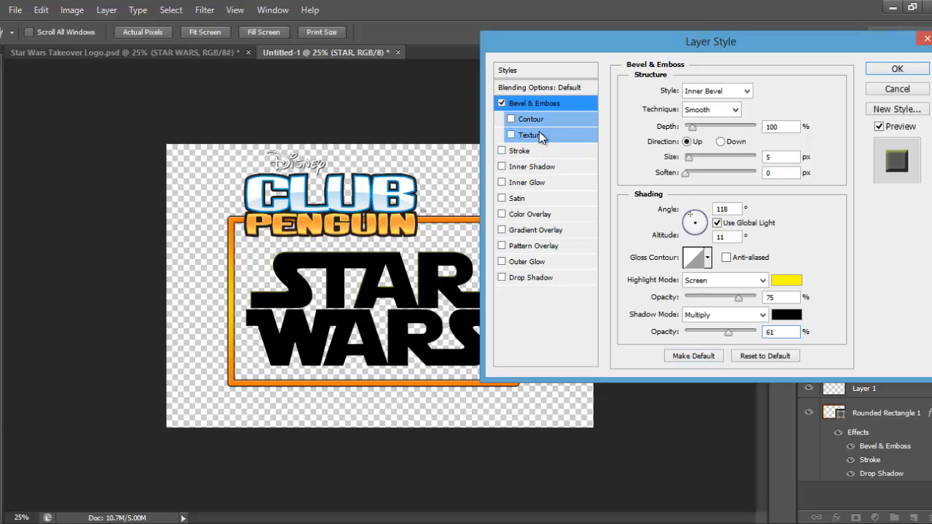
pyautogui.moveTo(501, 150)
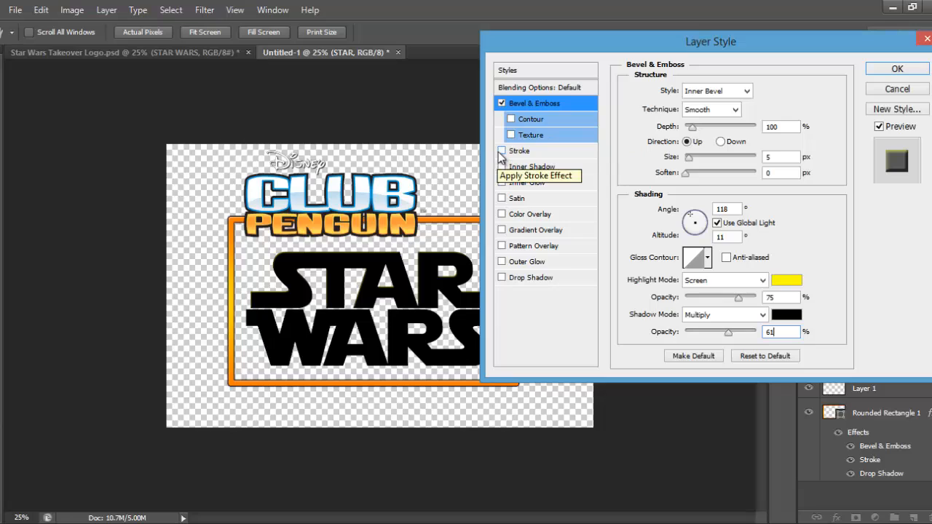
# - Add a black stroke and Star Wars Orange gradient overlay to STAR, then apply the style
pyautogui.click(502, 150)
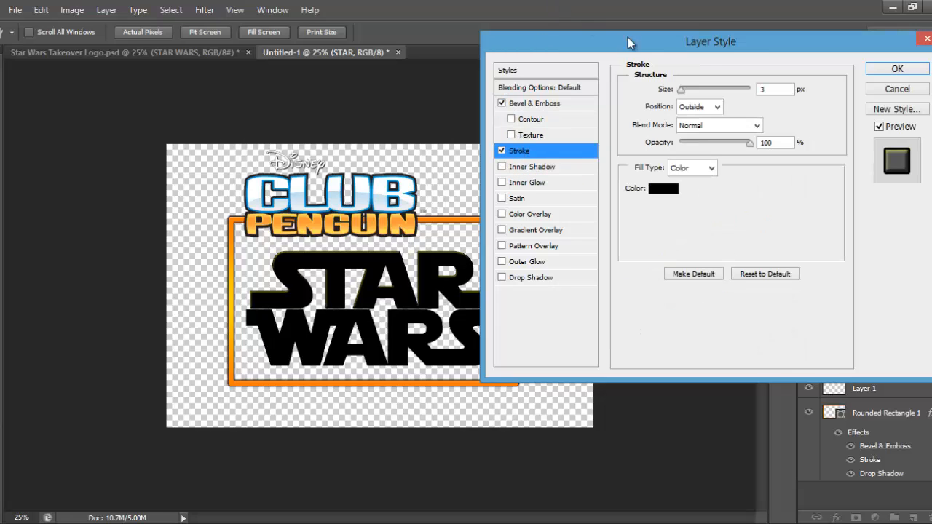
pyautogui.click(775, 89)
pyautogui.write('7')
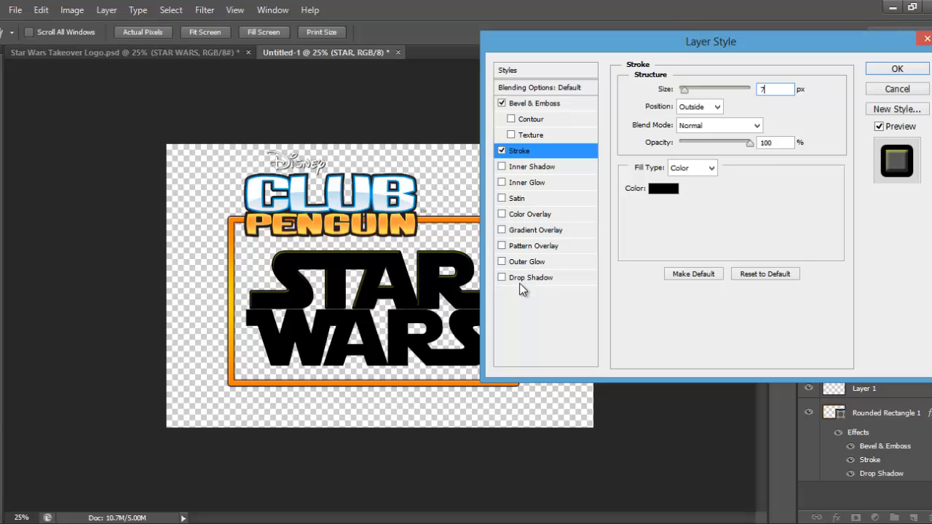
pyautogui.click(501, 229)
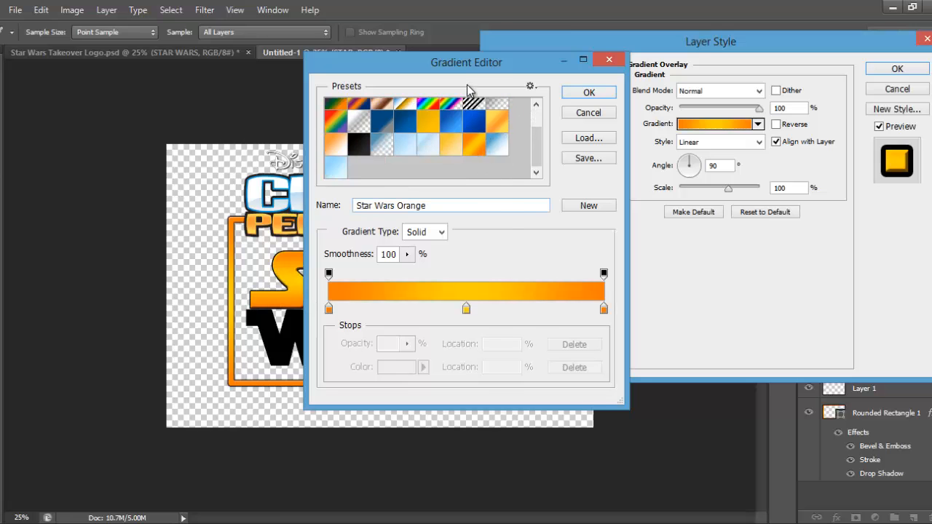
pyautogui.moveTo(466, 62); pyautogui.dragTo(452, 65)
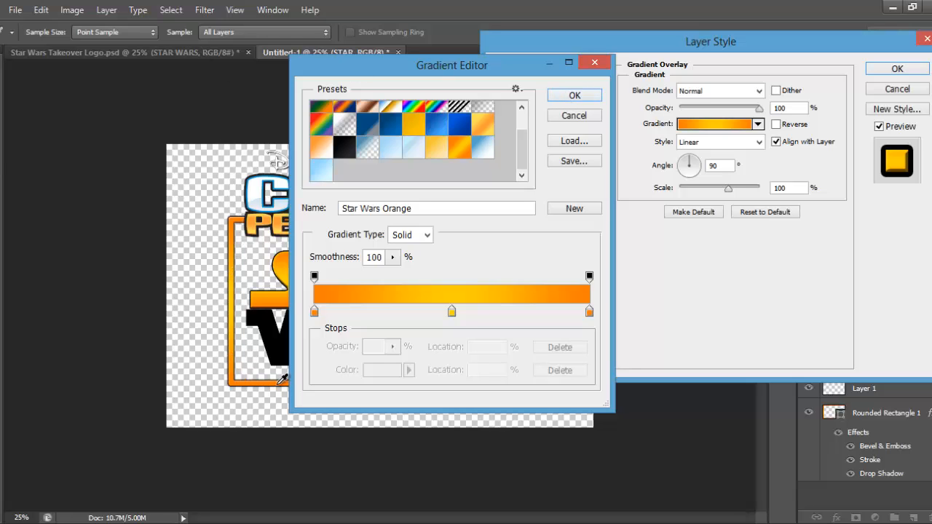
pyautogui.click(574, 95)
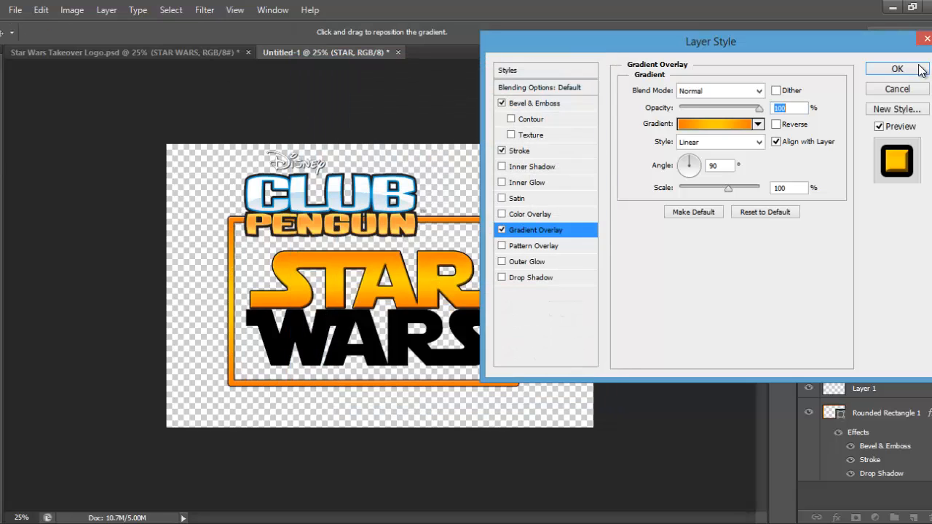
pyautogui.click(897, 69)
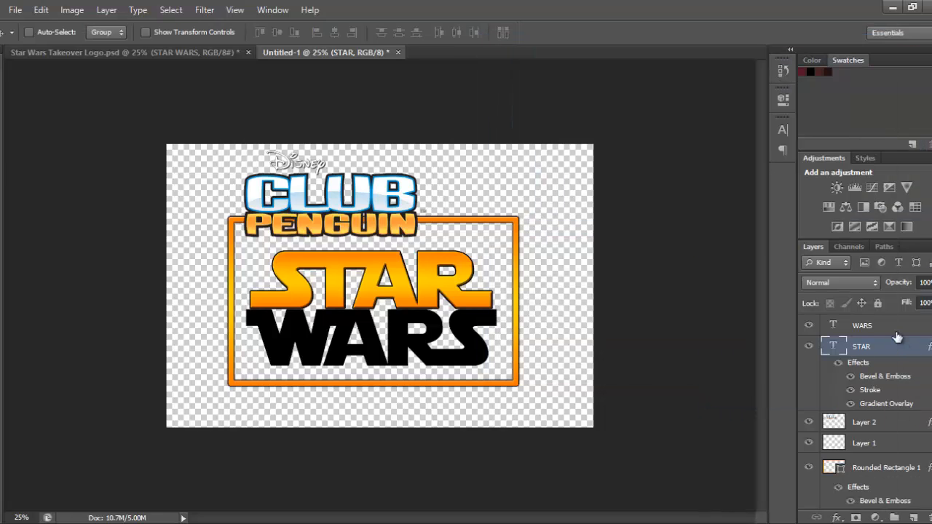
# - Paste STAR's layer style onto WARS and start a new text layer below
pyautogui.rightClick(864, 346)
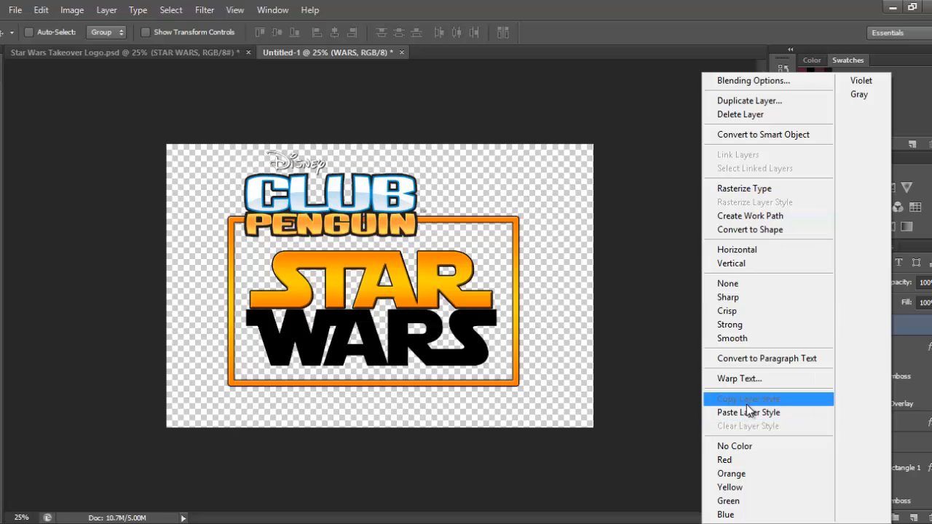
pyautogui.click(748, 412)
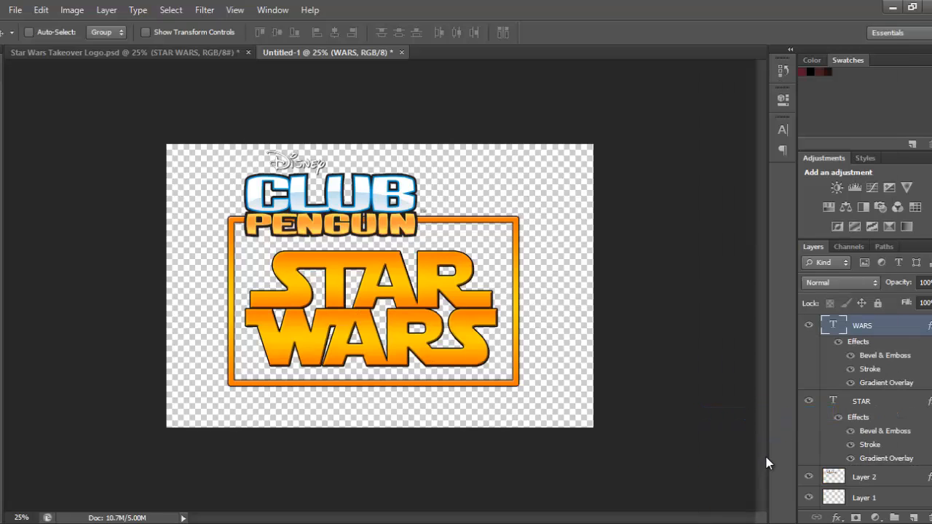
pyautogui.moveTo(314, 190)
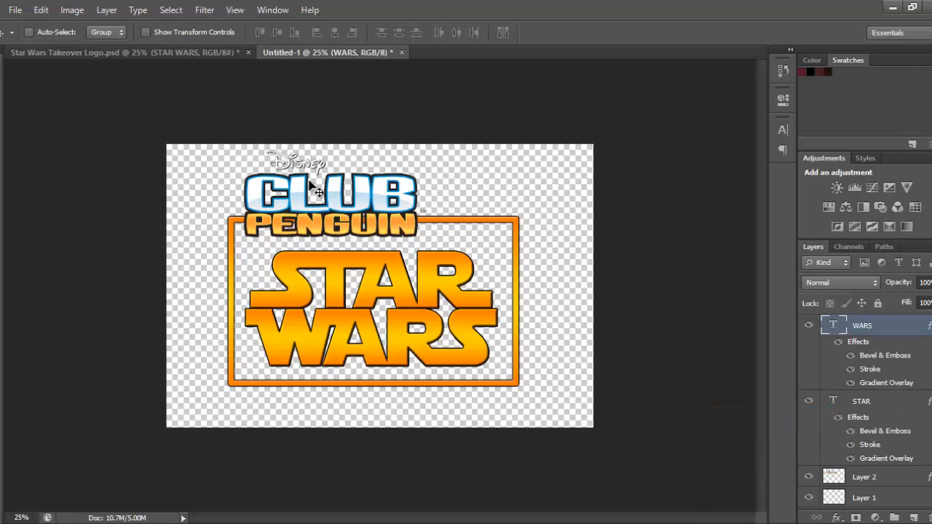
pyautogui.moveTo(892, 446)
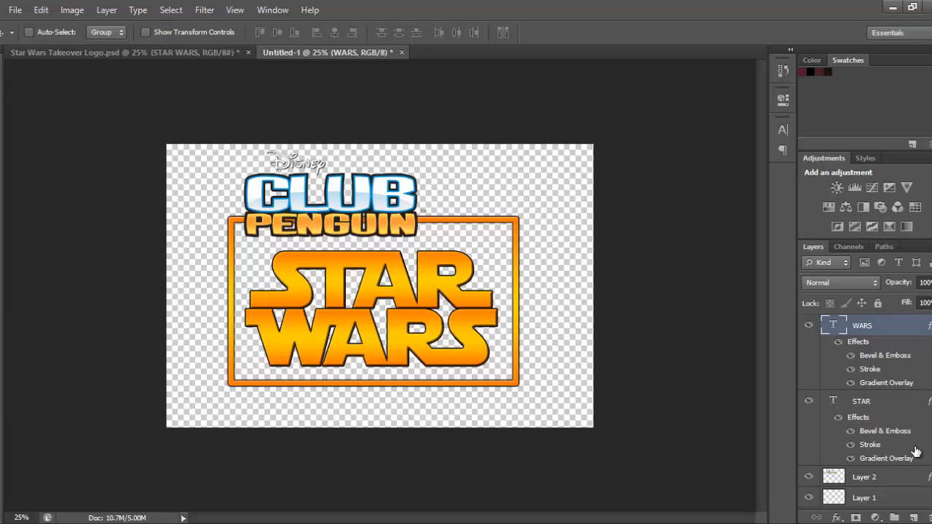
pyautogui.click(862, 401)
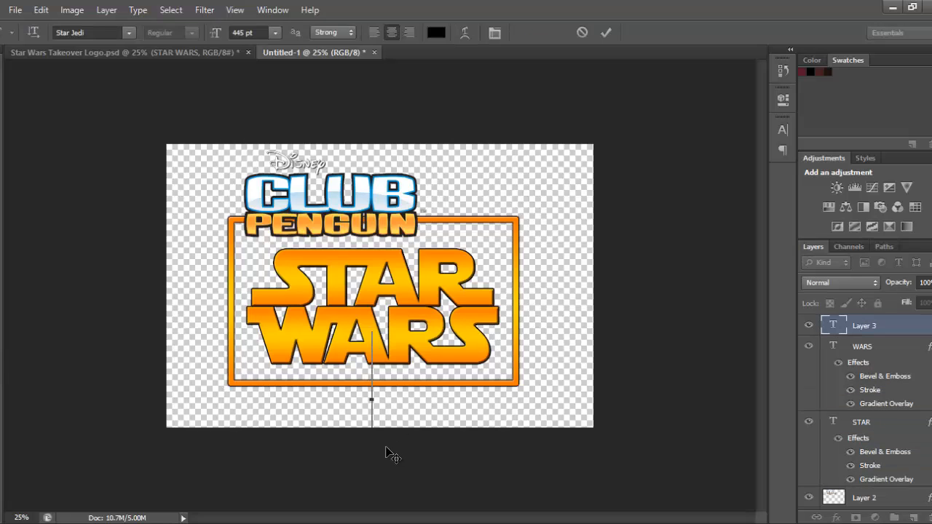
# - Type TAKEOVER in white 159 pt Berthold Akzidenz Grotesk and commit it
pyautogui.click(131, 32)
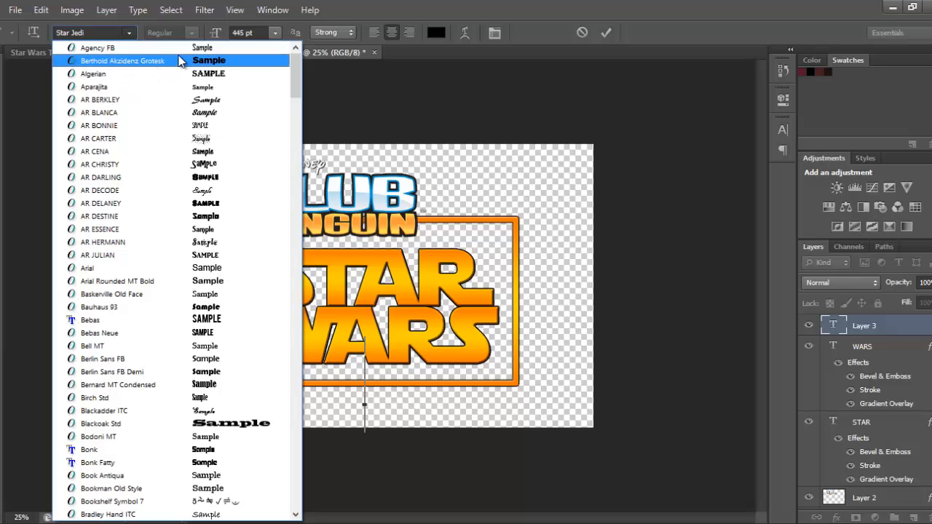
pyautogui.click(123, 61)
pyautogui.write('159')
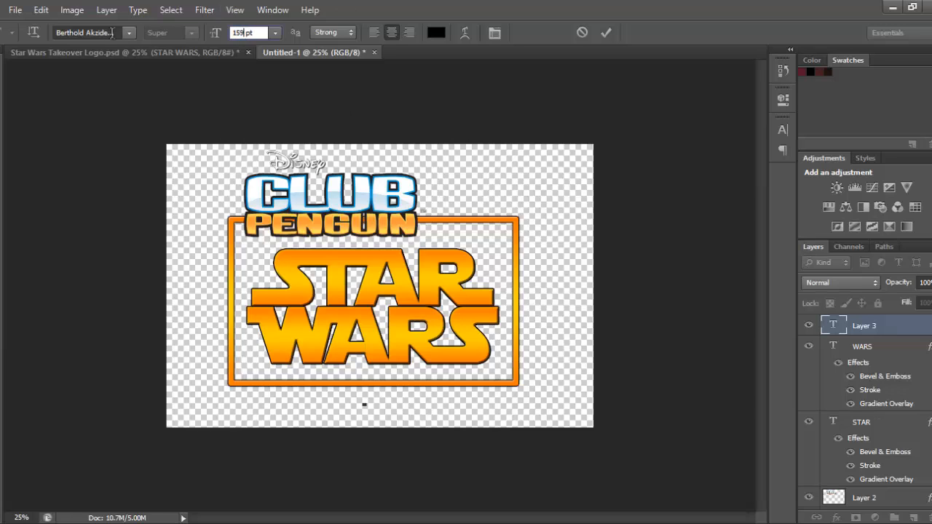
pyautogui.write('TAKEOVER')
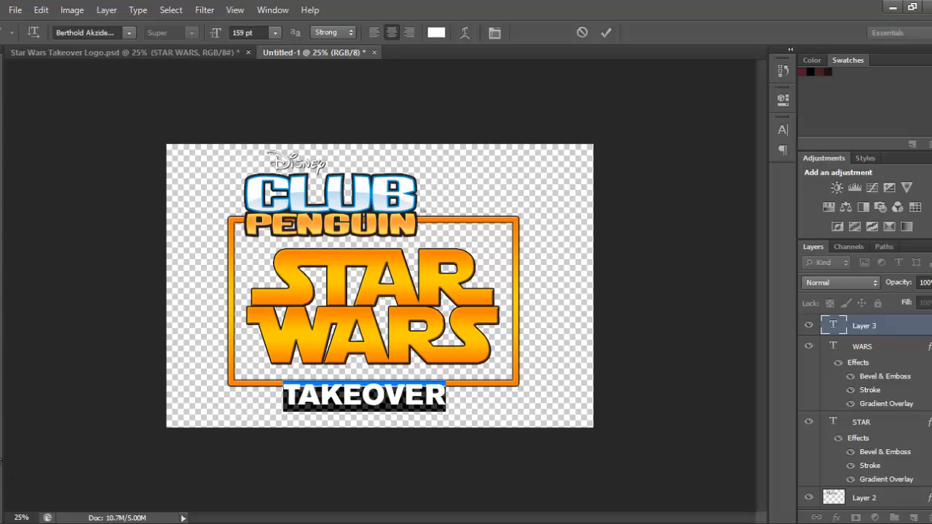
pyautogui.click(606, 32)
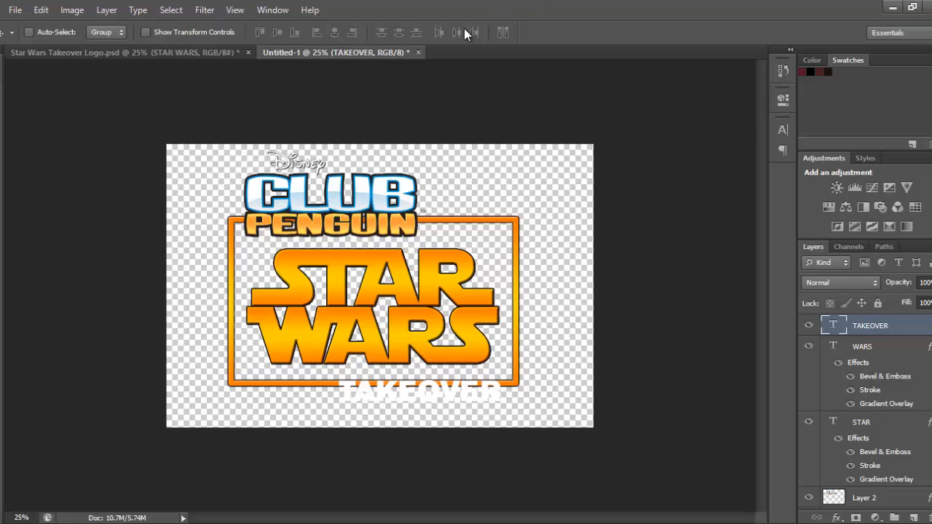
# - Give TAKEOVER a black outside stroke of about 6 px in Layer Style
pyautogui.rightClick(870, 324)
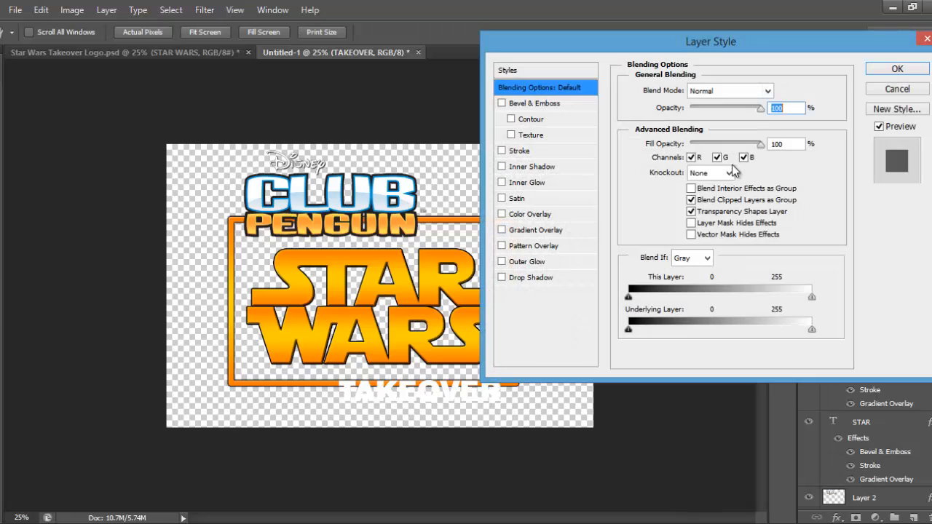
pyautogui.click(500, 150)
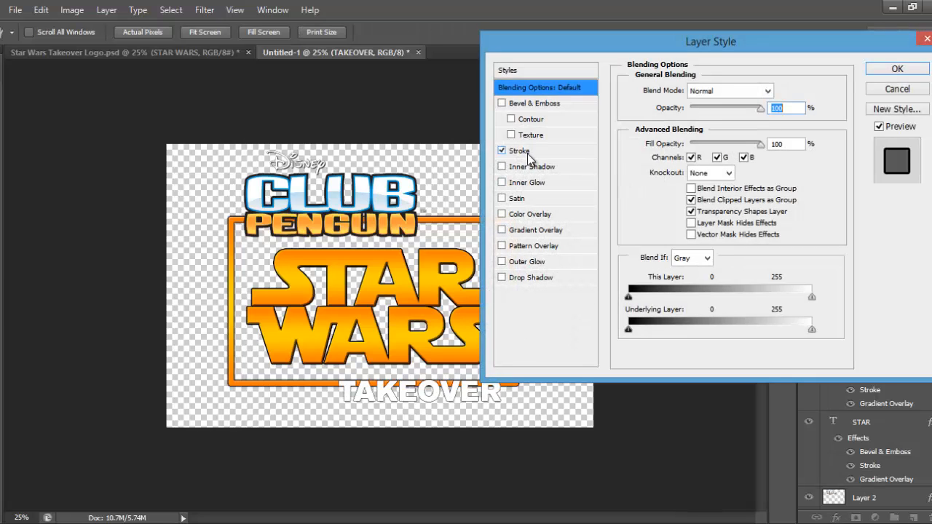
pyautogui.click(518, 151)
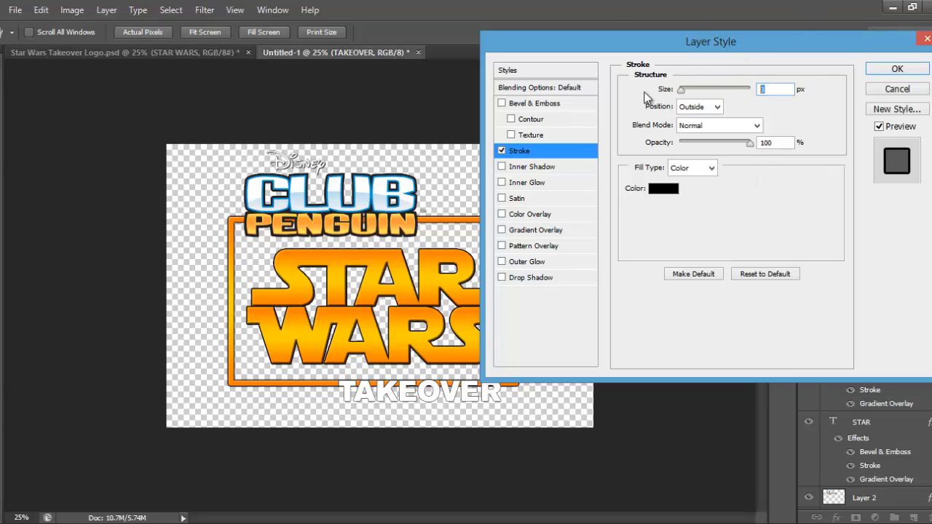
pyautogui.write('6')
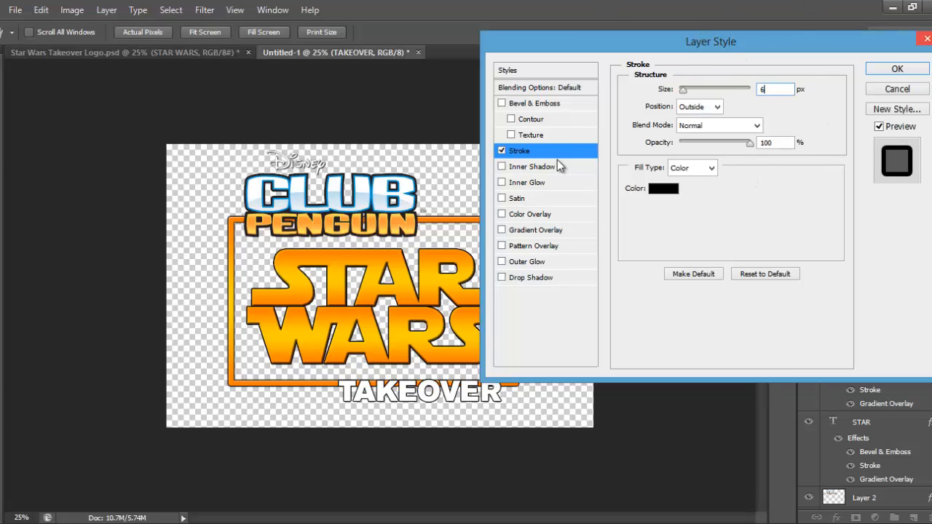
pyautogui.moveTo(462, 338)
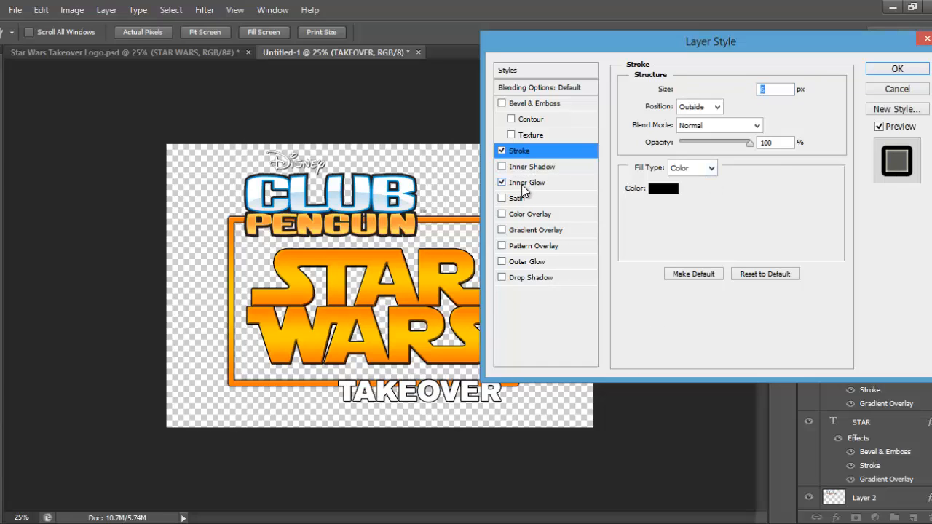
# - Set TAKEOVER's inner glow to Normal blending with blue colour 009ee7
pyautogui.click(528, 182)
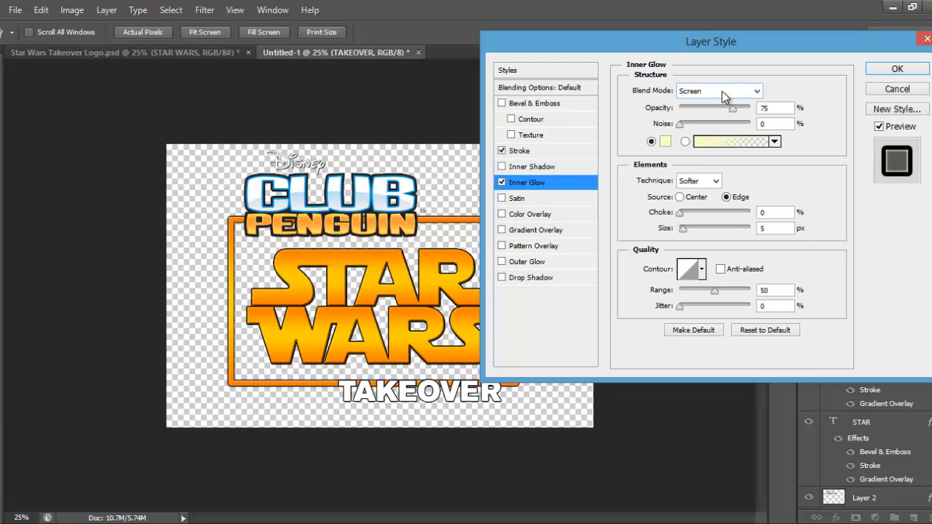
pyautogui.moveTo(664, 90)
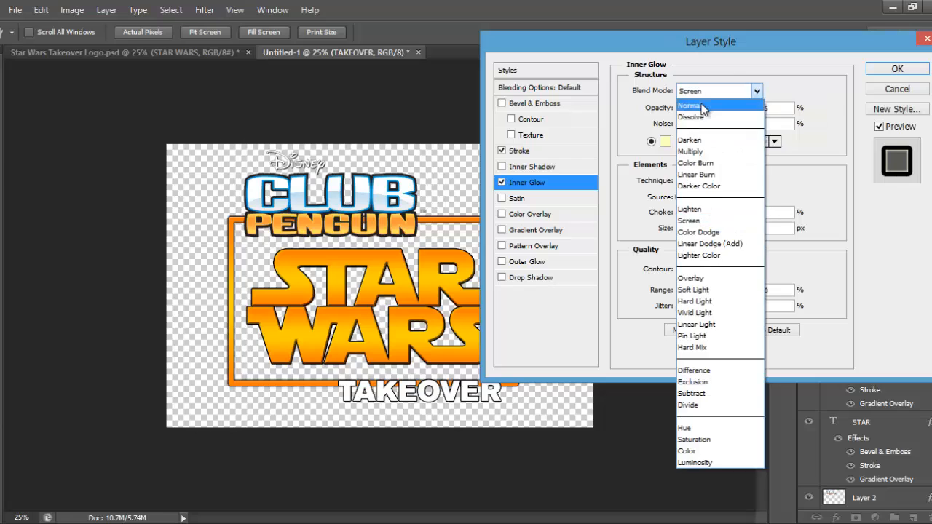
pyautogui.click(697, 105)
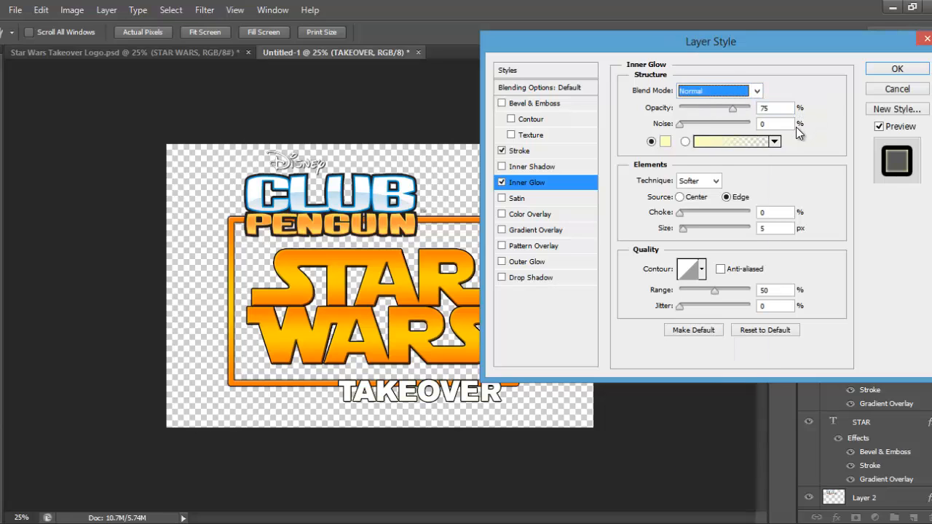
pyautogui.moveTo(793, 141)
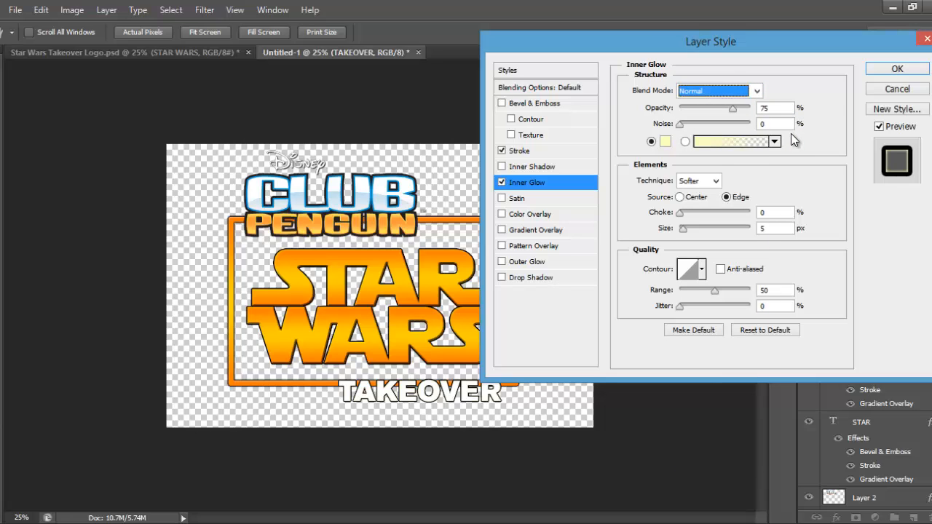
pyautogui.click(729, 142)
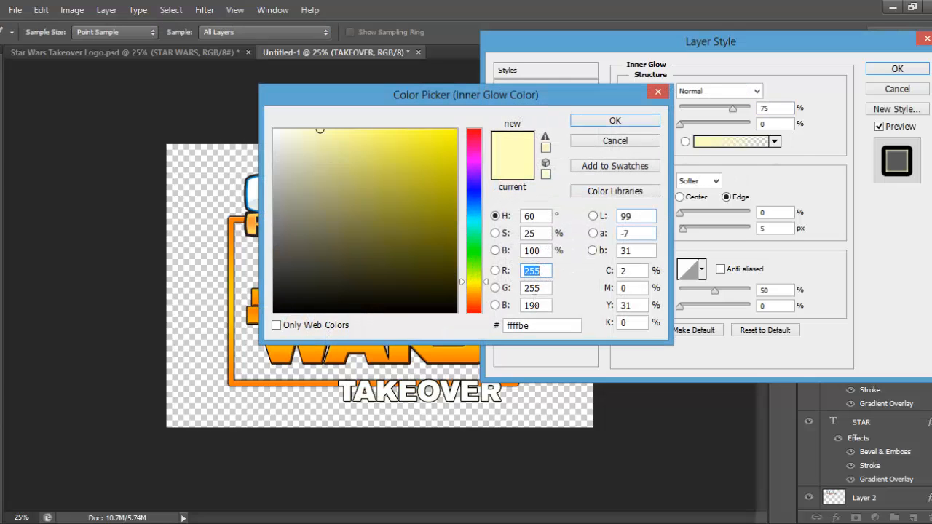
pyautogui.write('009ee7')
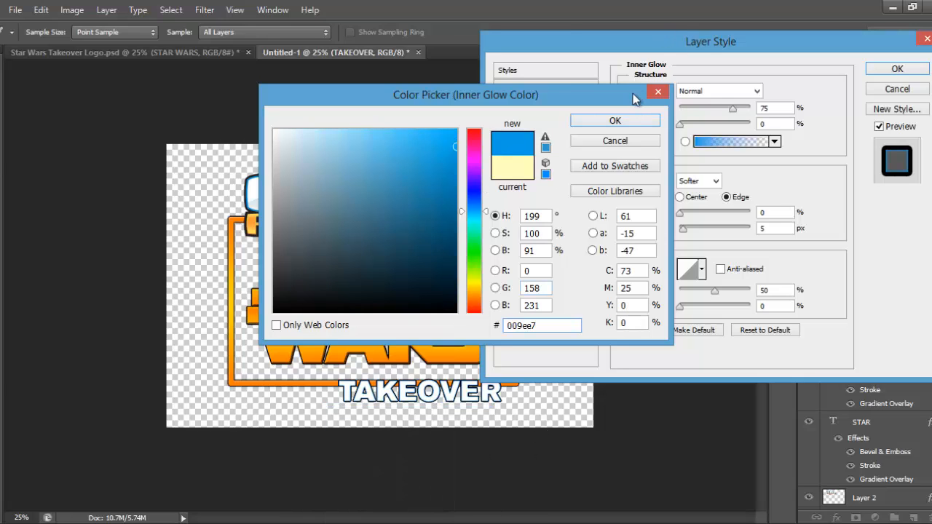
pyautogui.click(614, 120)
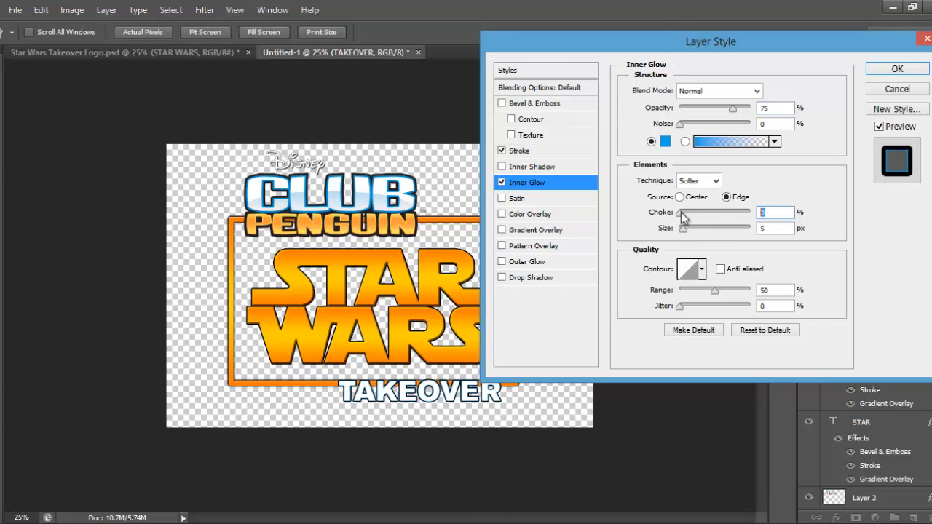
pyautogui.moveTo(594, 270)
pyautogui.write('3')
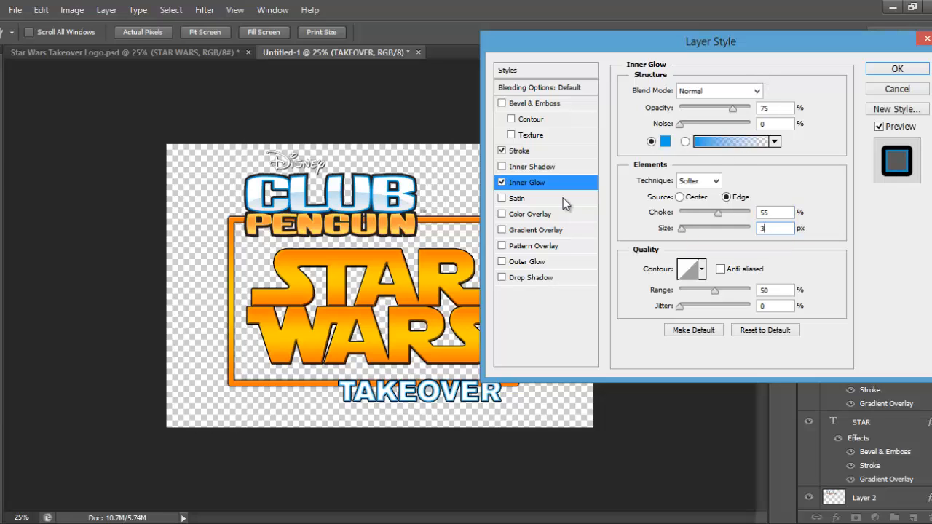
# - Add a 51a4cc-to-white gradient overlay to TAKEOVER and apply the layer style
pyautogui.click(538, 230)
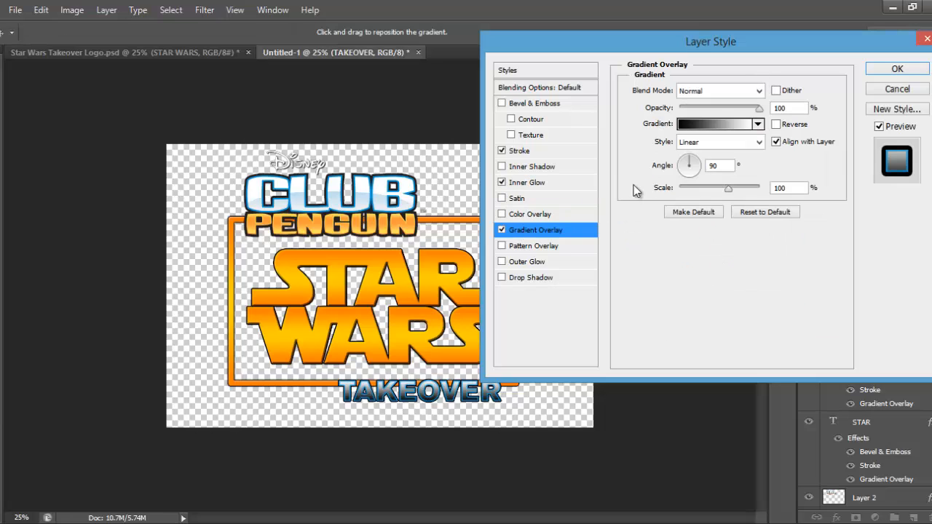
pyautogui.click(713, 124)
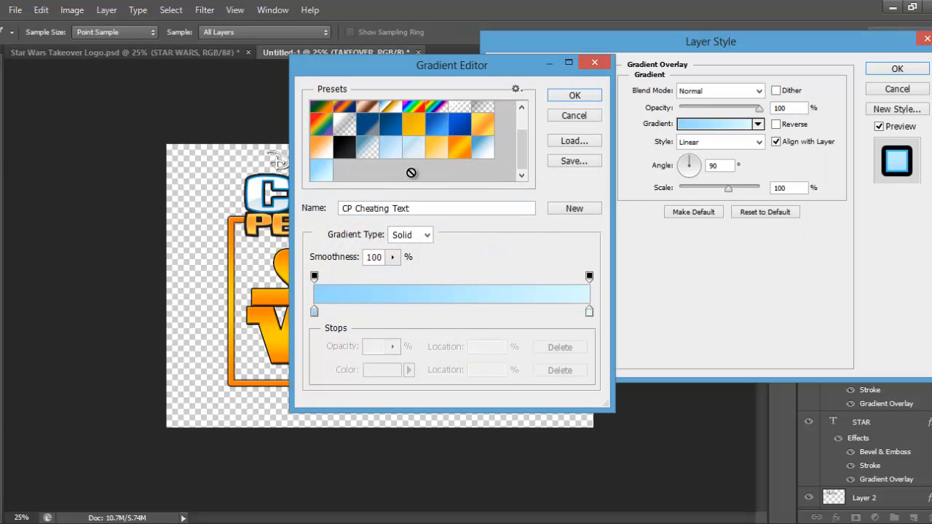
pyautogui.click(463, 146)
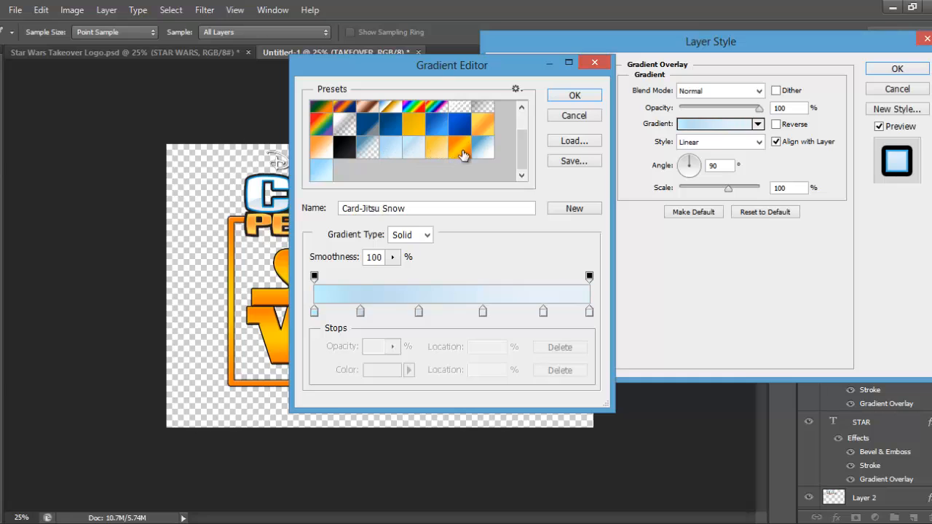
pyautogui.click(464, 149)
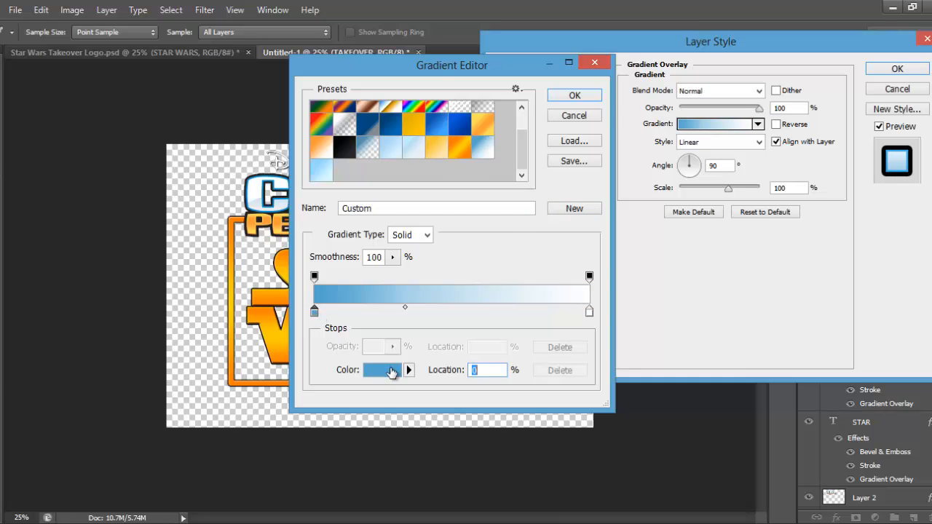
pyautogui.click(382, 370)
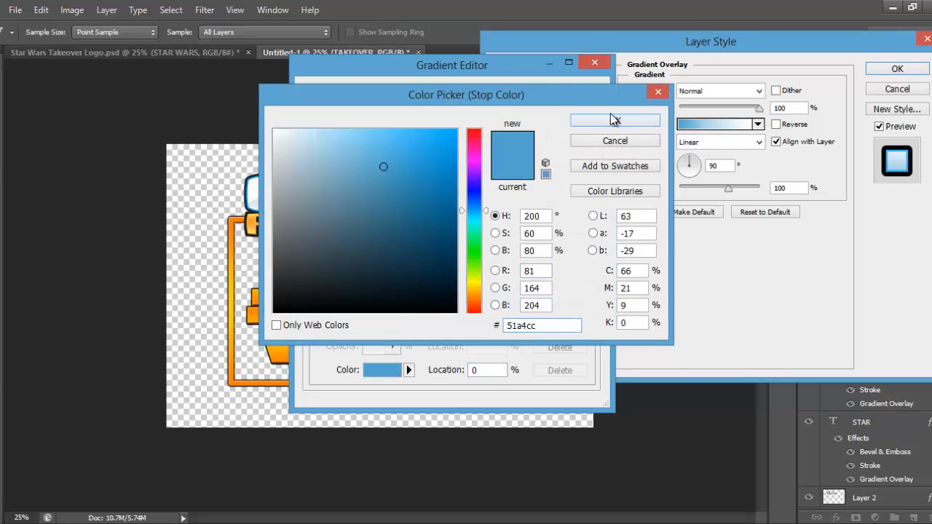
pyautogui.click(614, 120)
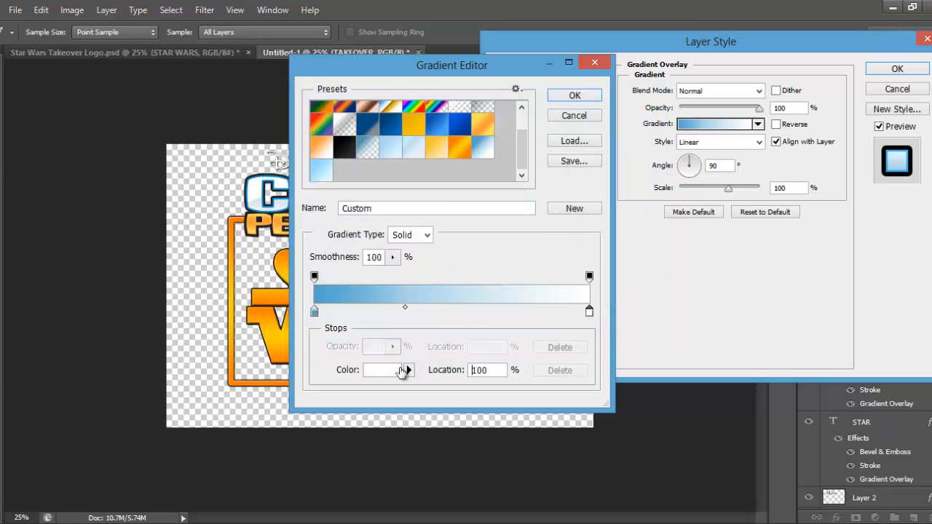
pyautogui.click(381, 370)
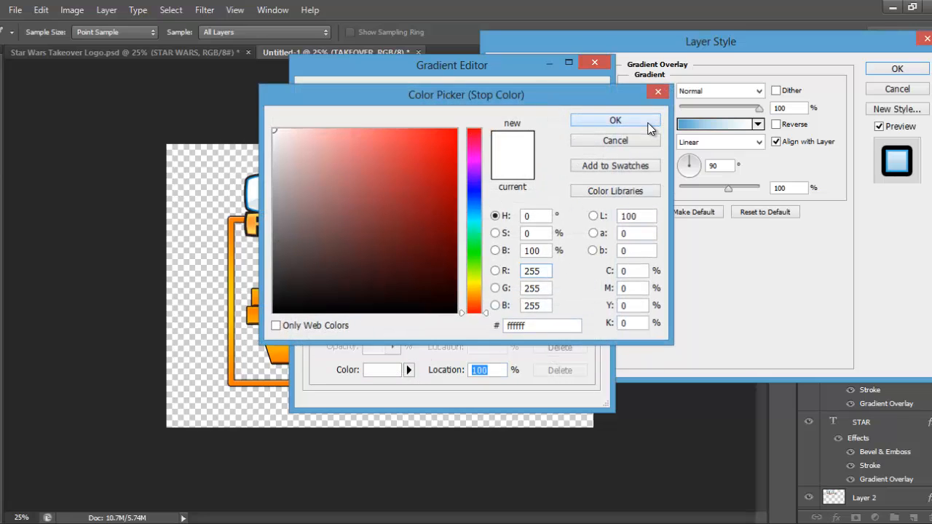
pyautogui.click(614, 120)
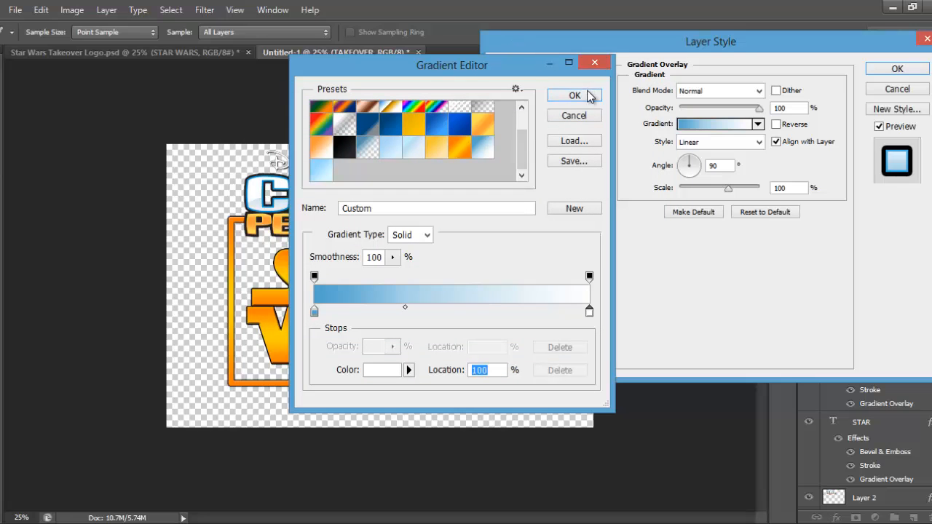
pyautogui.click(573, 96)
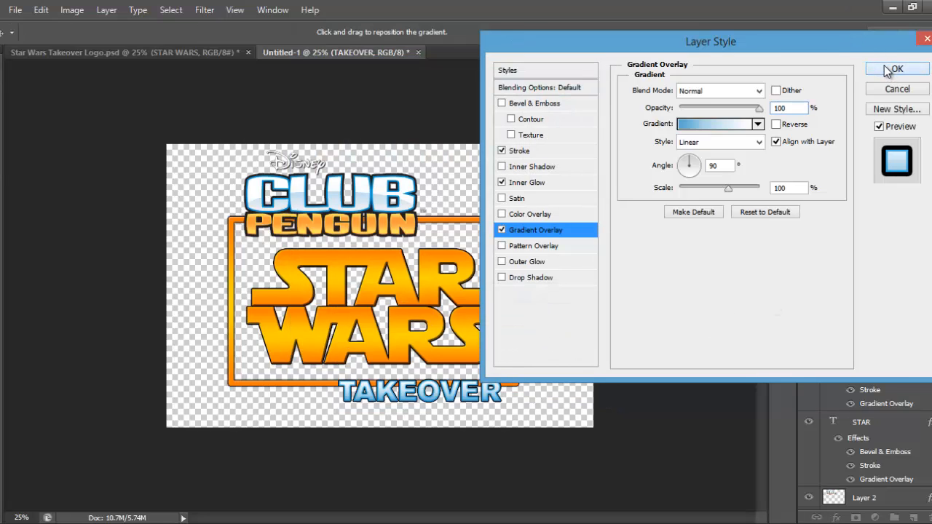
pyautogui.click(897, 69)
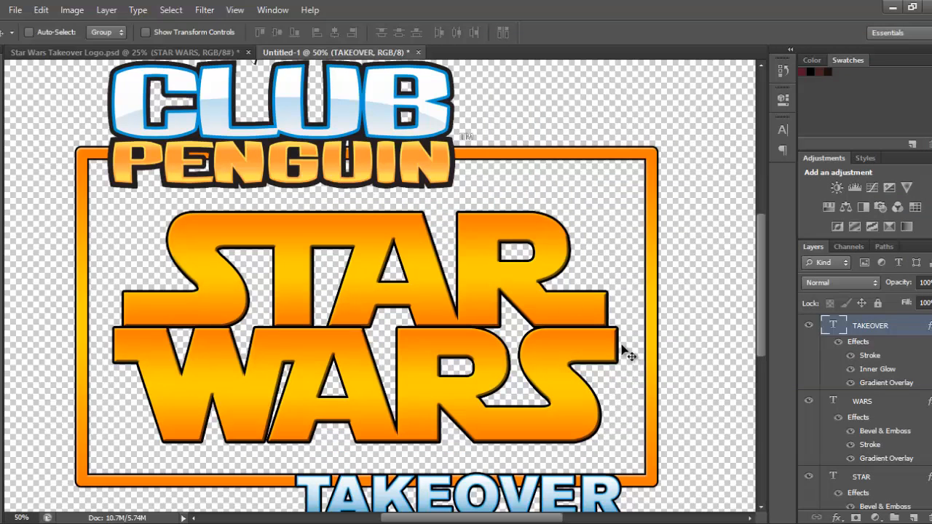
# - Rasterize Rounded Rectangle 1's layer style from the Layers panel
pyautogui.scroll(-3)
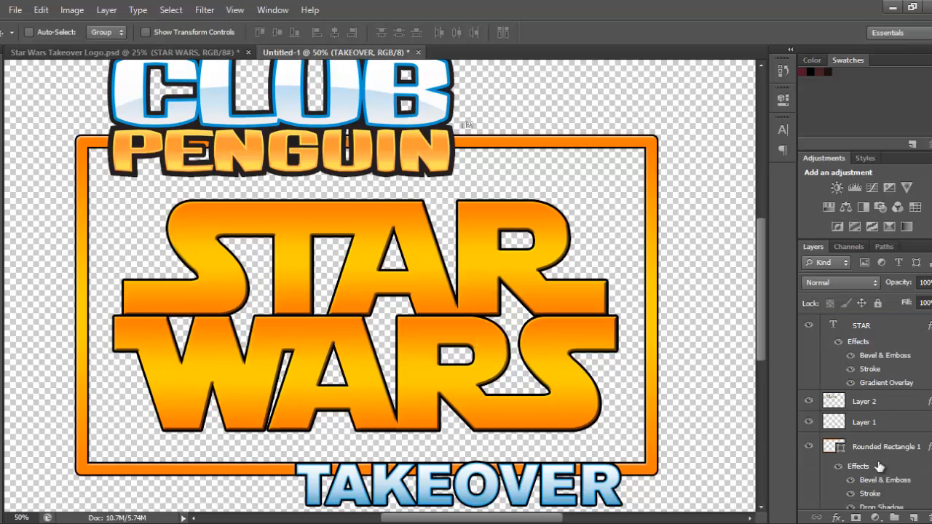
pyautogui.rightClick(886, 446)
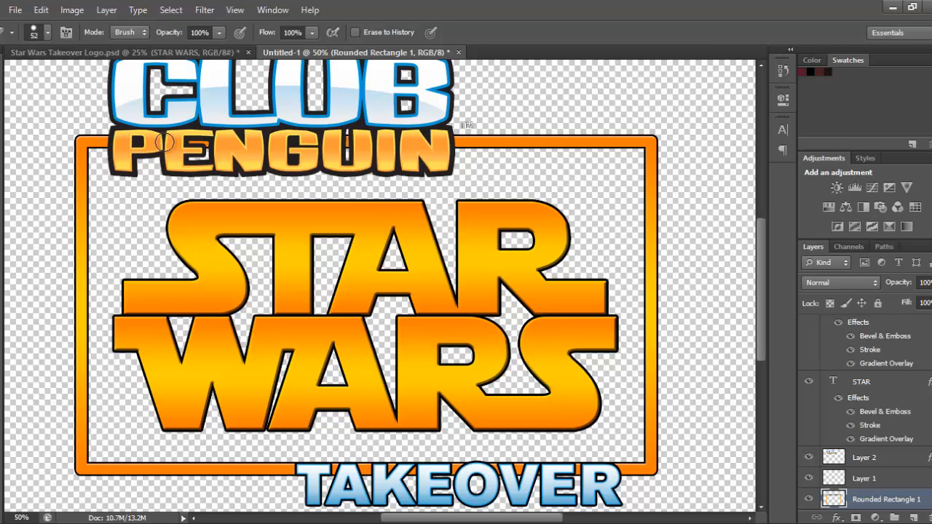
pyautogui.moveTo(395, 141)
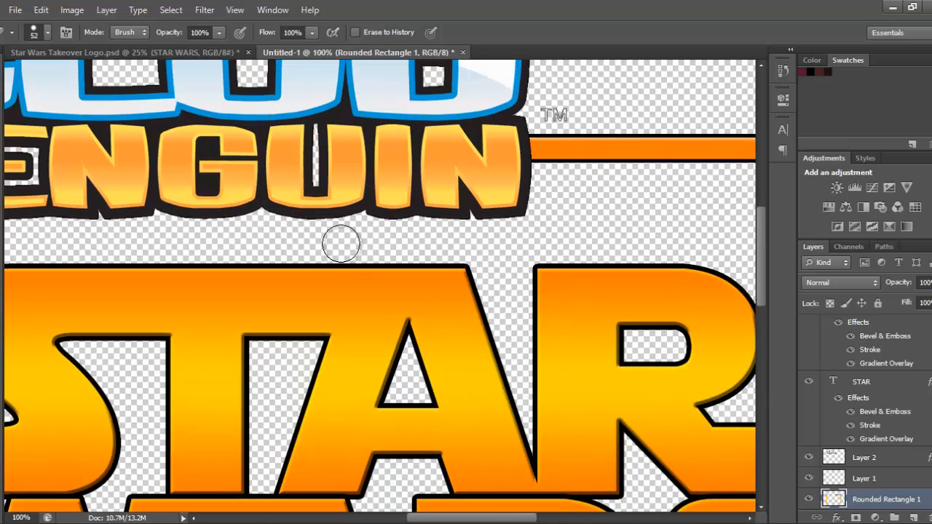
pyautogui.moveTo(344, 248)
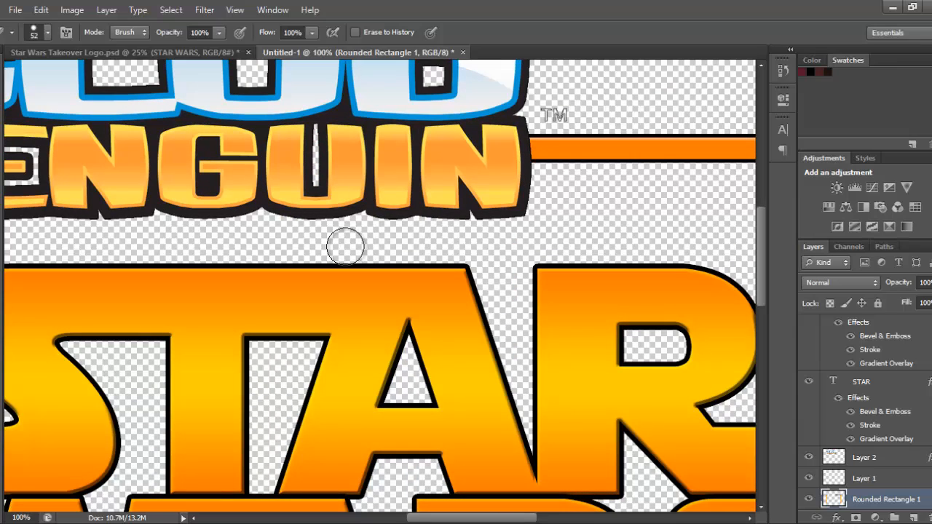
pyautogui.moveTo(383, 233)
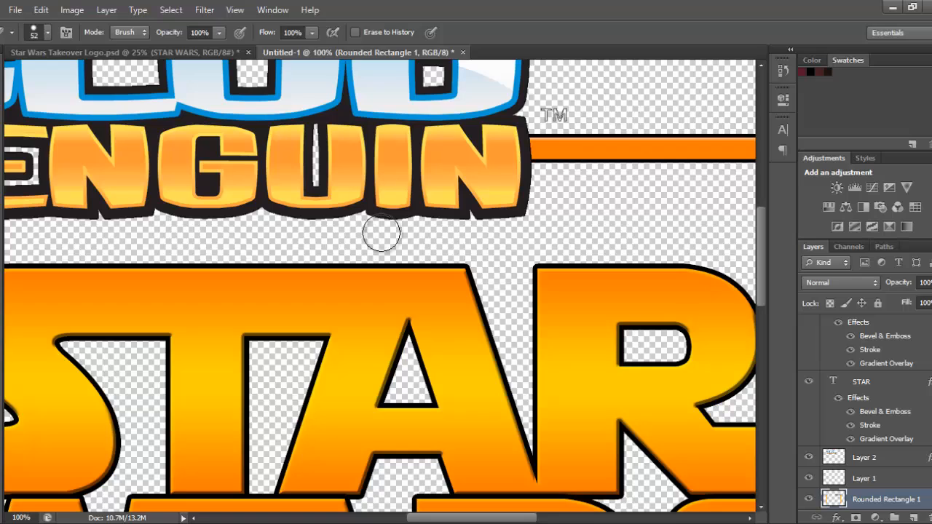
pyautogui.moveTo(481, 166)
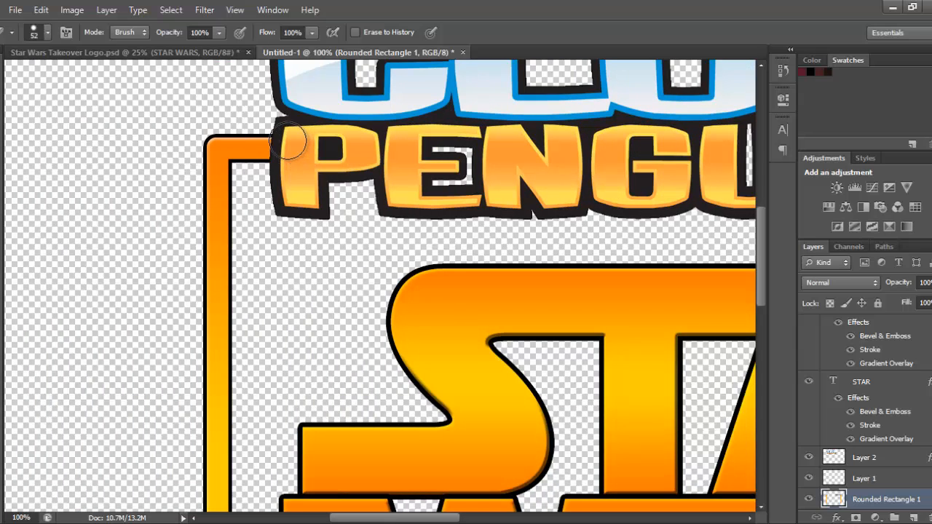
pyautogui.moveTo(286, 155)
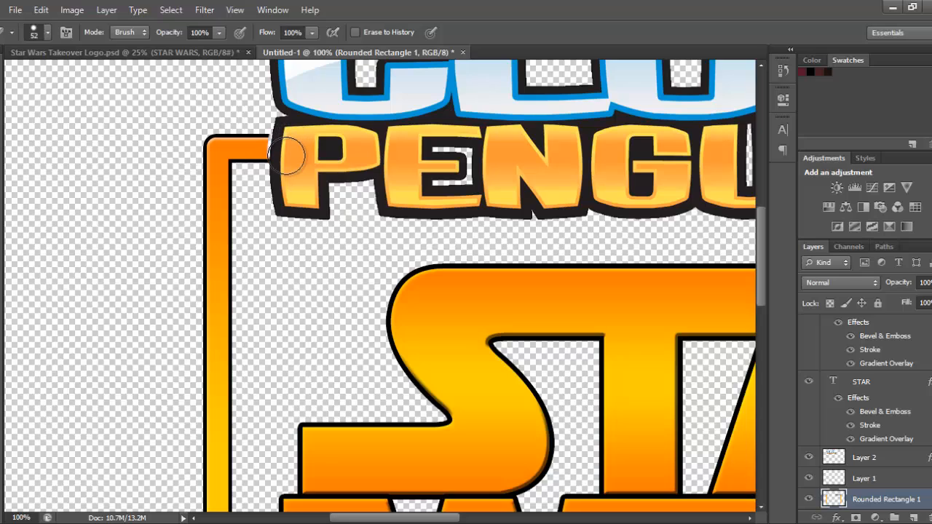
pyautogui.moveTo(285, 136)
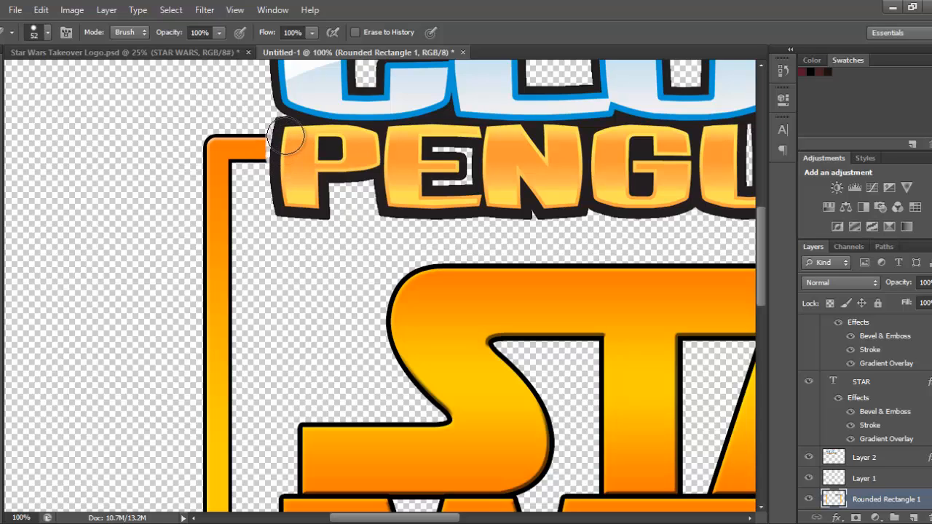
pyautogui.moveTo(297, 159)
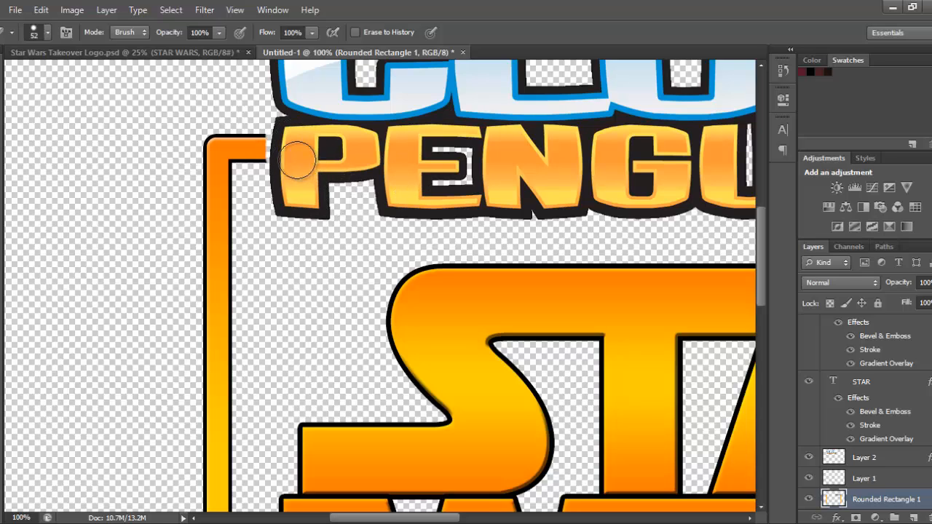
pyautogui.moveTo(286, 146)
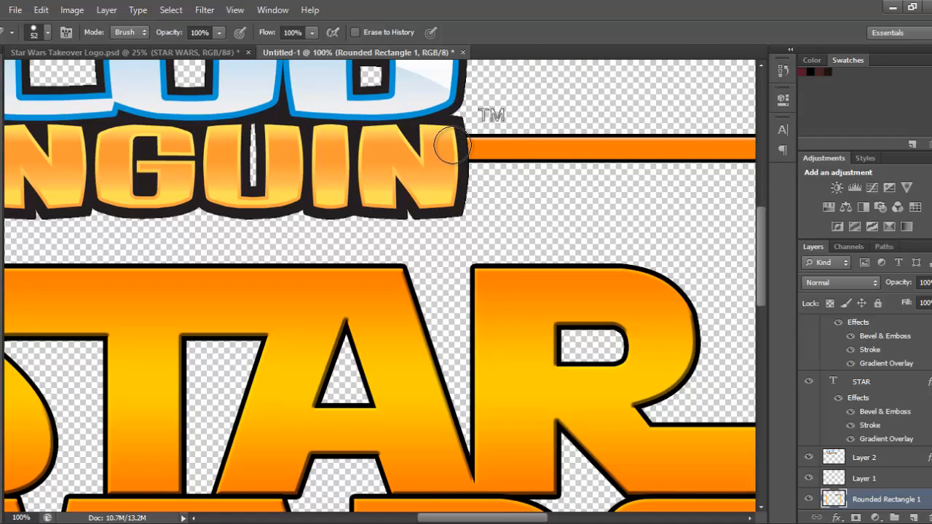
pyautogui.moveTo(455, 155)
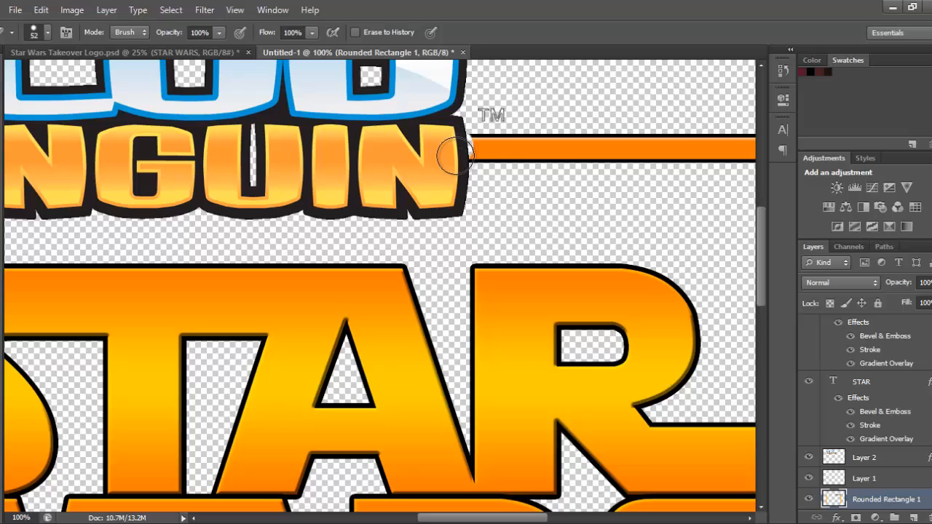
pyautogui.moveTo(453, 138)
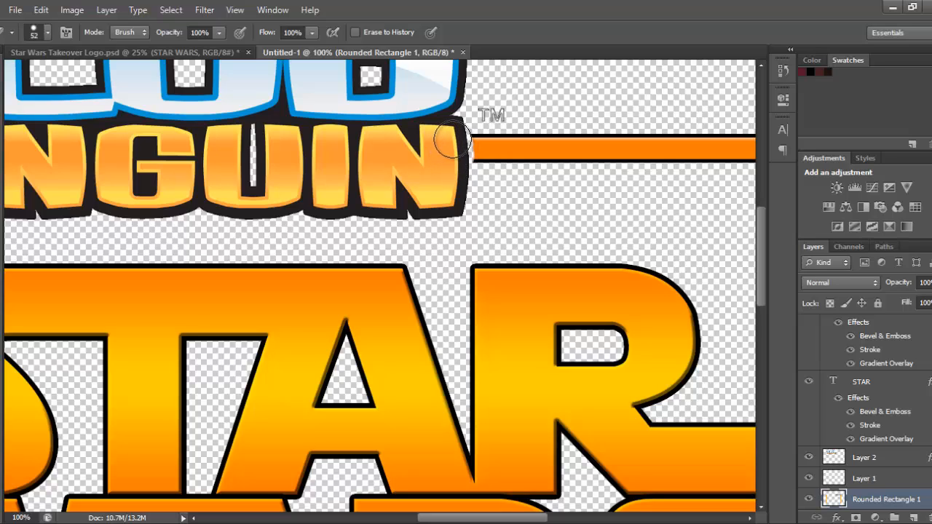
# - Erase the top orange bar's end beside the PENGUIN text
pyautogui.moveTo(451, 138); pyautogui.dragTo(455, 211)
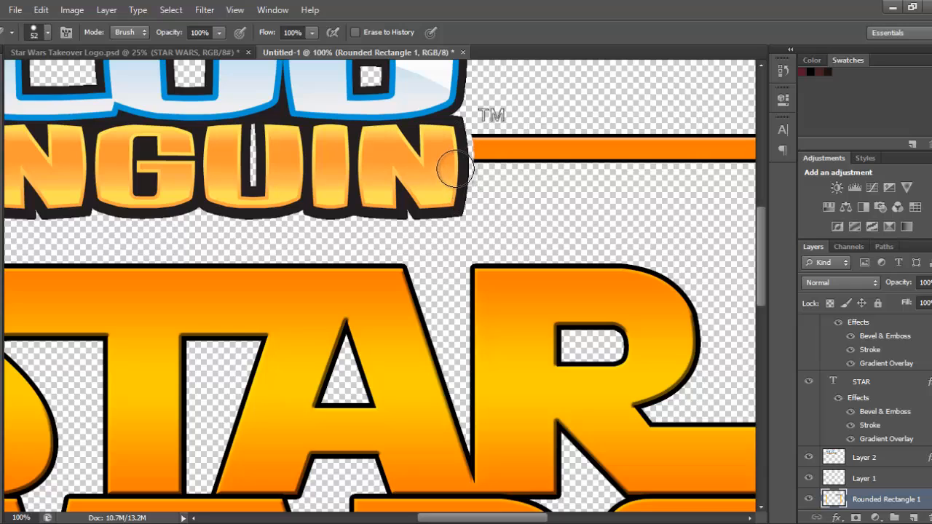
pyautogui.moveTo(508, 194)
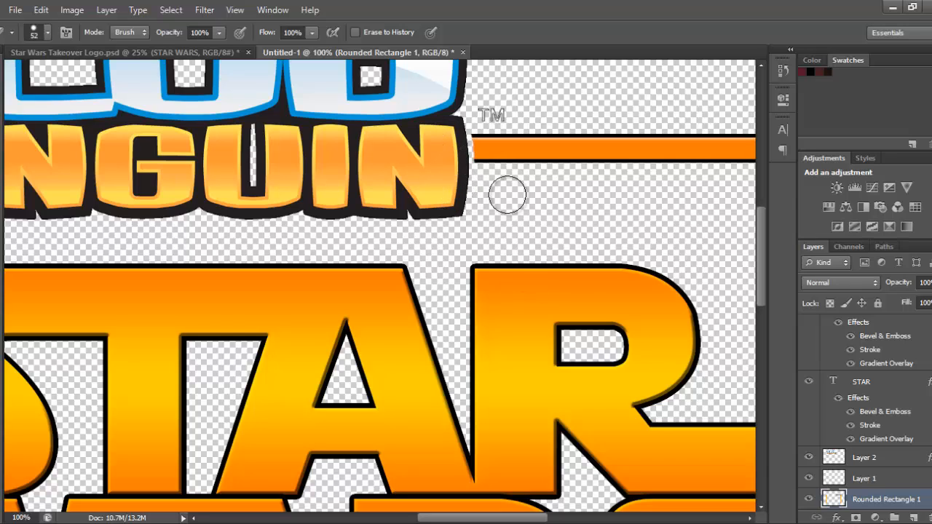
# - Scroll down to the frame's bottom bar running behind TAKEOVER
pyautogui.scroll(-3)
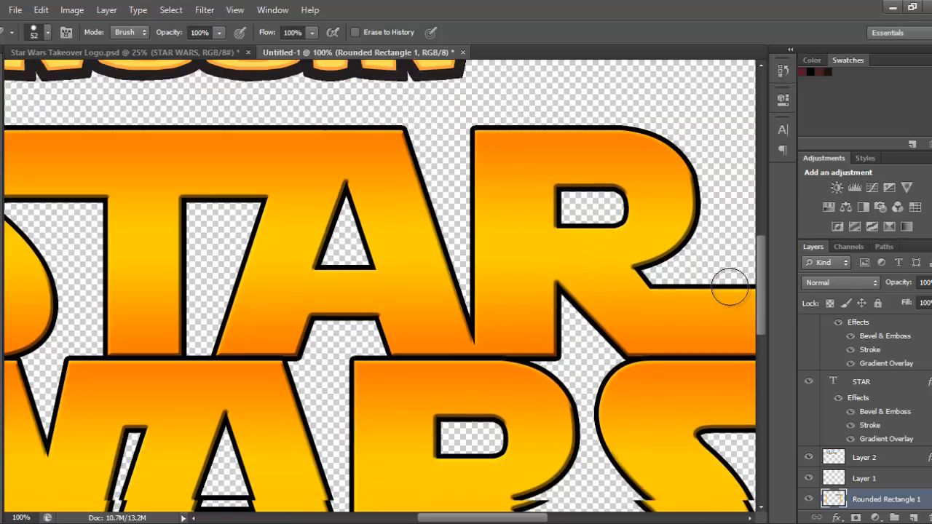
pyautogui.scroll(-3)
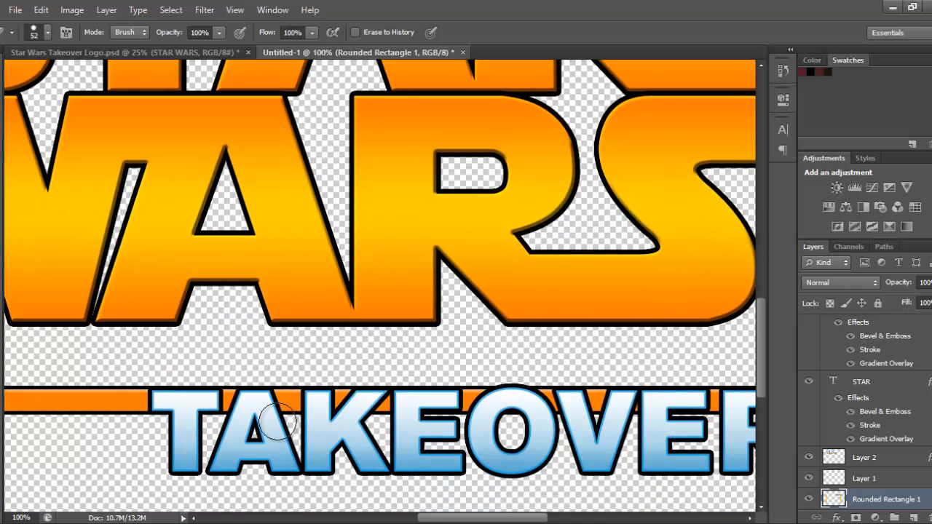
pyautogui.moveTo(342, 417)
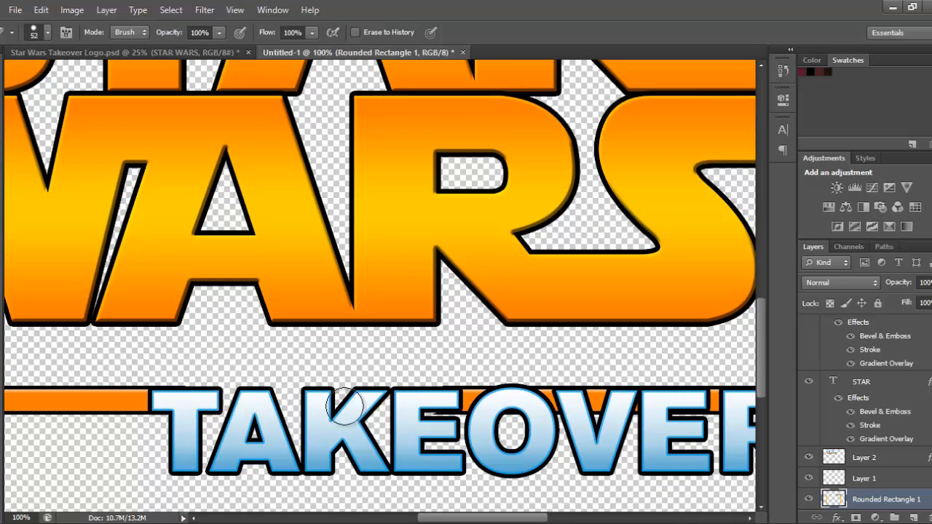
pyautogui.moveTo(641, 400)
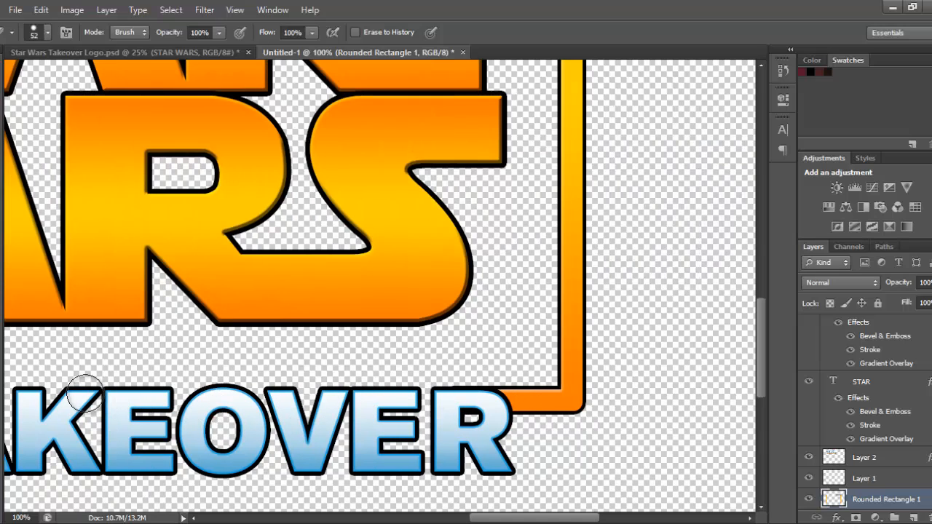
pyautogui.moveTo(460, 408)
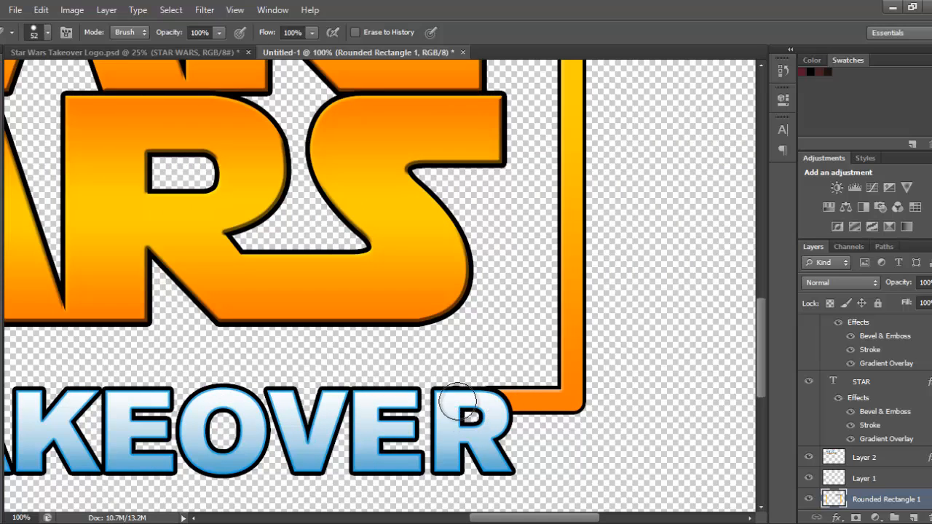
pyautogui.moveTo(473, 404)
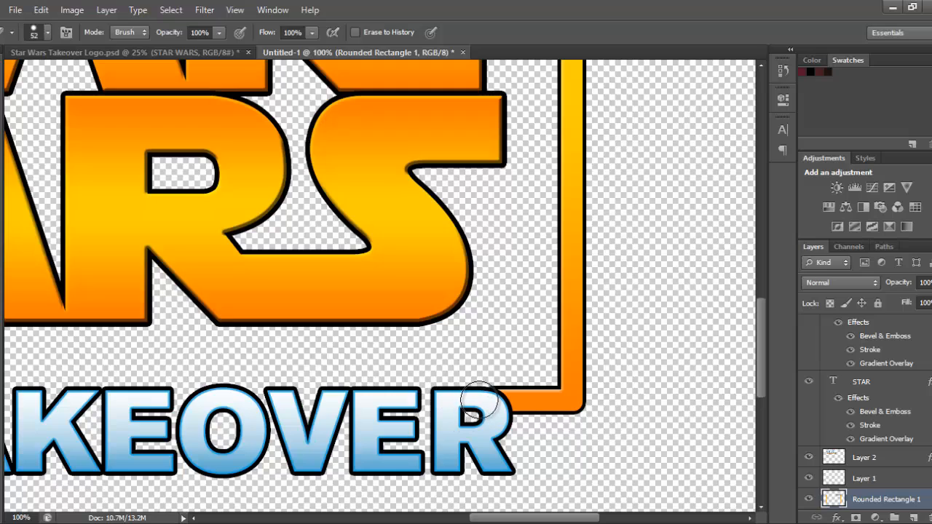
pyautogui.moveTo(495, 419)
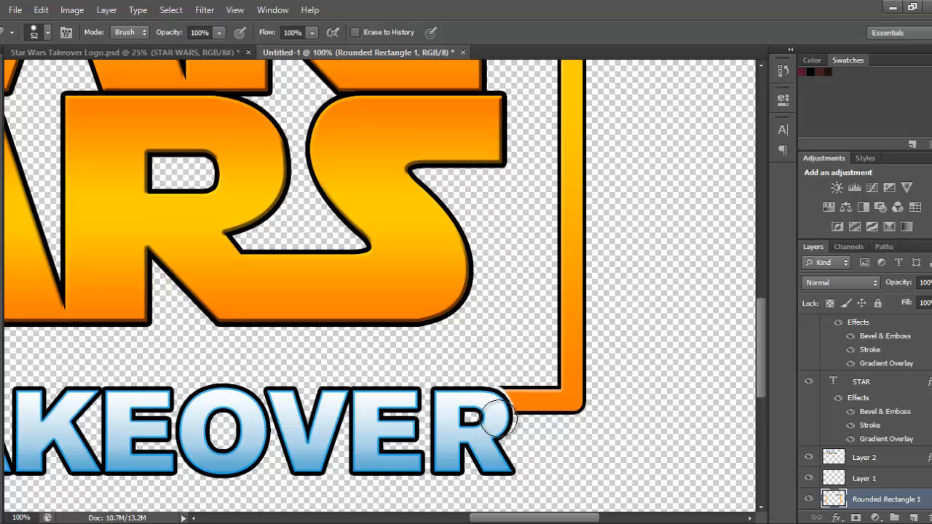
pyautogui.moveTo(484, 400)
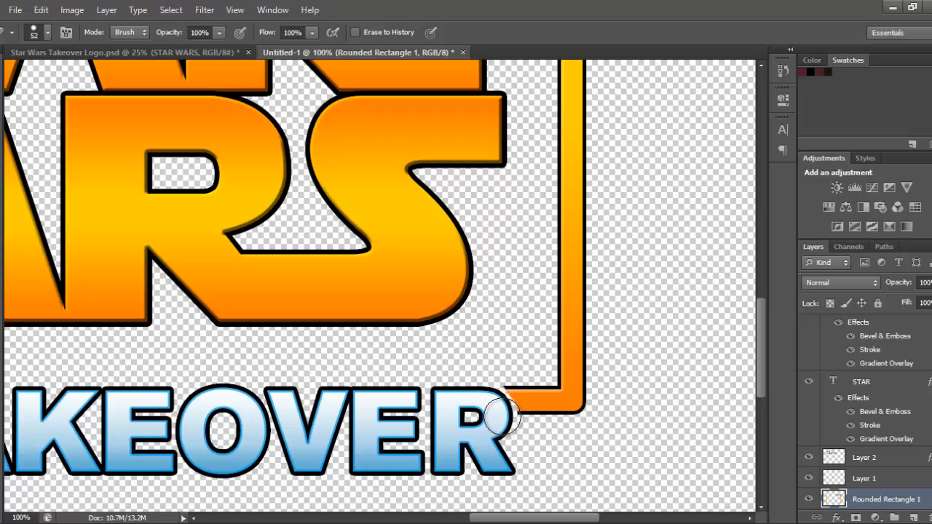
pyautogui.moveTo(493, 415)
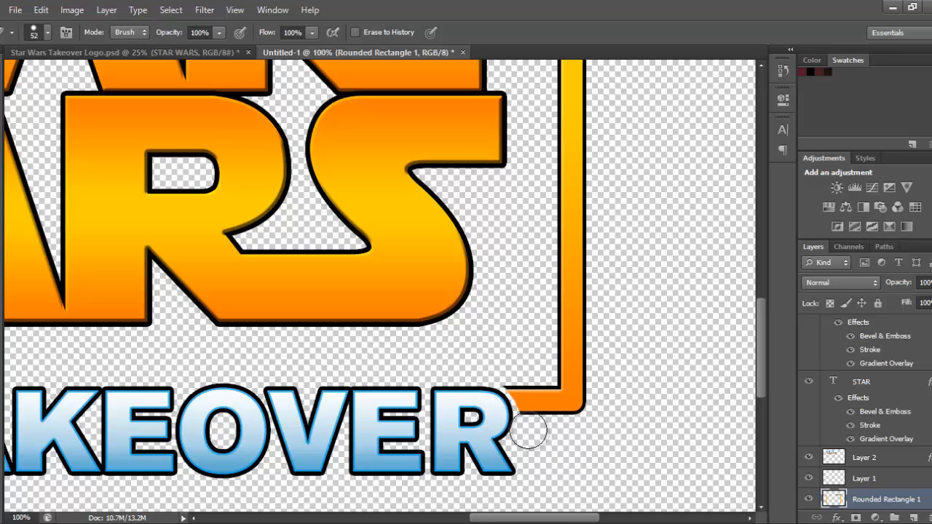
pyautogui.moveTo(476, 419)
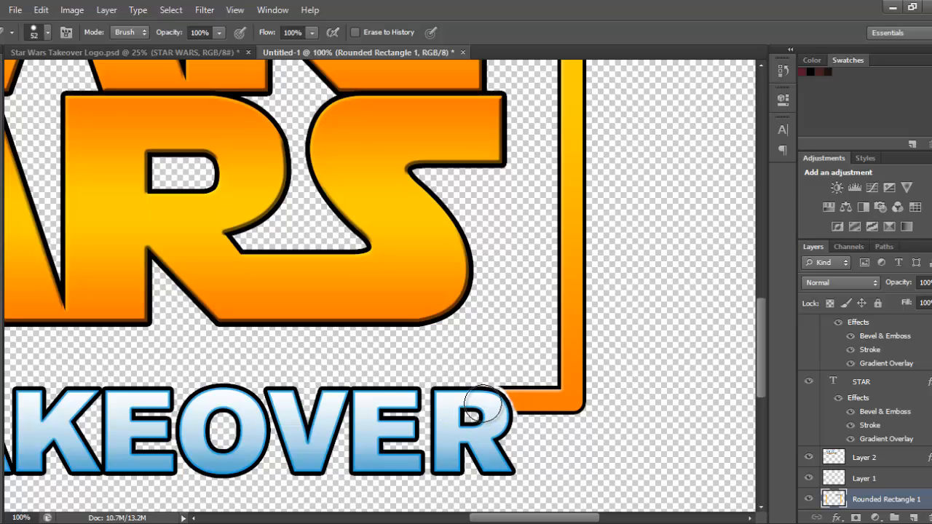
pyautogui.moveTo(488, 405)
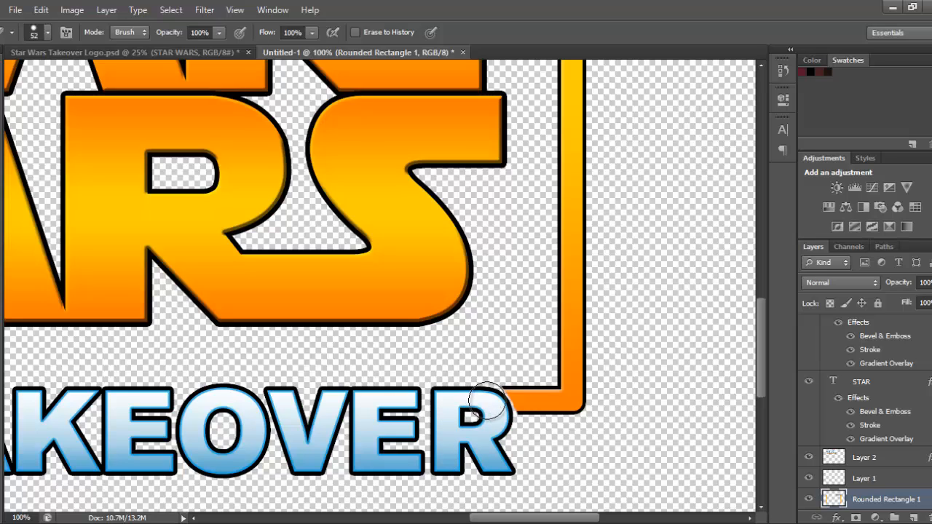
pyautogui.moveTo(496, 412)
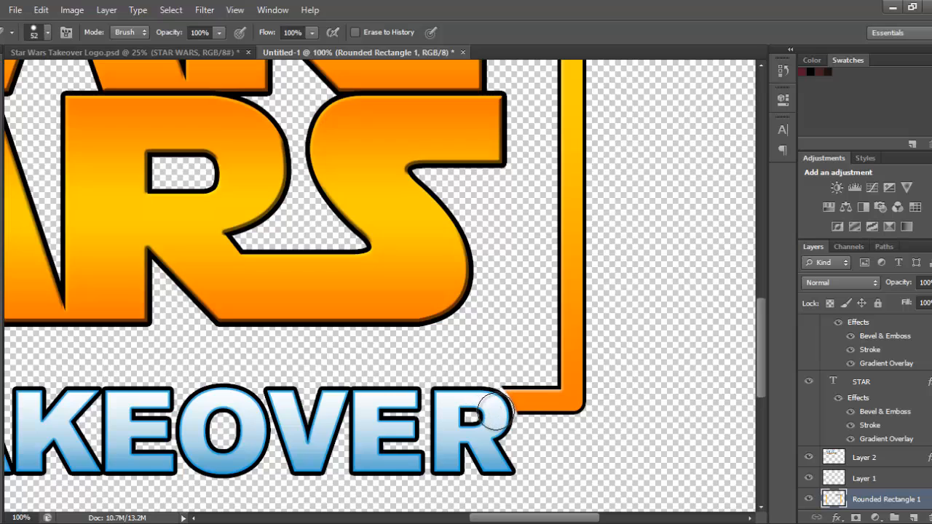
pyautogui.moveTo(488, 414)
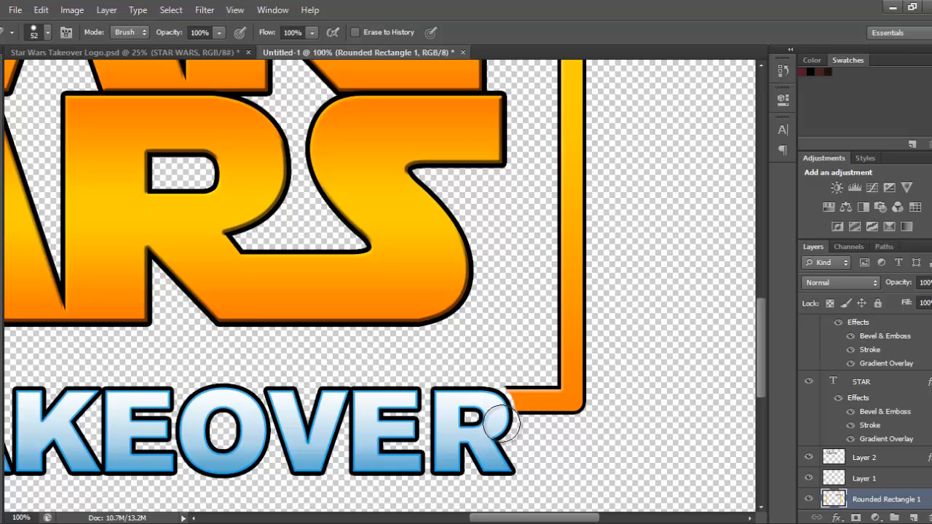
pyautogui.moveTo(493, 481)
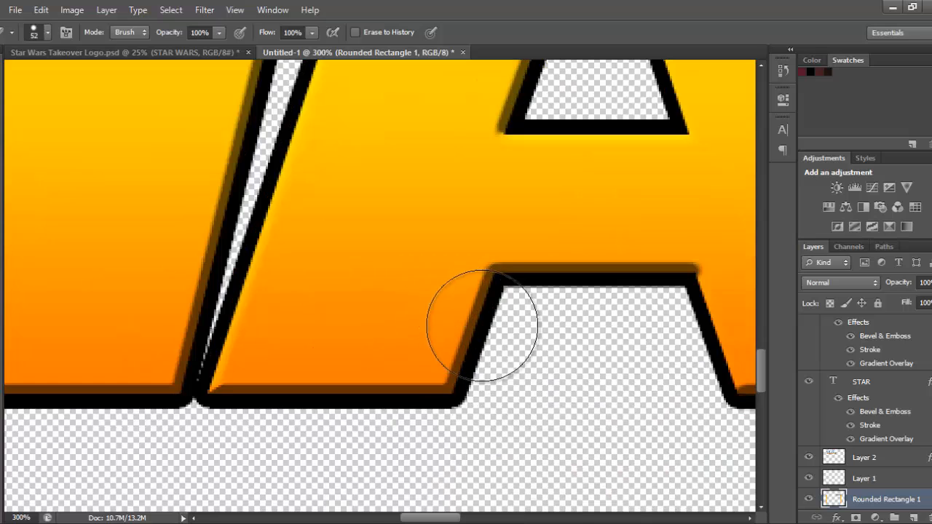
# - Scroll down to the bottom bar's end beside TAKEOVER
pyautogui.scroll(-3)
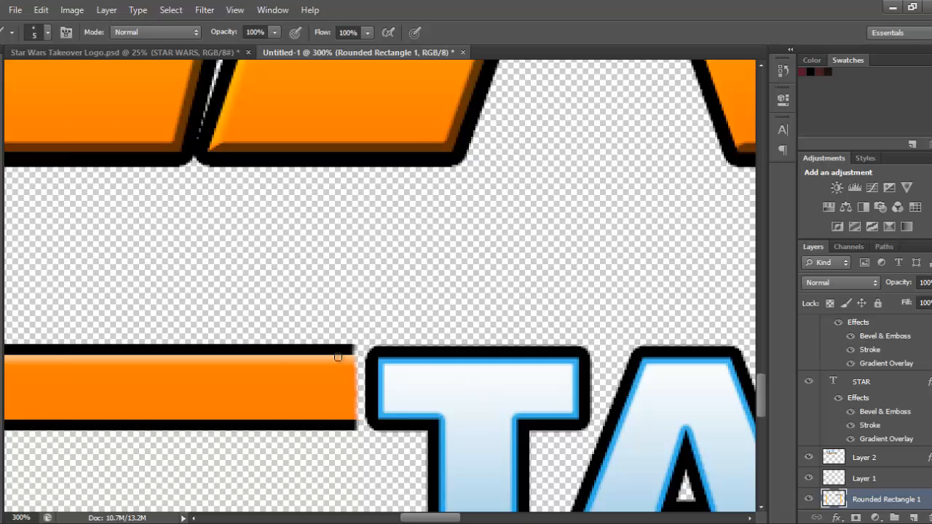
pyautogui.moveTo(356, 349)
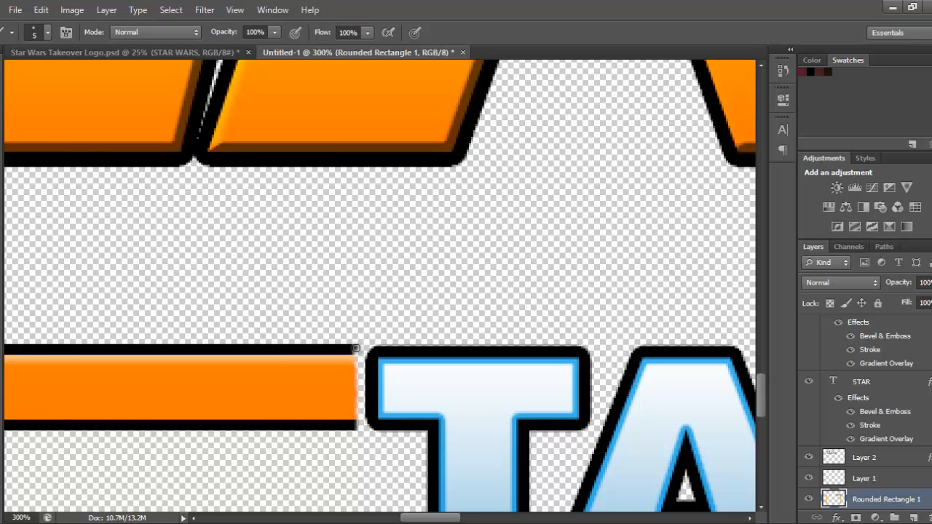
pyautogui.moveTo(25, 328)
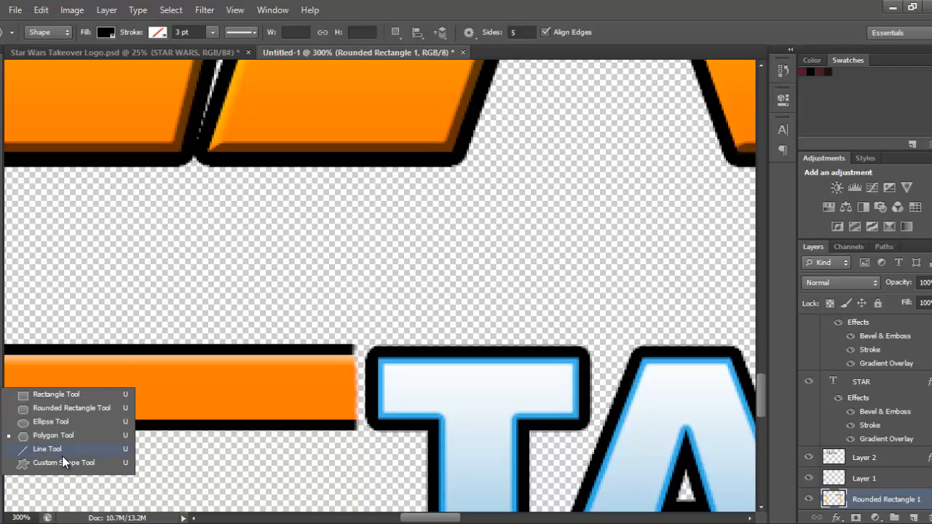
pyautogui.moveTo(53, 451)
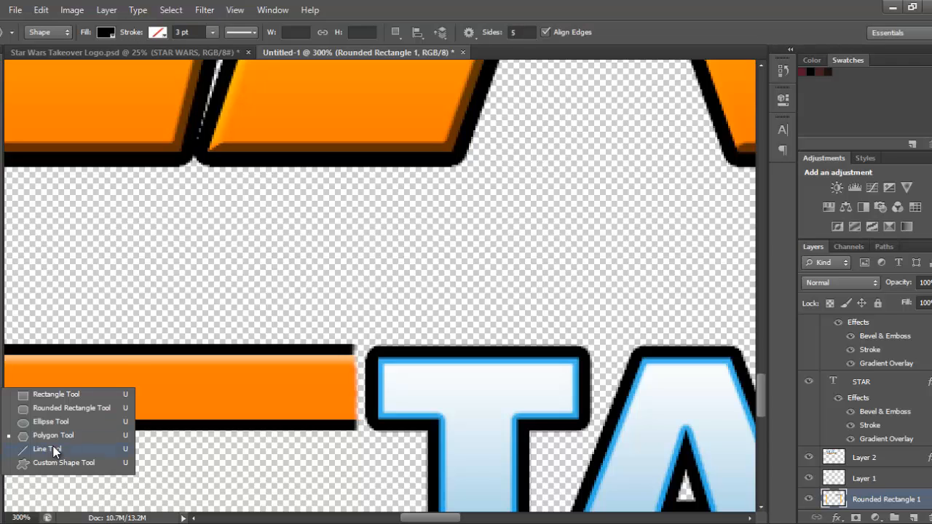
# - Draw a thin black vertical line and nudge it flush against the bar's cut end
pyautogui.click(44, 449)
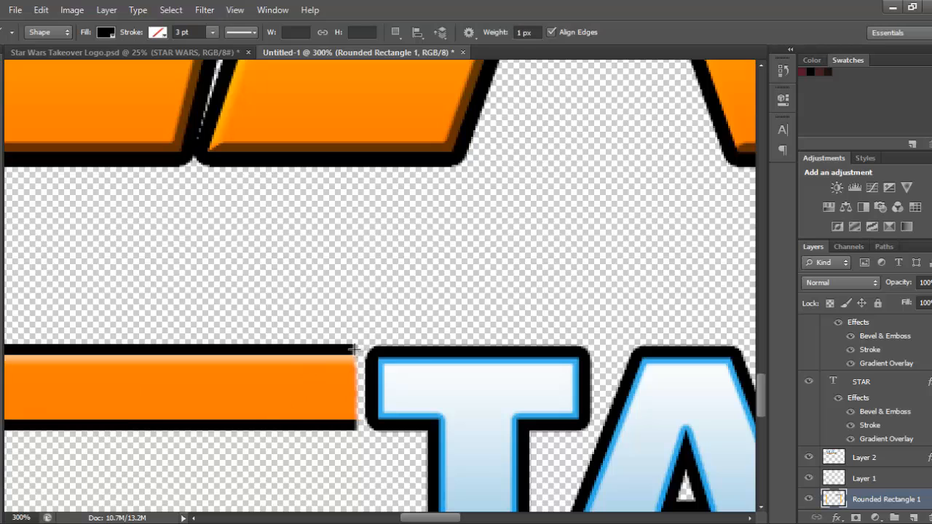
pyautogui.moveTo(353, 350); pyautogui.dragTo(353, 426)
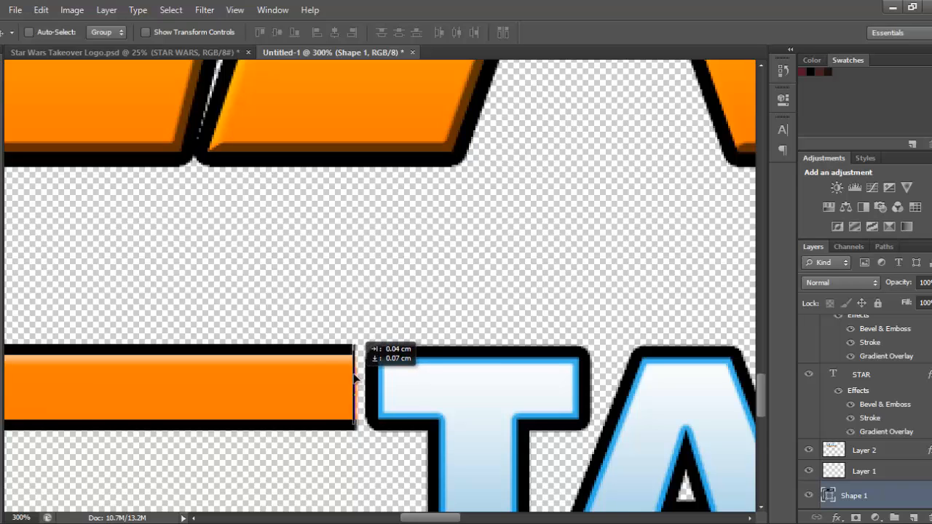
pyautogui.moveTo(323, 444)
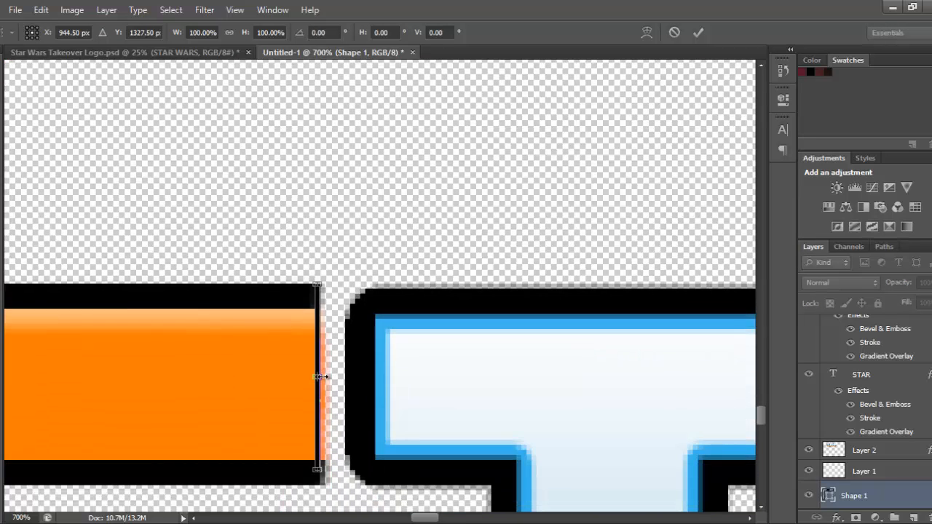
pyautogui.moveTo(319, 376); pyautogui.dragTo(330, 377)
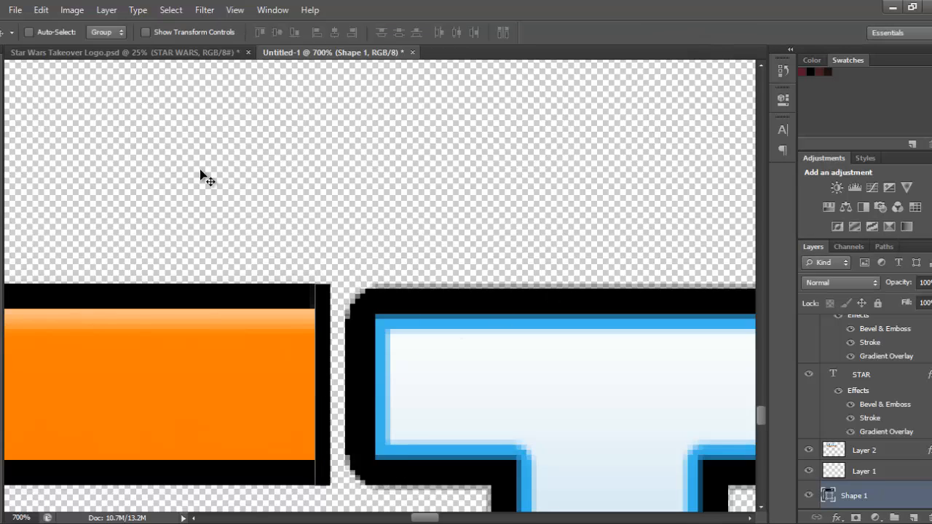
pyautogui.press('Ctrl+T')
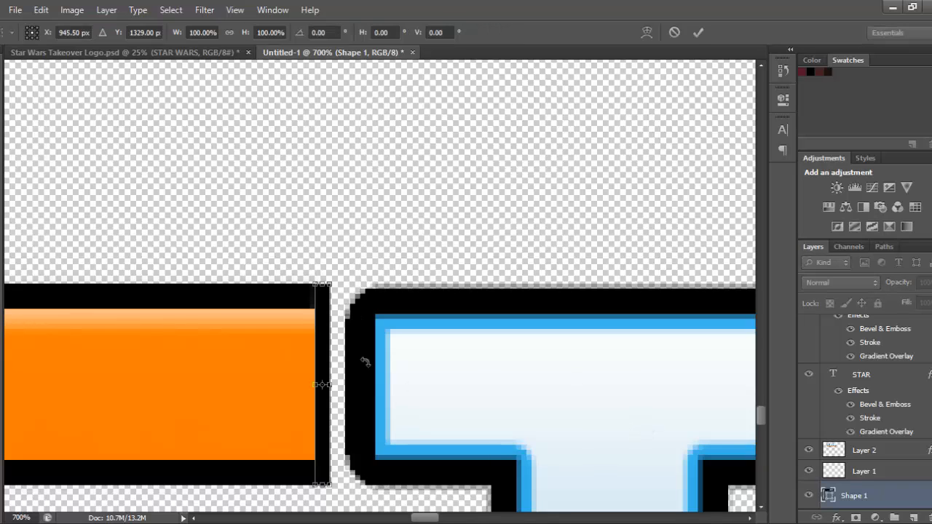
pyautogui.moveTo(321, 384); pyautogui.dragTo(335, 384)
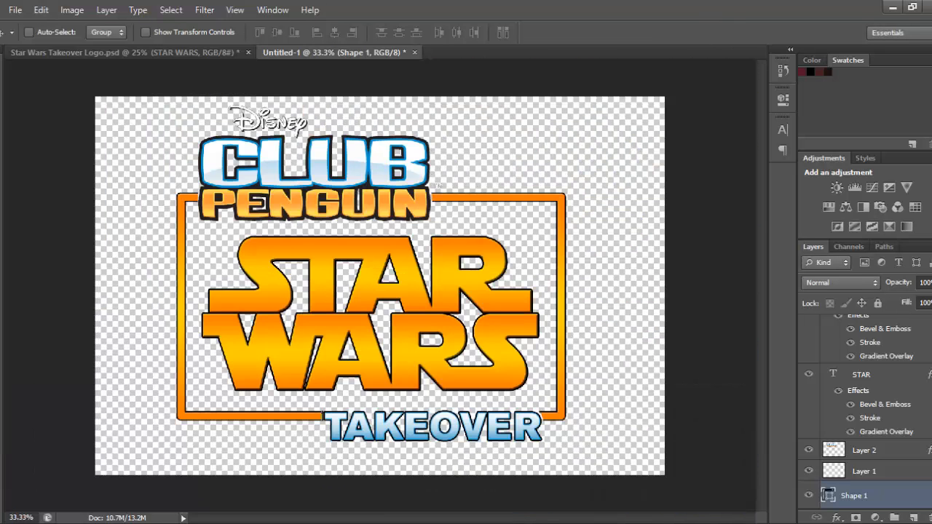
# - Select Layer 2, then the STAR text layer, and start a free transform on STAR WARS
pyautogui.click(866, 450)
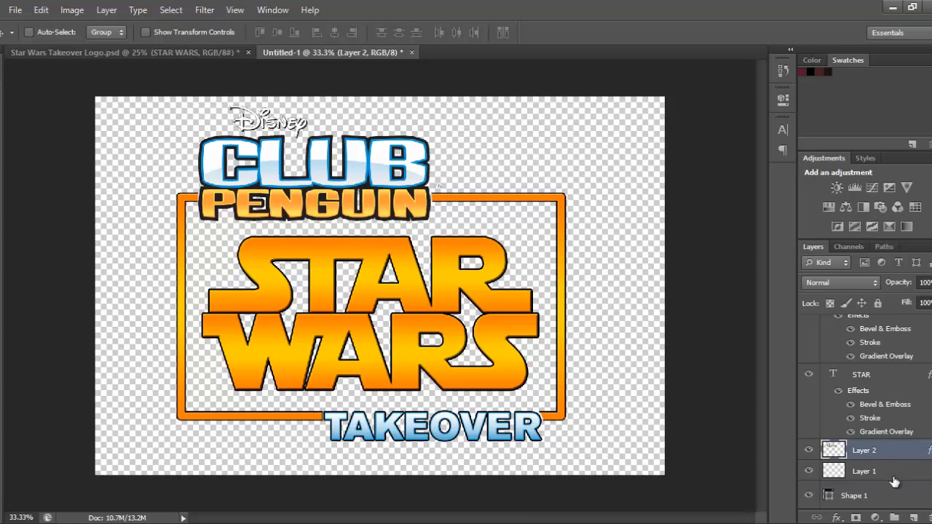
pyautogui.click(865, 375)
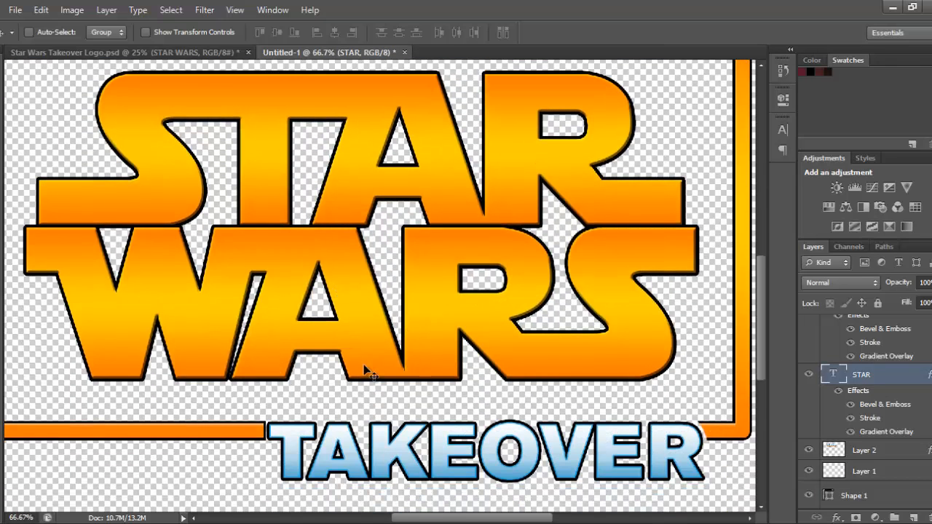
pyautogui.moveTo(272, 384)
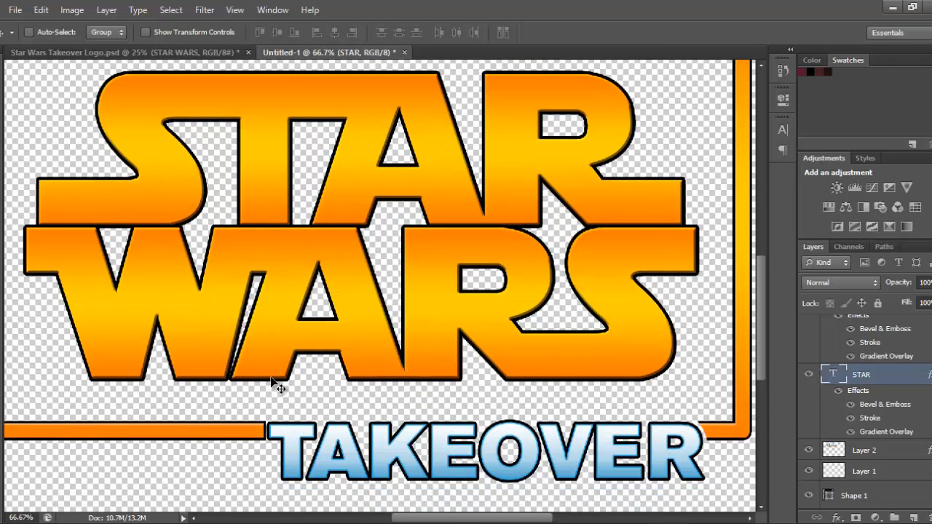
pyautogui.press('Ctrl+t')
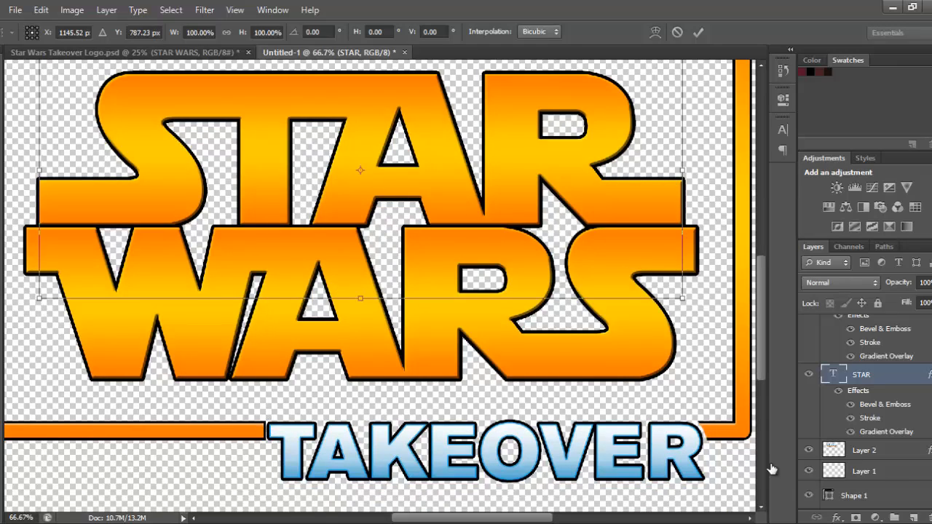
pyautogui.click(700, 33)
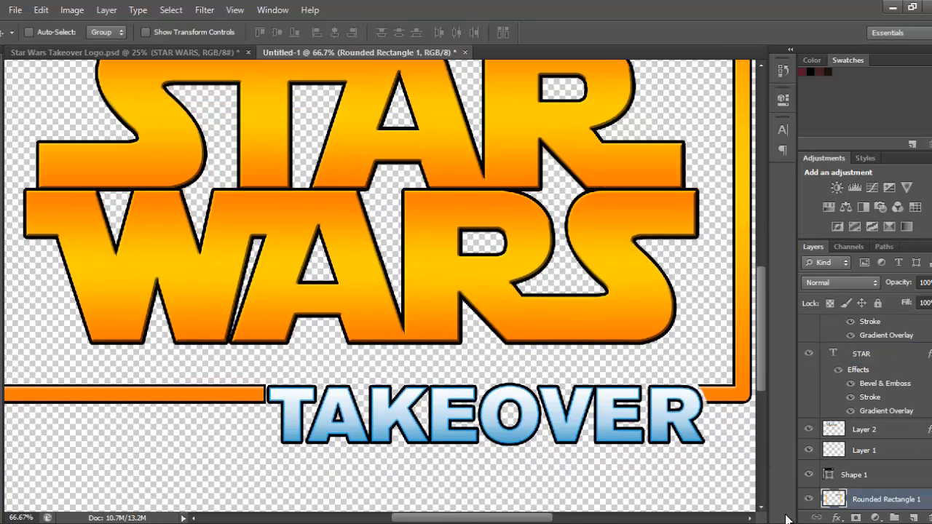
pyautogui.hscroll(3)
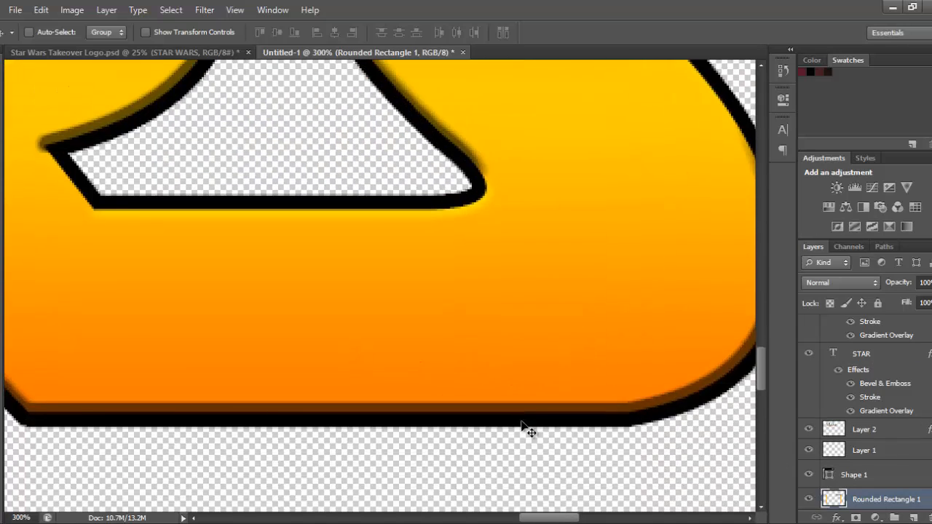
# - Scroll down the canvas toward the orange frame's open ends
pyautogui.scroll(-3)
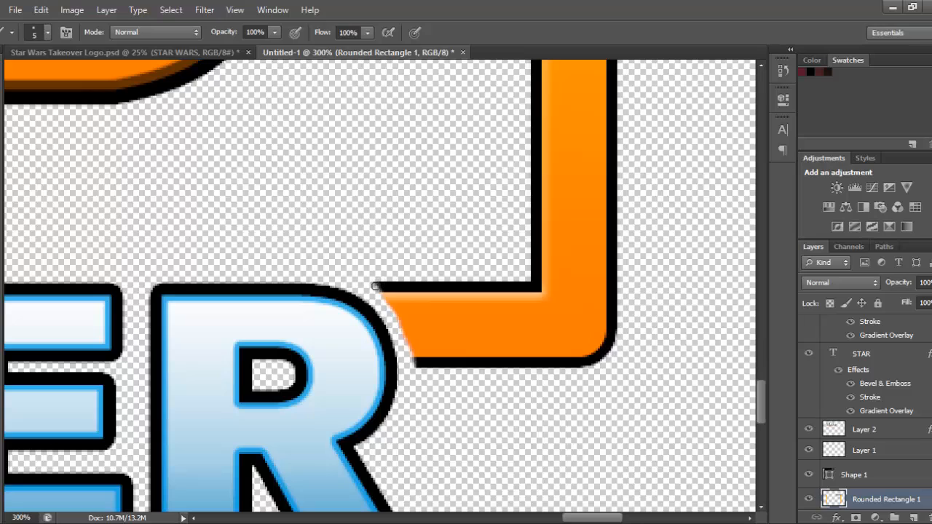
pyautogui.moveTo(380, 295)
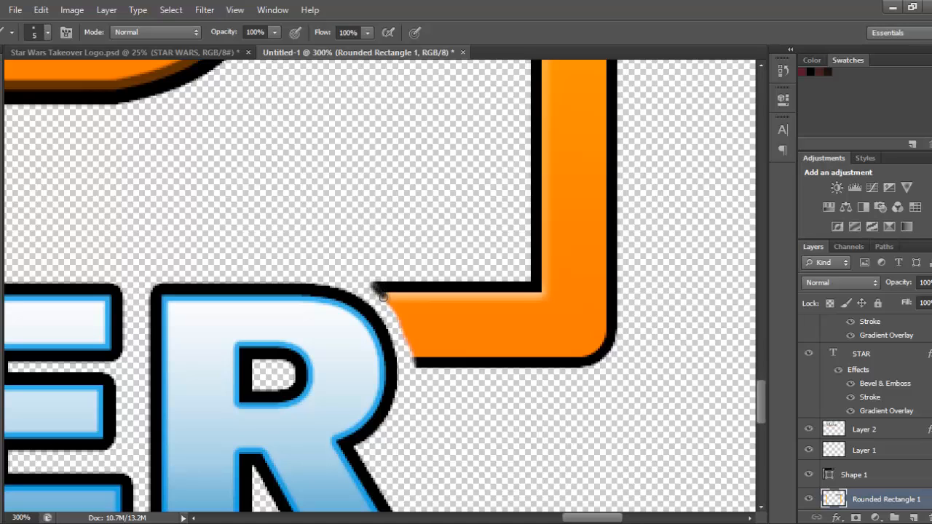
pyautogui.moveTo(394, 314)
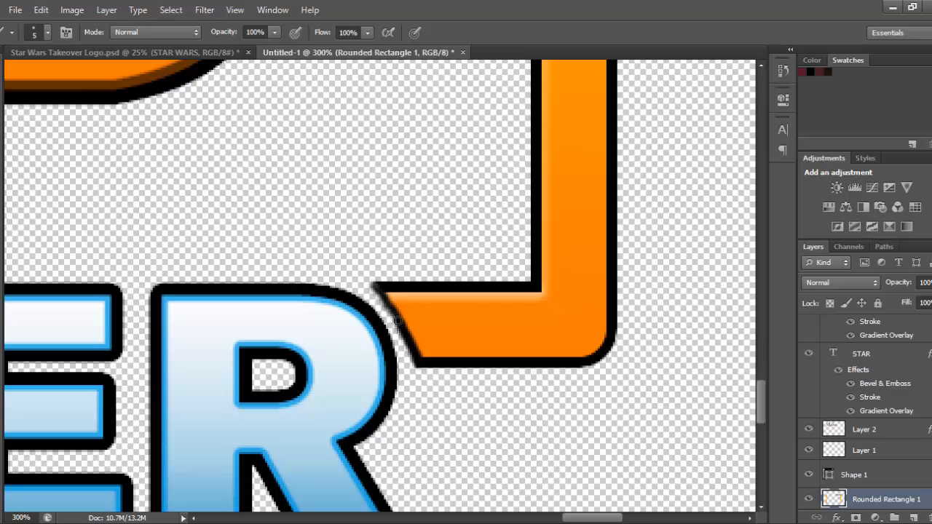
pyautogui.moveTo(378, 307)
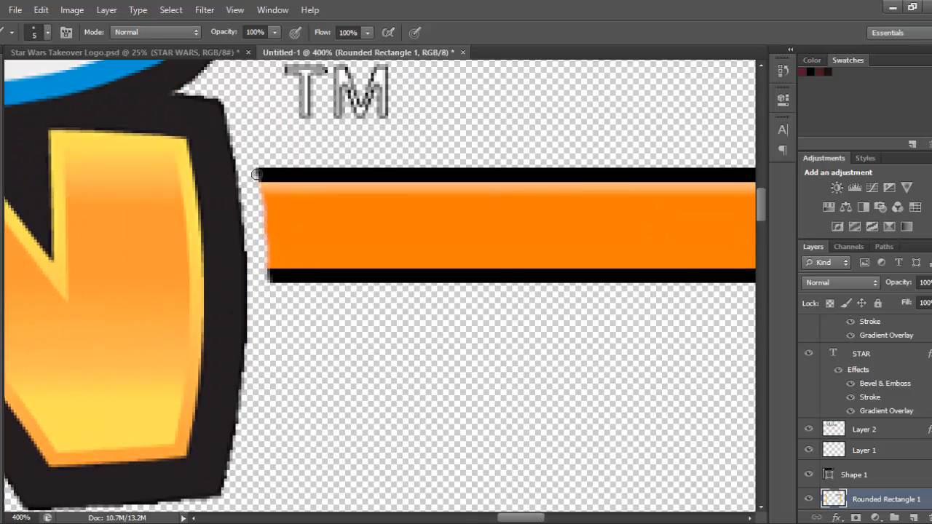
pyautogui.moveTo(259, 187)
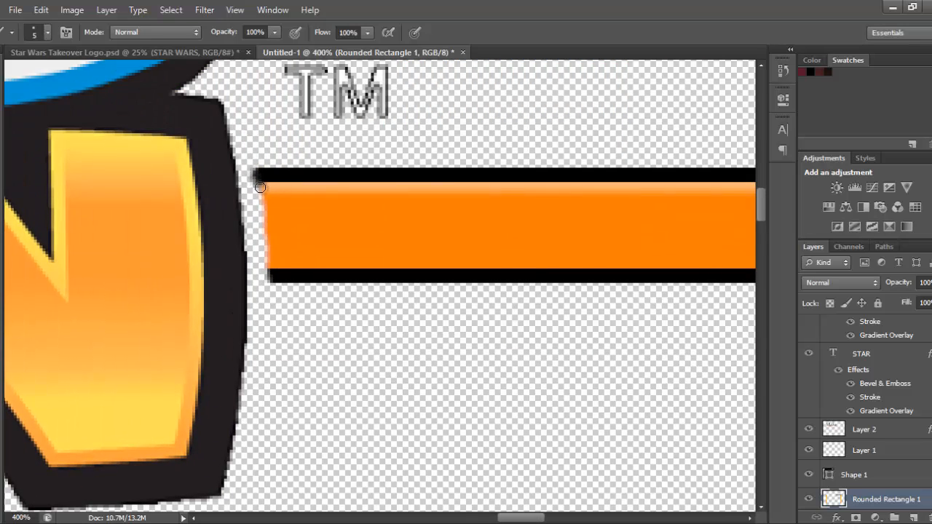
pyautogui.moveTo(266, 246)
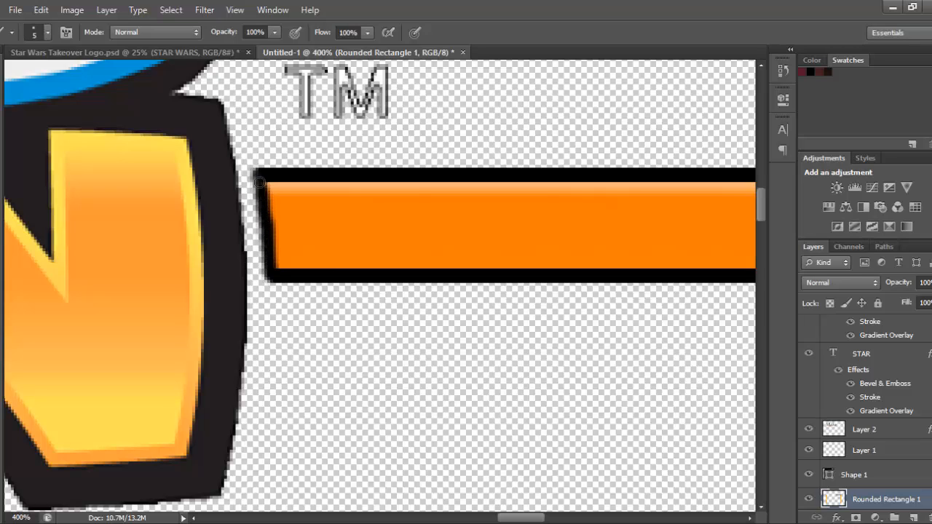
pyautogui.moveTo(427, 394)
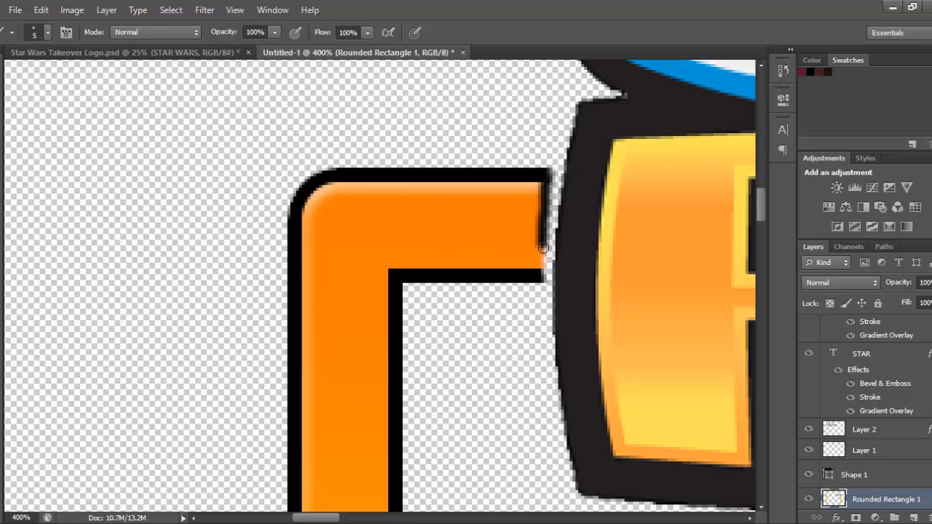
pyautogui.moveTo(541, 258)
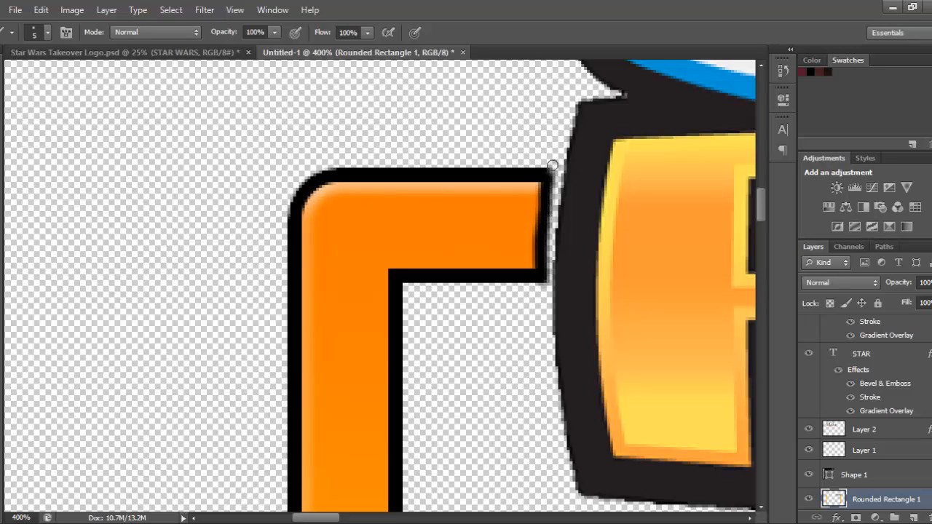
pyautogui.moveTo(607, 187)
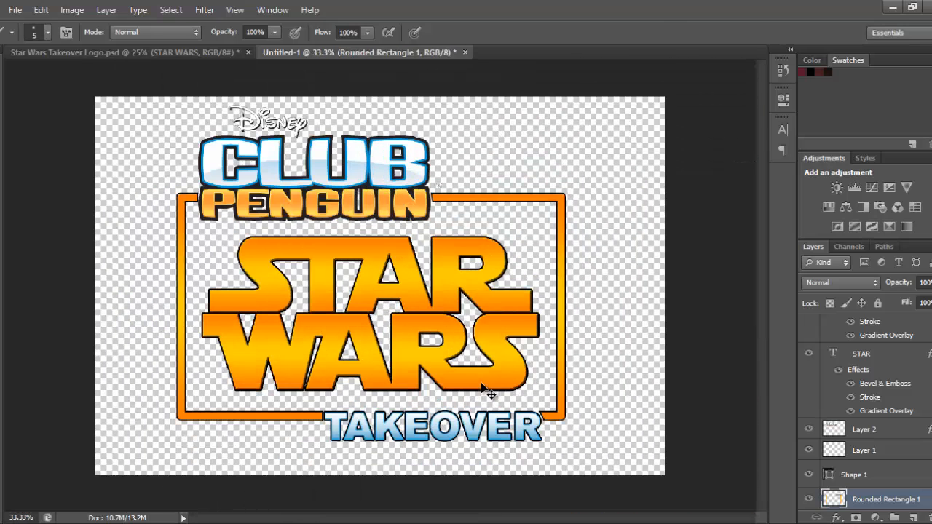
pyautogui.click(860, 354)
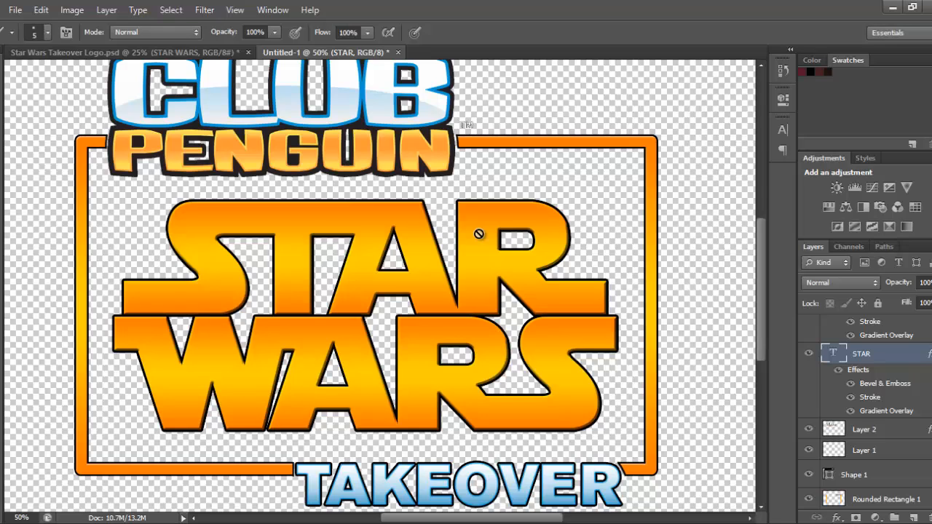
pyautogui.moveTo(373, 204)
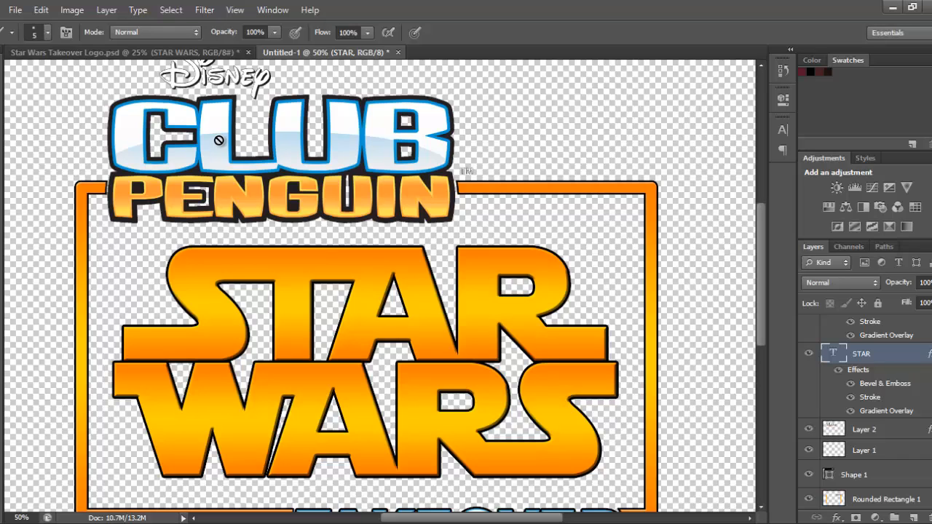
pyautogui.moveTo(637, 243)
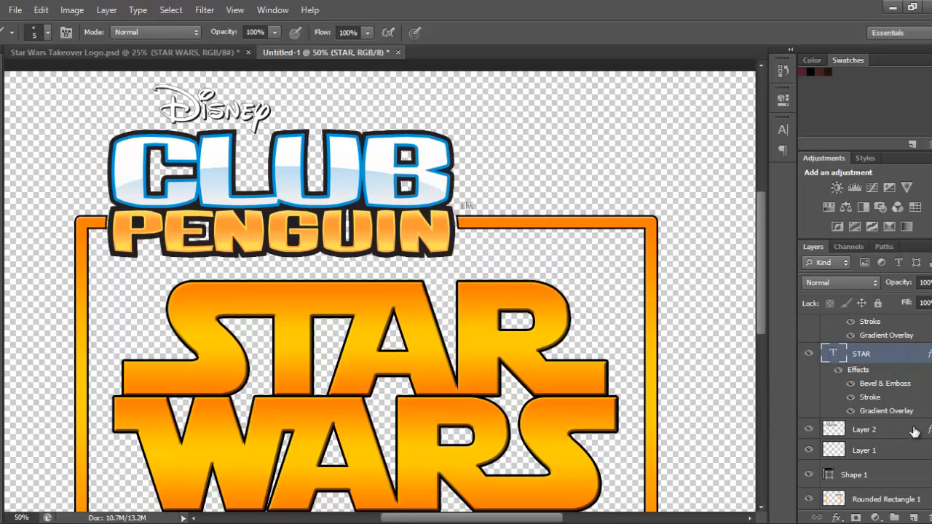
pyautogui.click(870, 430)
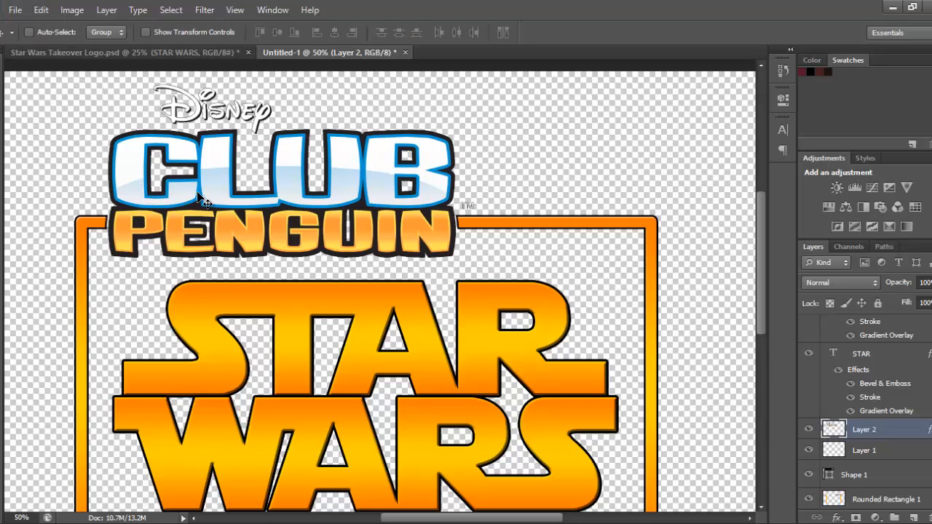
pyautogui.scroll(-3)
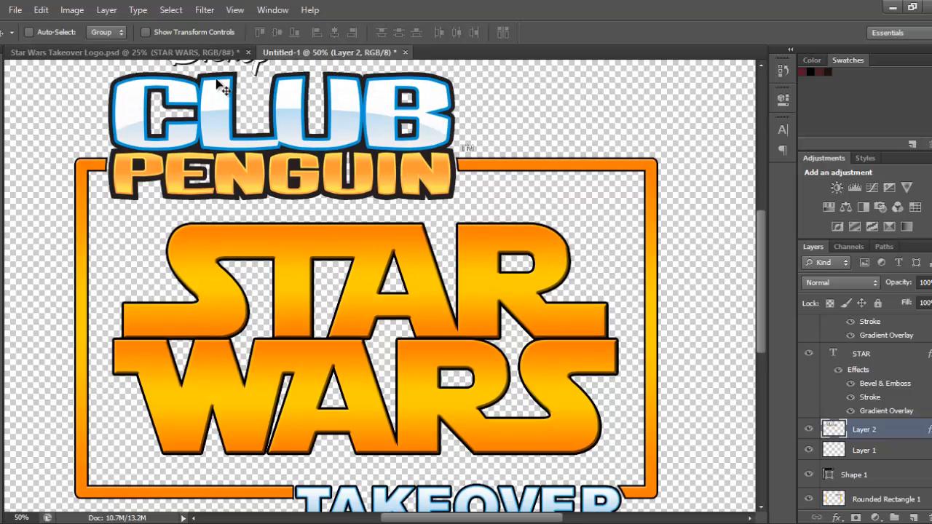
pyautogui.moveTo(436, 299)
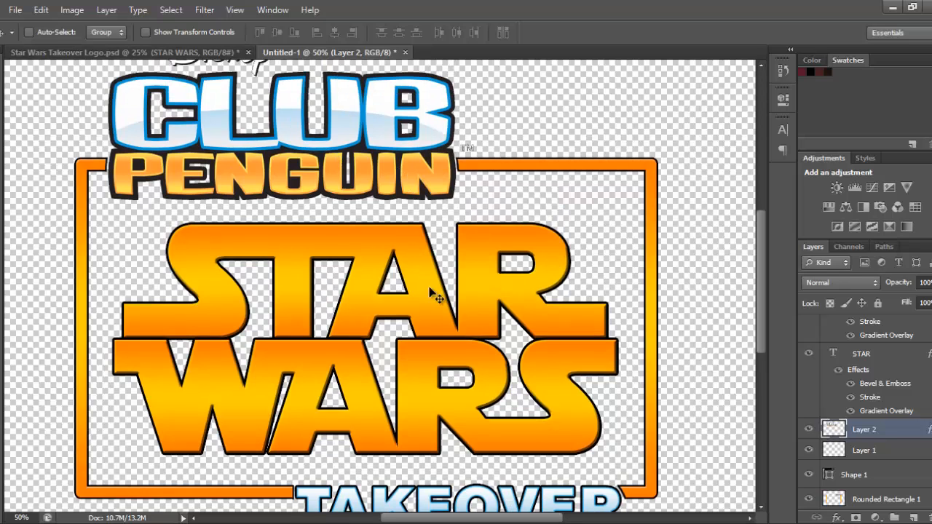
pyautogui.scroll(-3)
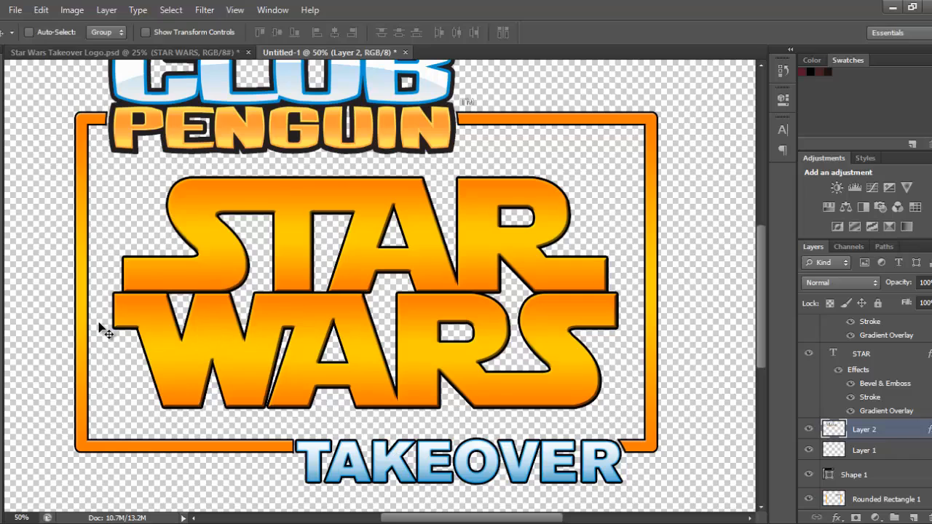
pyautogui.moveTo(6, 76)
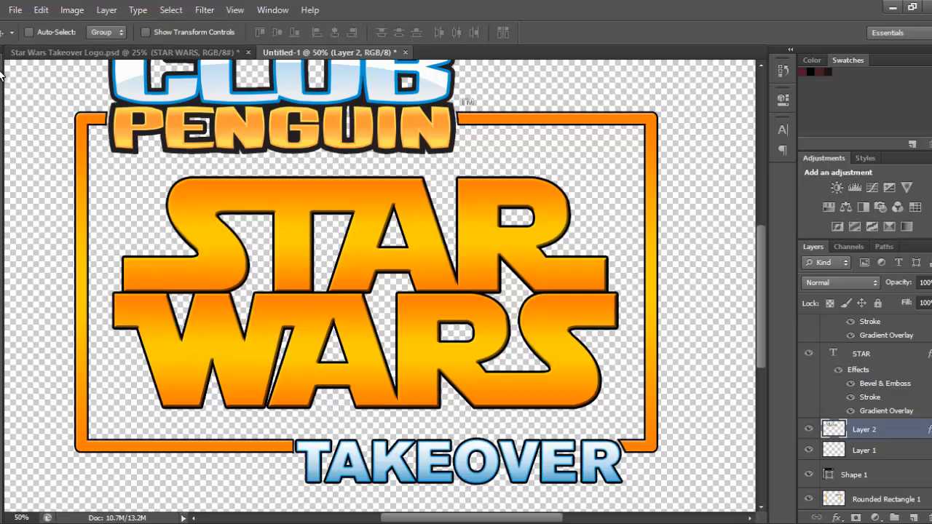